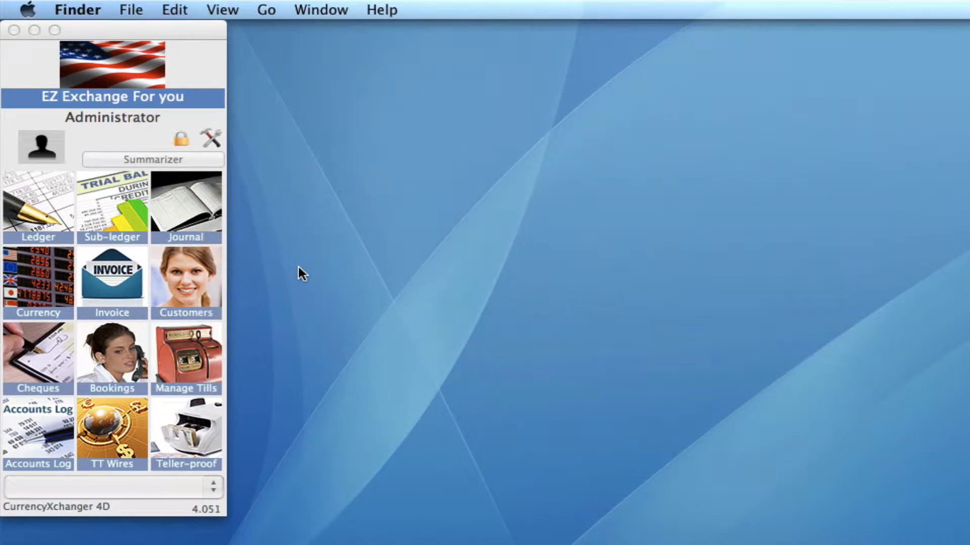
mouse_move(187, 207)
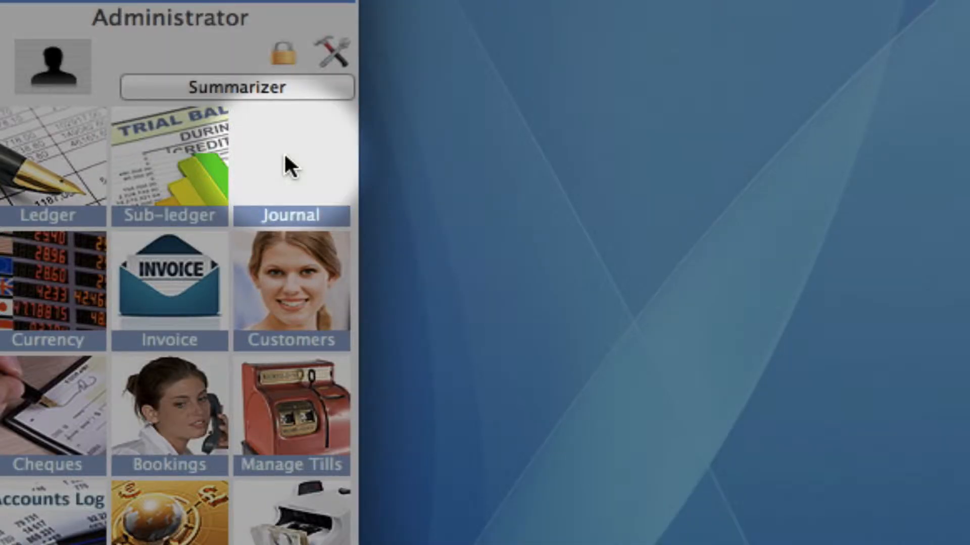
- Open the Journal Registers and load all 269 register entries
click(291, 161)
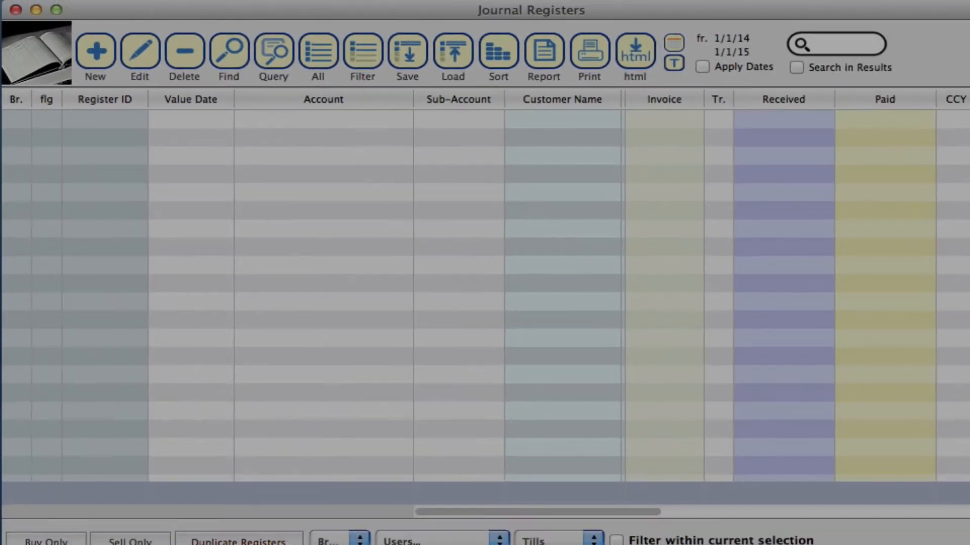
click(318, 51)
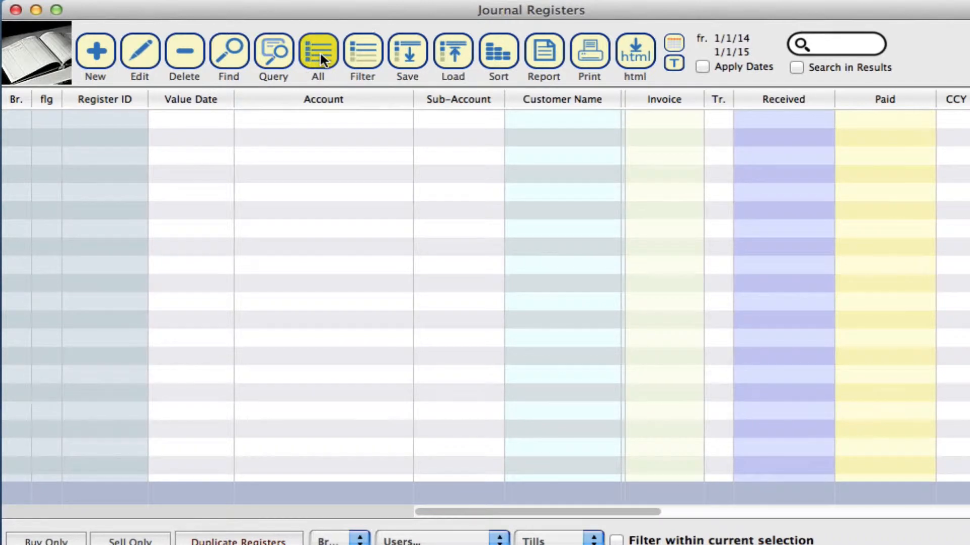
click(318, 49)
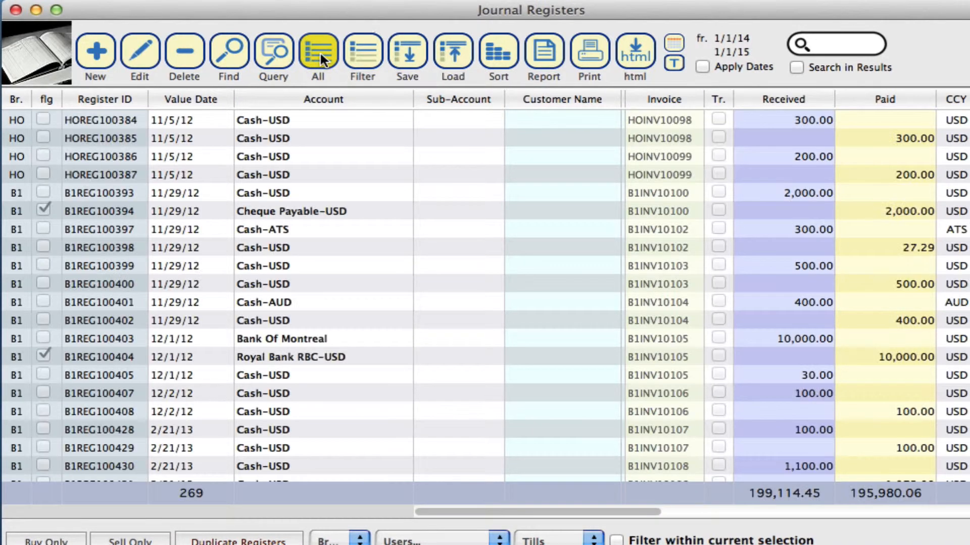
mouse_move(543, 53)
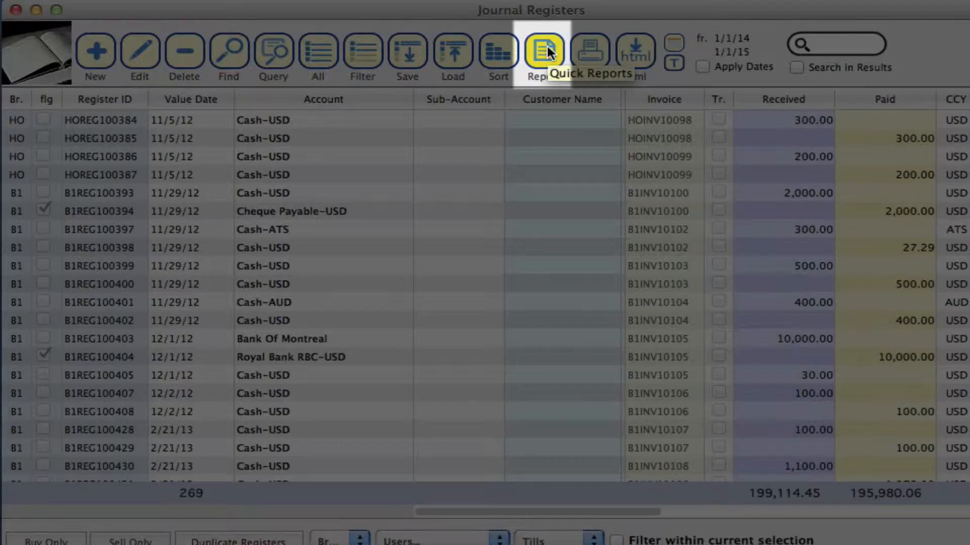
- Add RegisterDate, AccountID, Debit, Credit, feeLocal, DebitLocal and CreditLocal columns to a Registers quick report
click(542, 51)
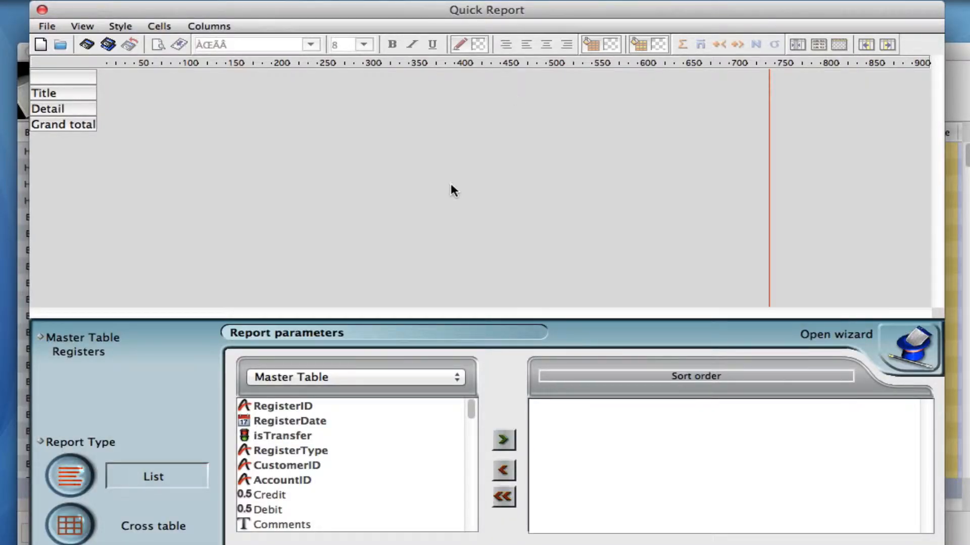
mouse_move(170, 217)
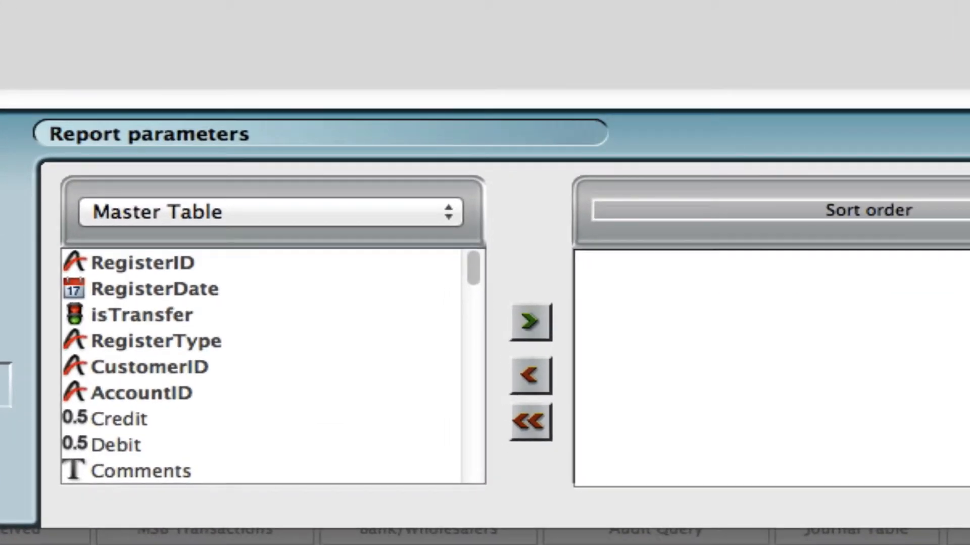
mouse_move(195, 300)
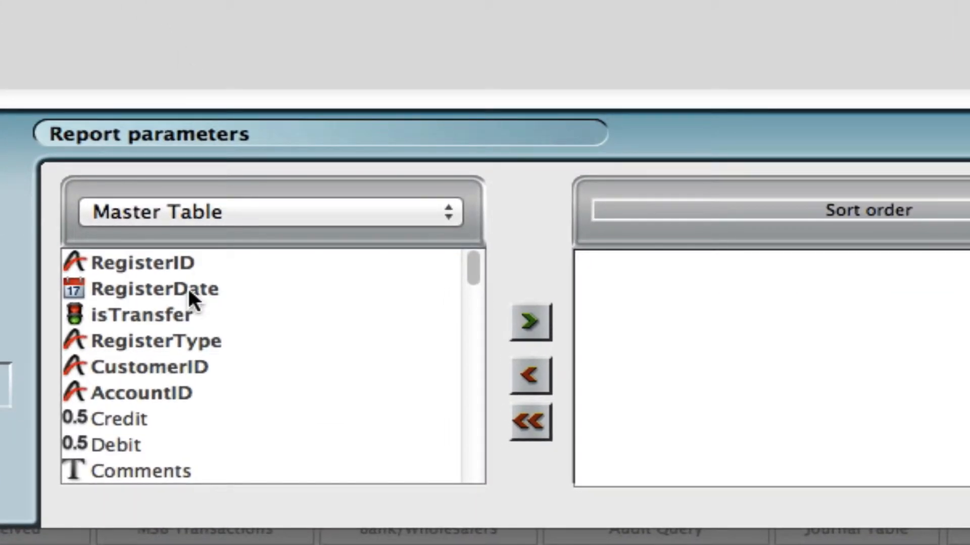
click(157, 289)
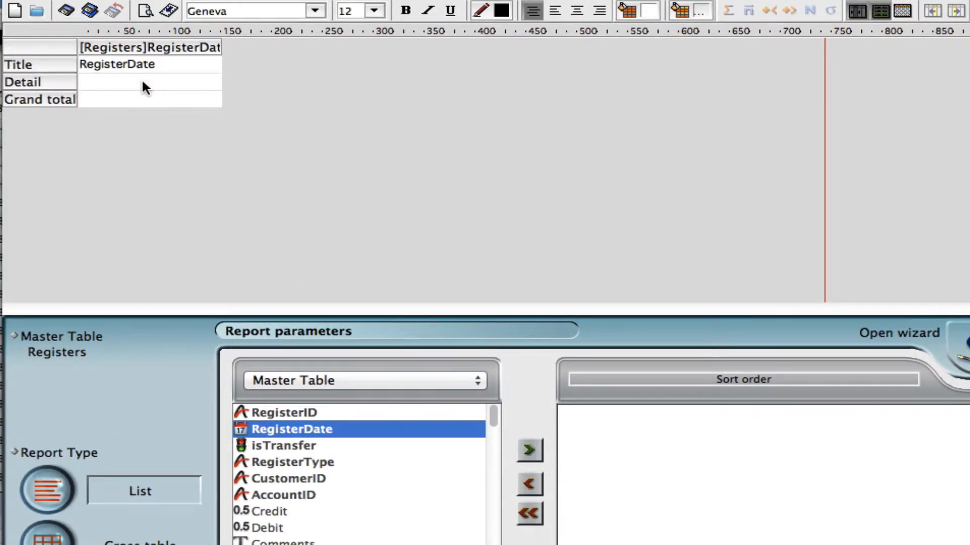
mouse_move(294, 501)
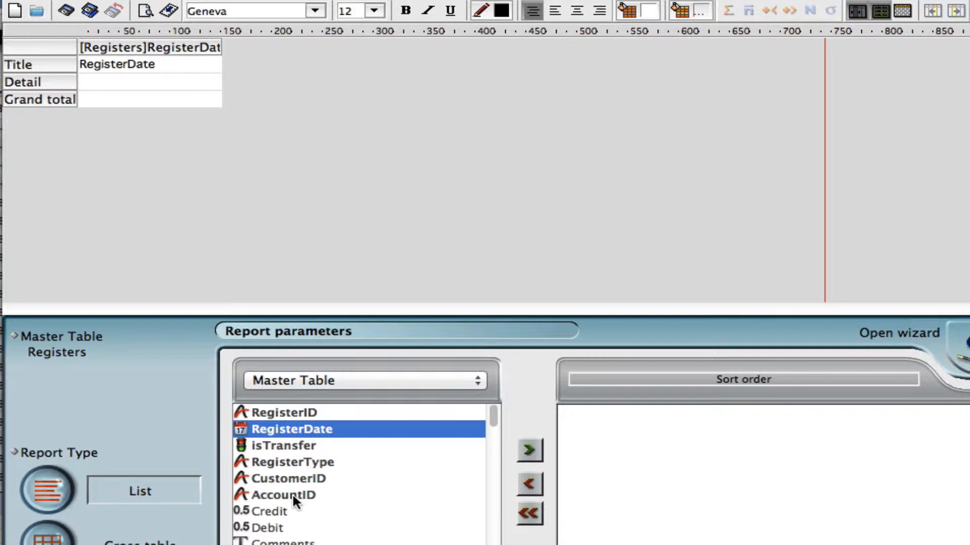
click(529, 450)
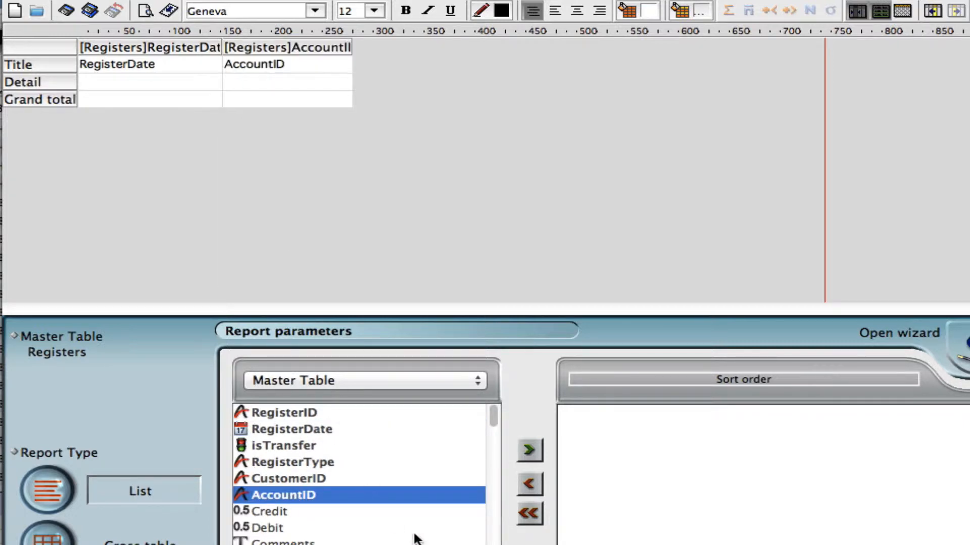
mouse_move(493, 425)
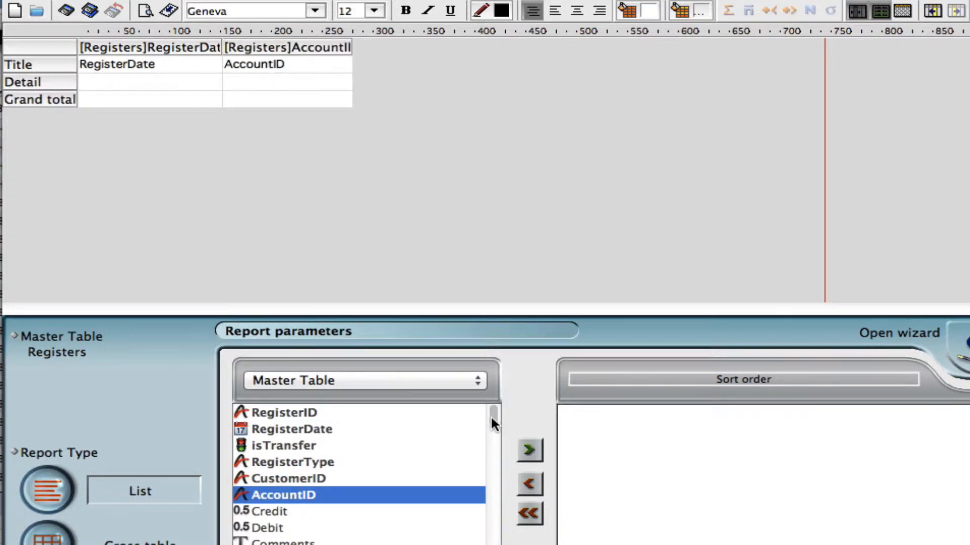
scroll(down, 3)
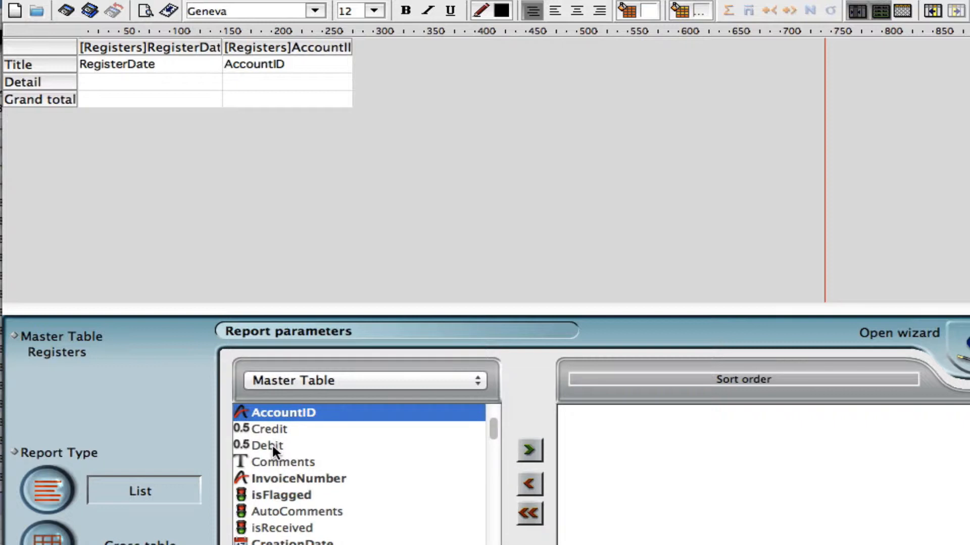
double_click(269, 445)
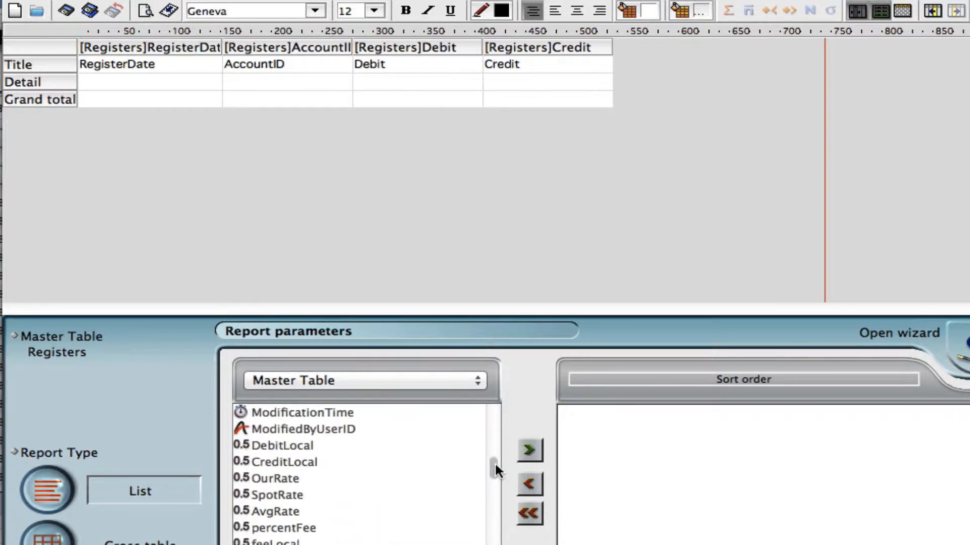
scroll(down, 3)
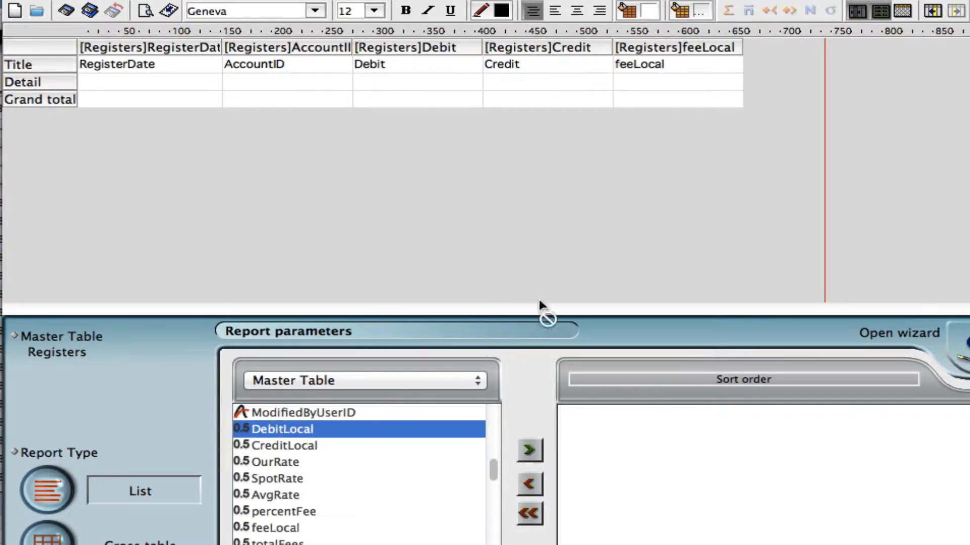
click(529, 449)
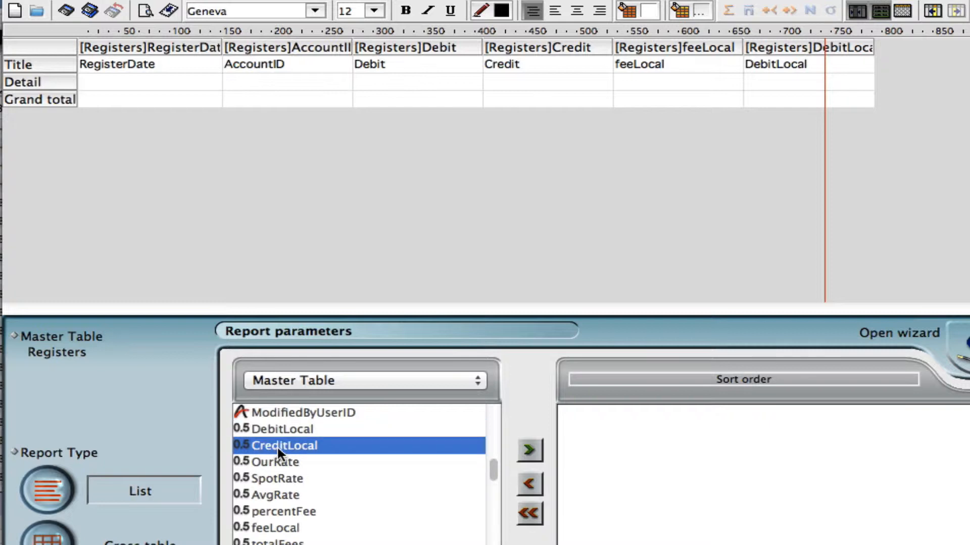
click(528, 449)
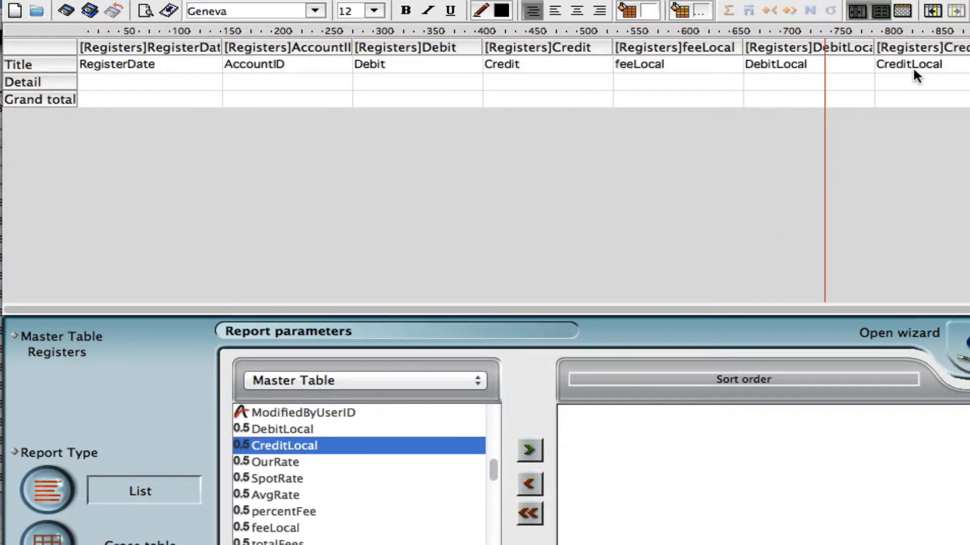
mouse_move(822, 71)
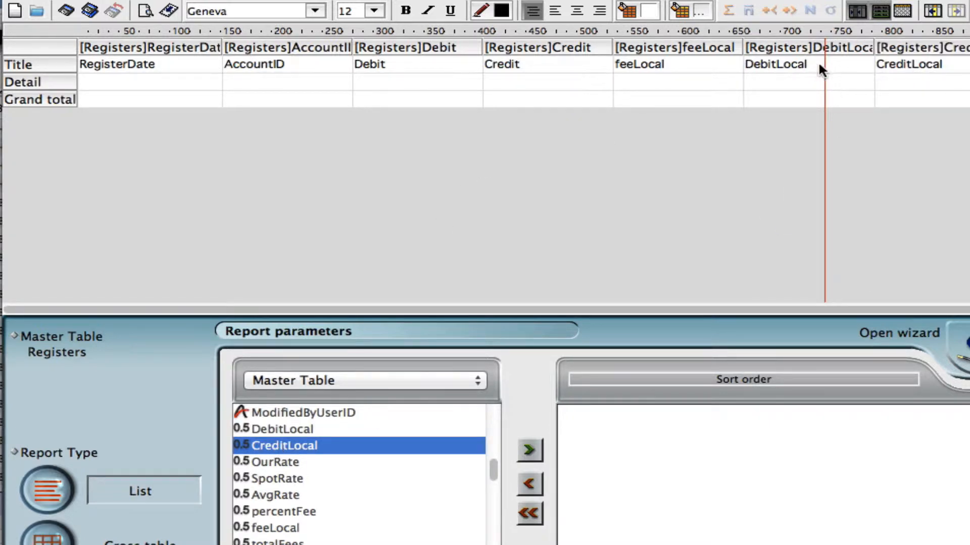
mouse_move(459, 122)
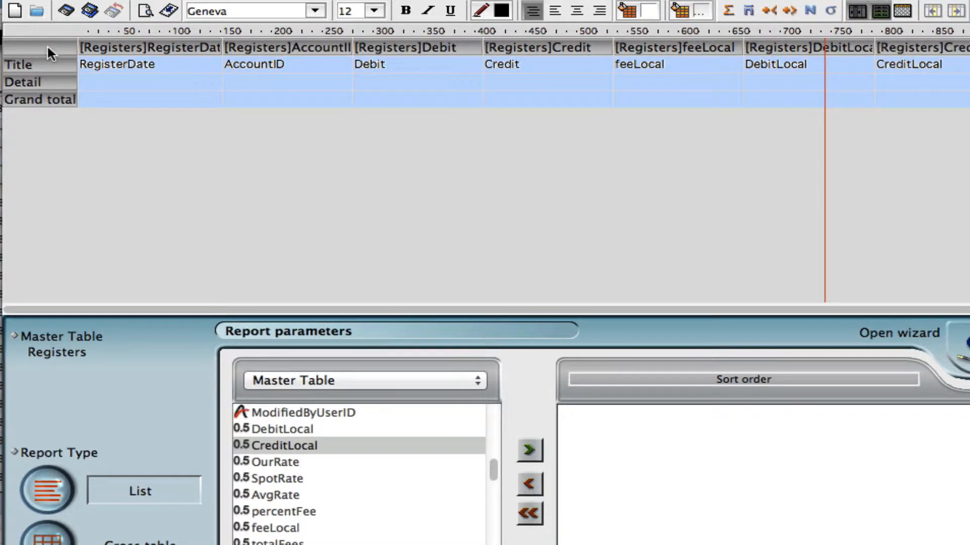
- Set the report text size to 9 and select the Debit detail cell
click(377, 12)
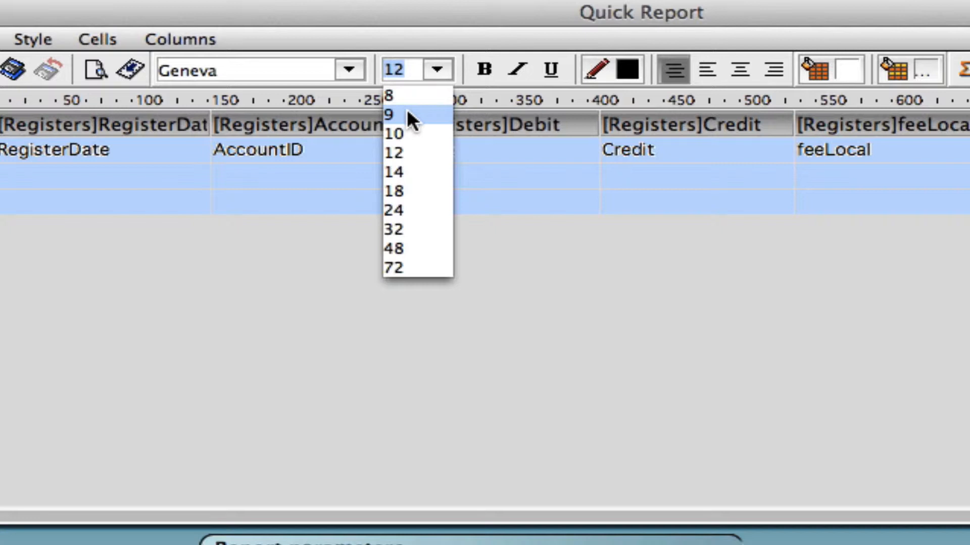
click(391, 113)
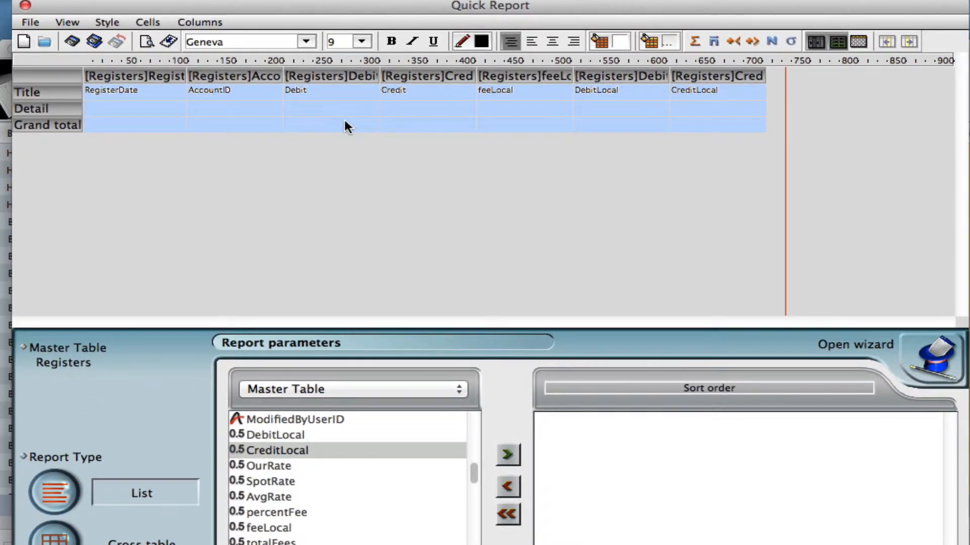
click(330, 108)
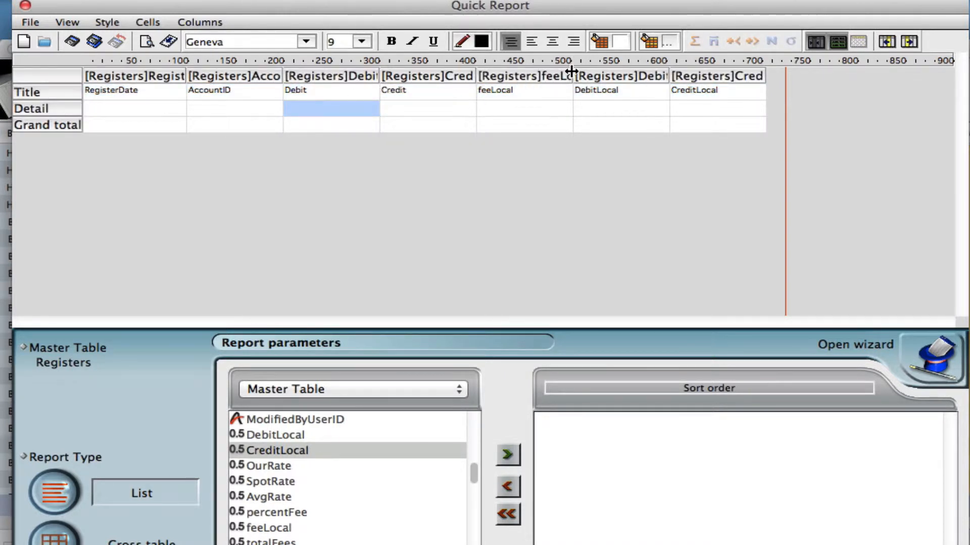
mouse_move(432, 153)
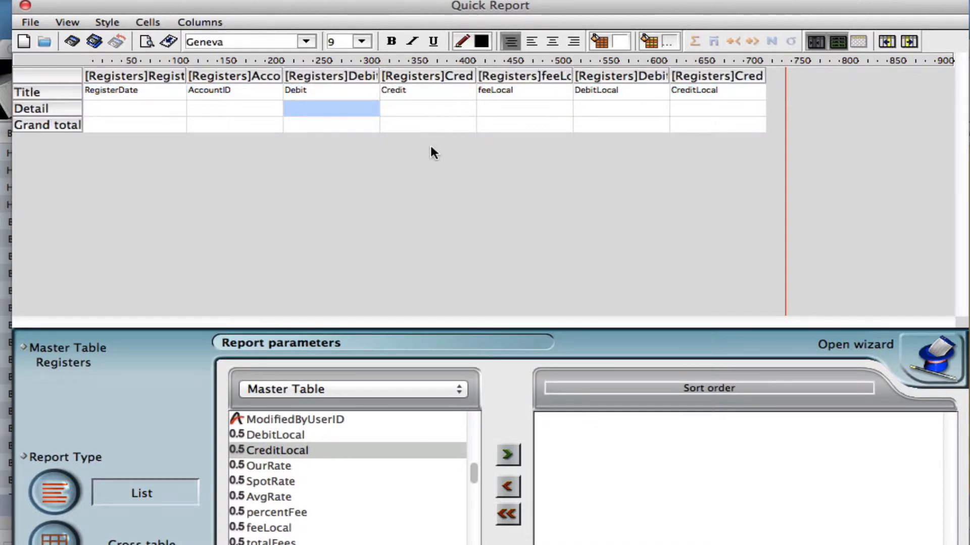
mouse_move(432, 184)
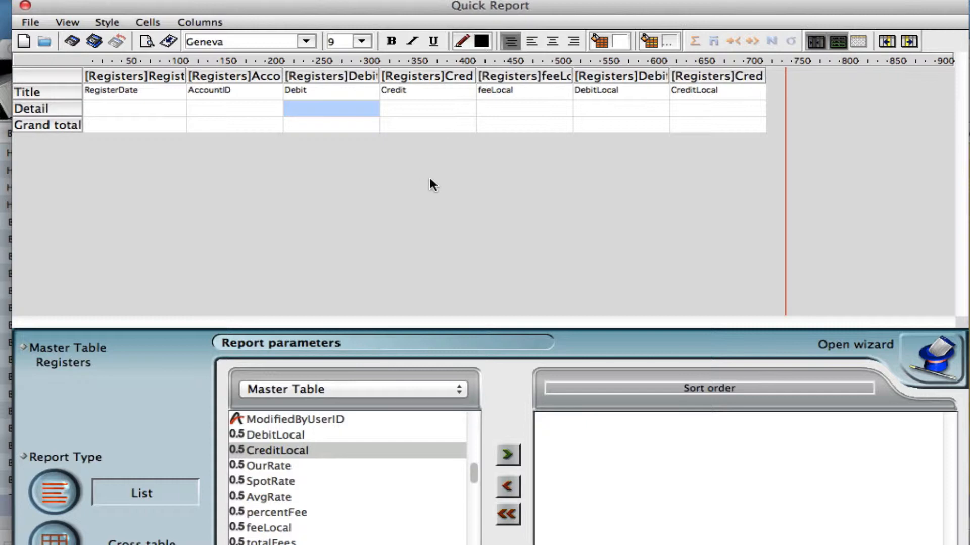
mouse_move(458, 418)
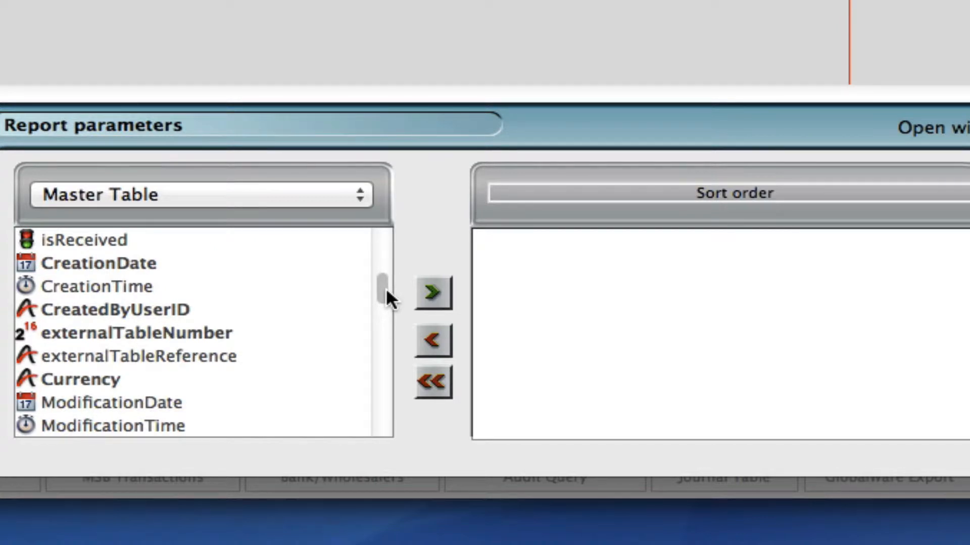
scroll(up, 3)
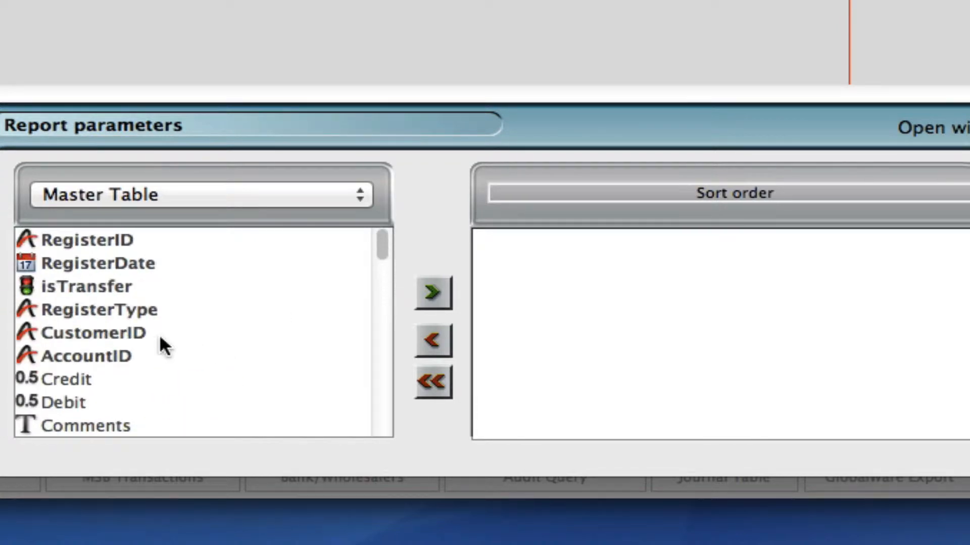
click(97, 262)
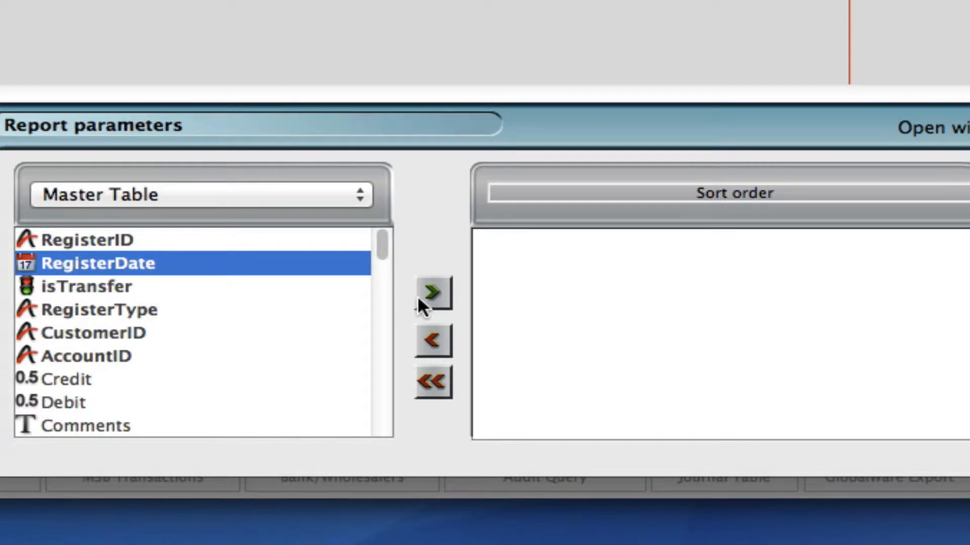
click(433, 293)
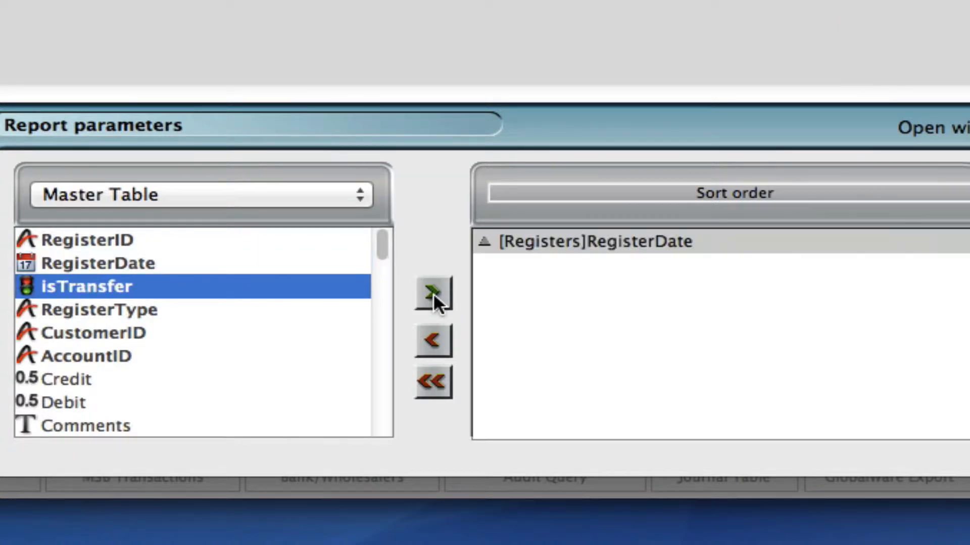
mouse_move(136, 361)
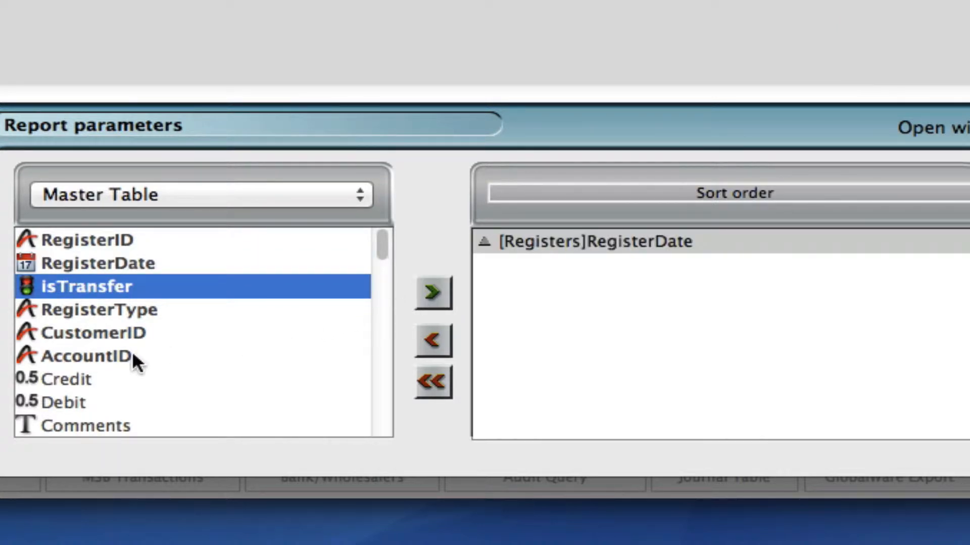
click(87, 356)
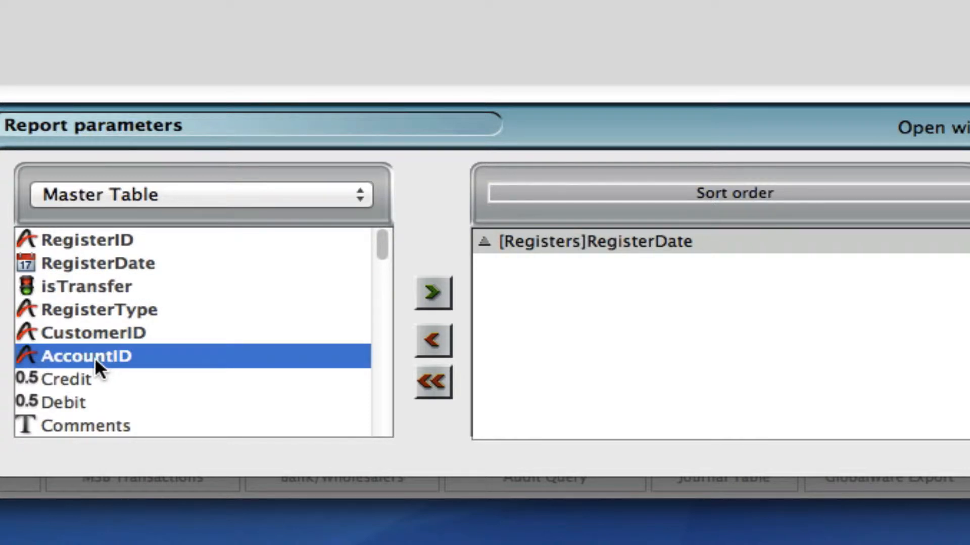
click(432, 292)
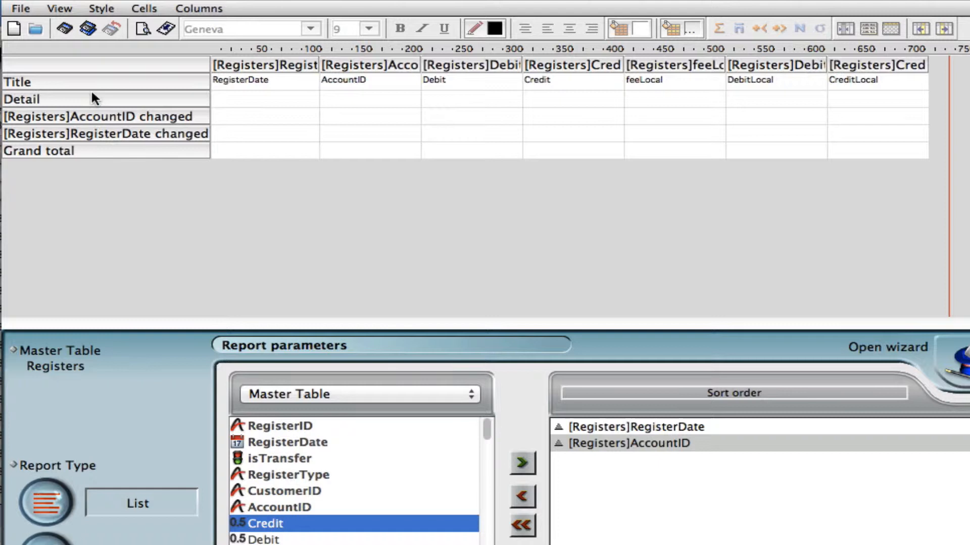
mouse_move(85, 68)
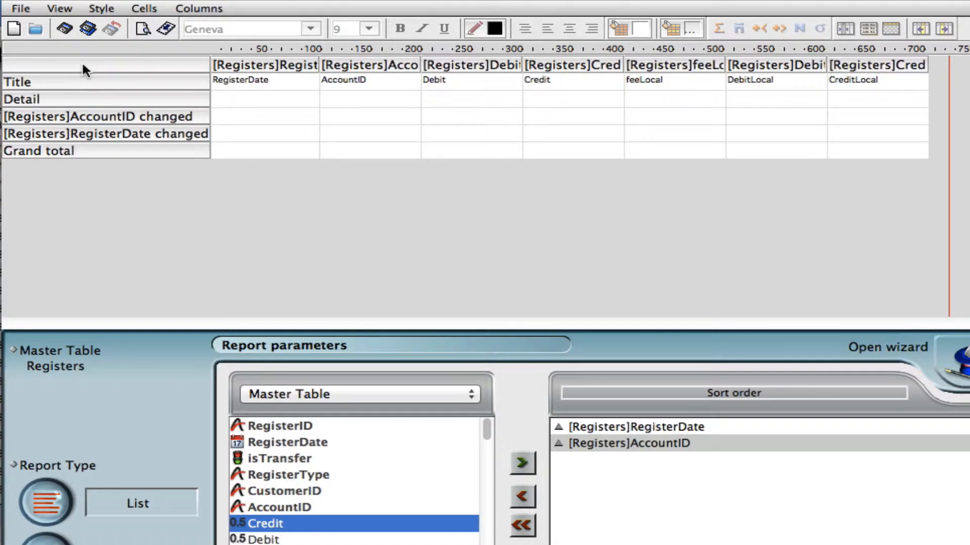
mouse_move(355, 161)
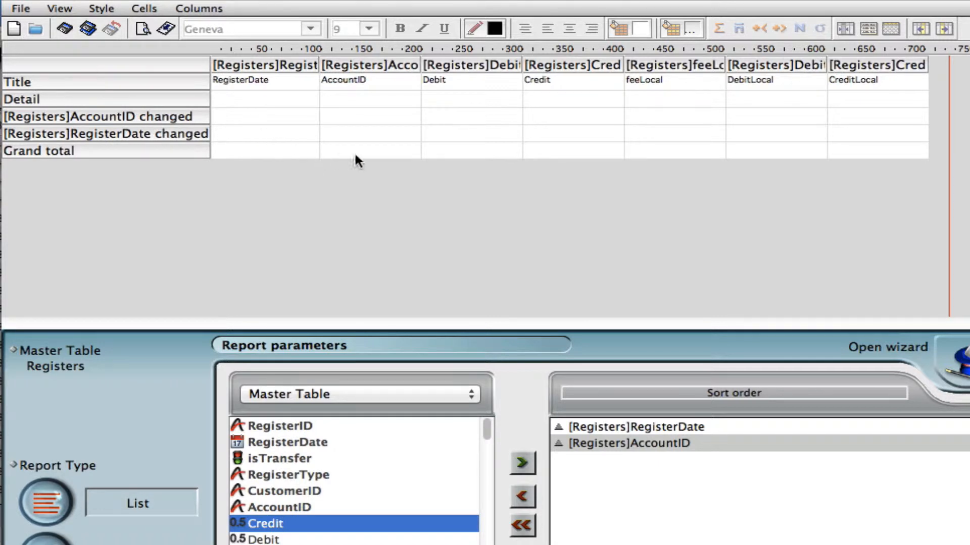
mouse_move(483, 141)
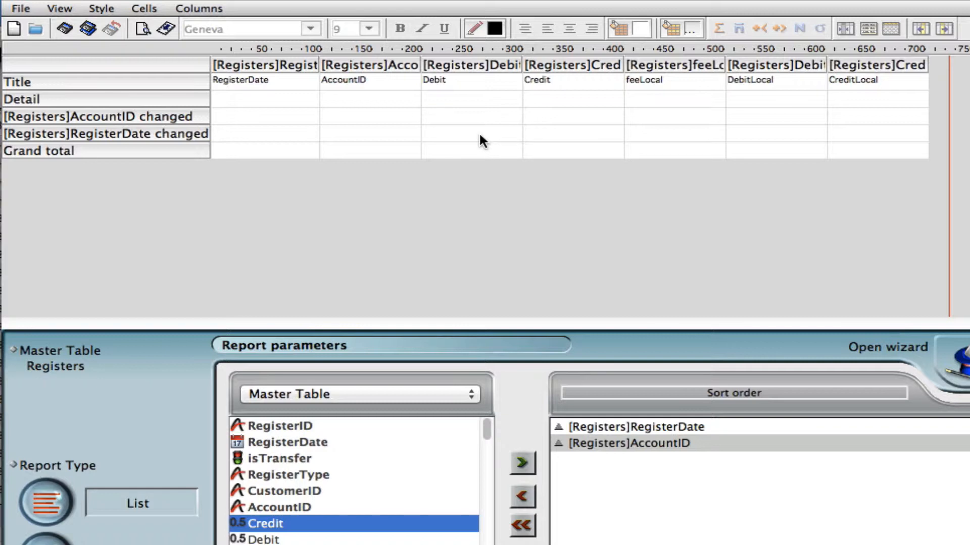
mouse_move(274, 91)
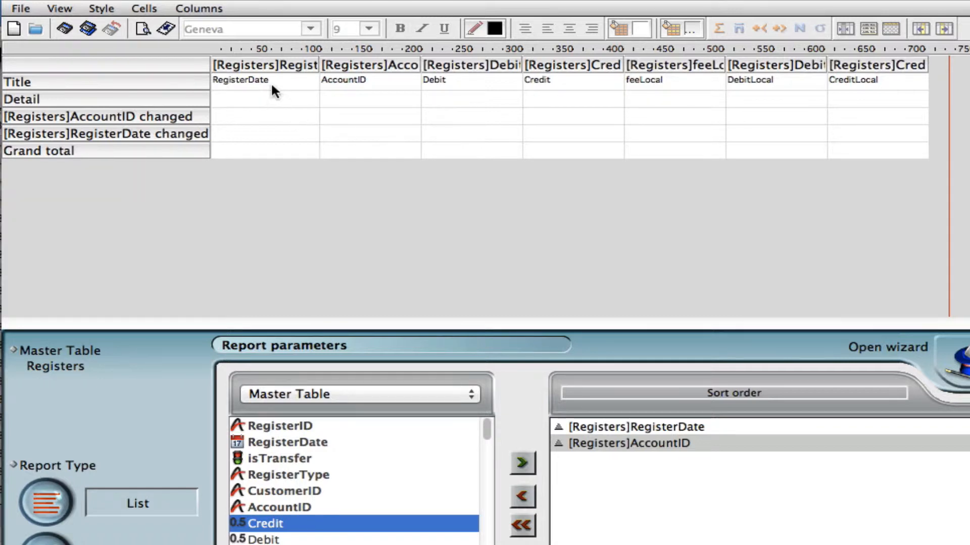
mouse_move(297, 144)
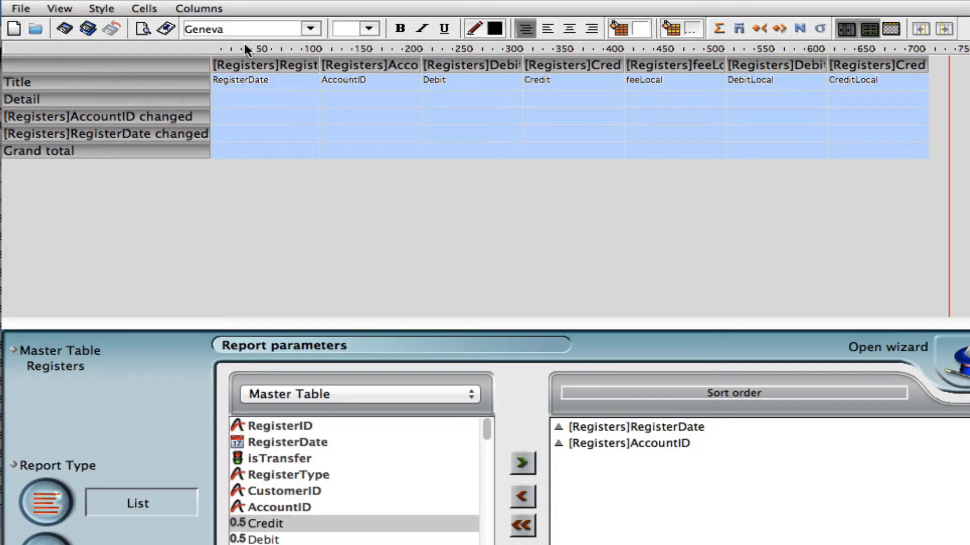
- Set the report font size and centre the column titles
click(368, 29)
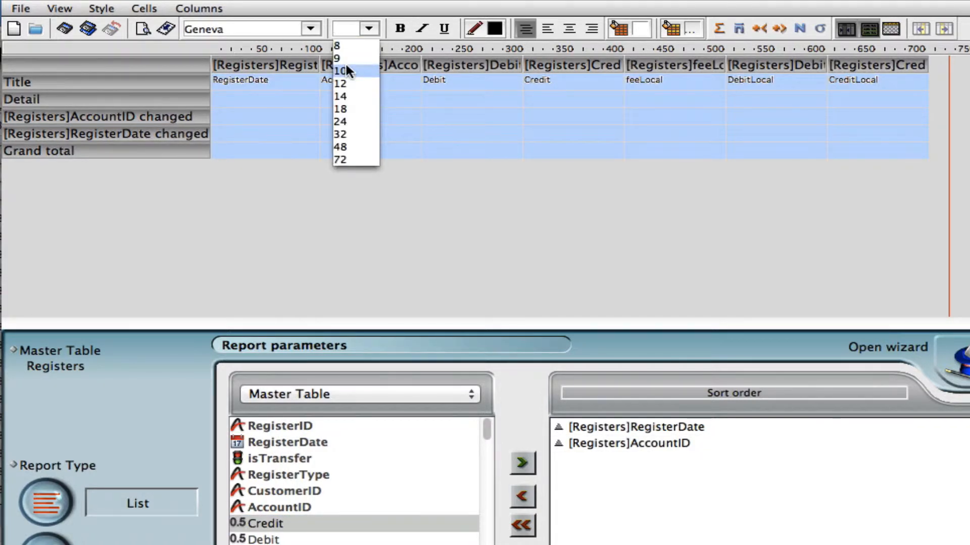
click(337, 56)
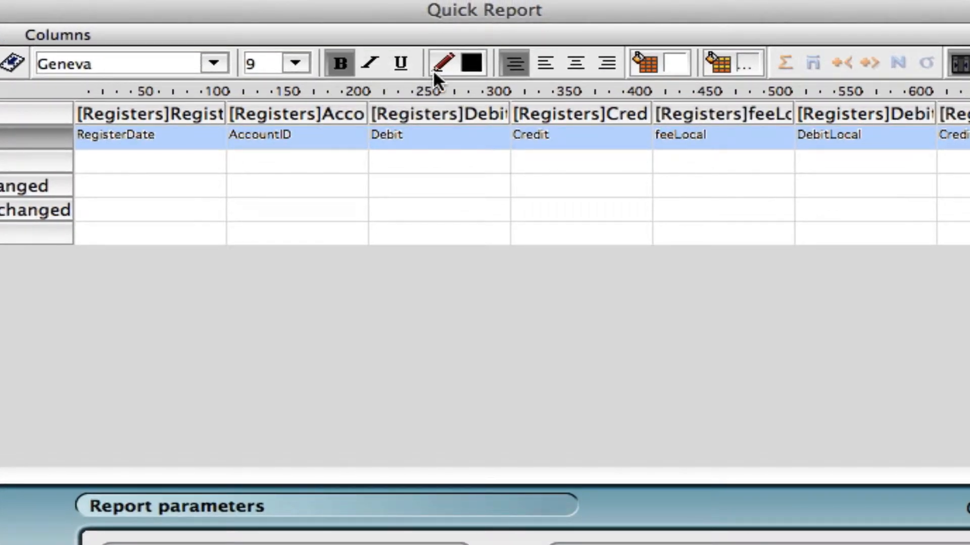
click(573, 62)
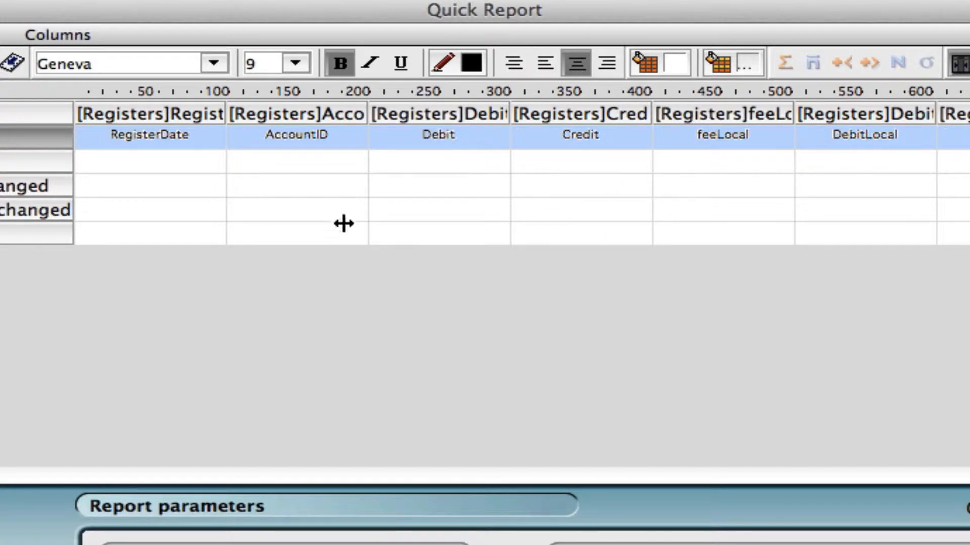
- Rename the Debit and Credit column titles to Purchased and Sold
click(149, 136)
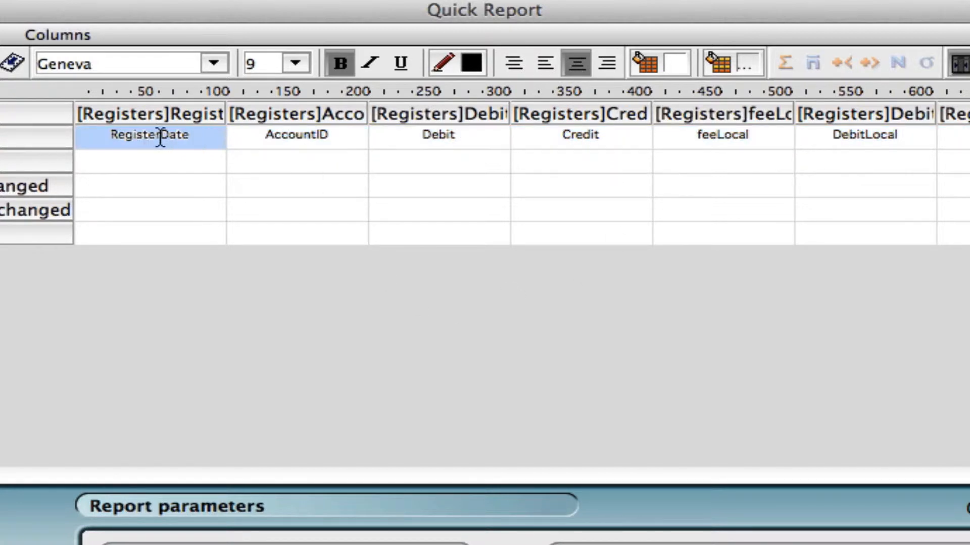
click(436, 135)
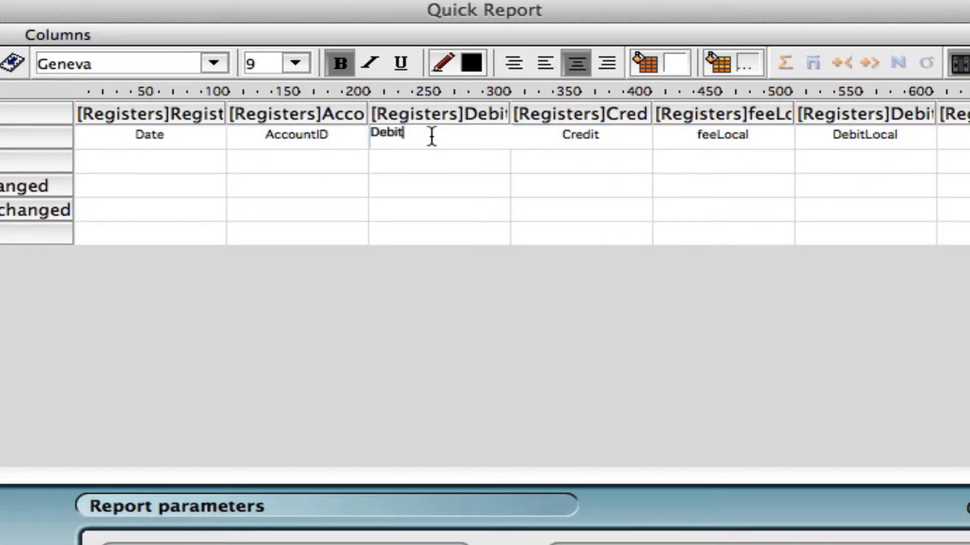
double_click(386, 134)
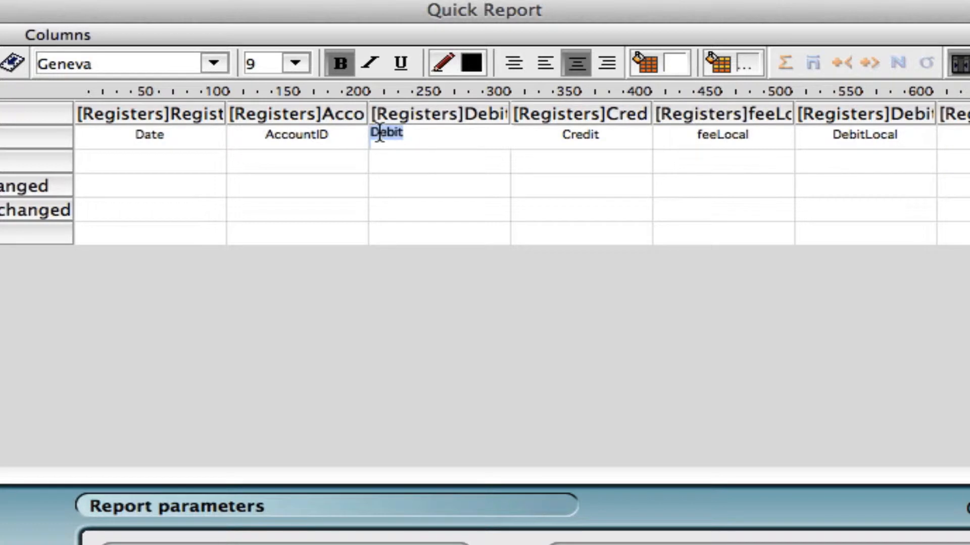
text(PUrcha)
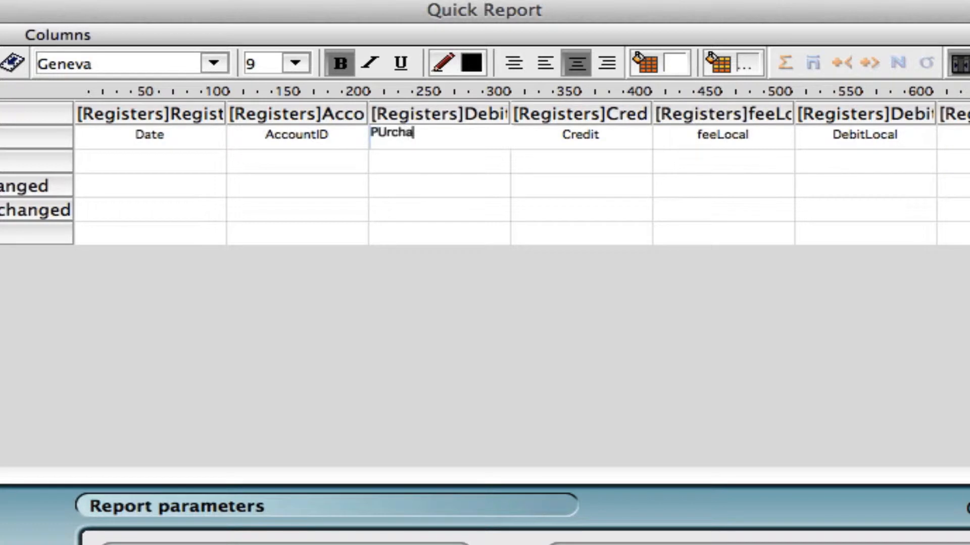
text(sed)
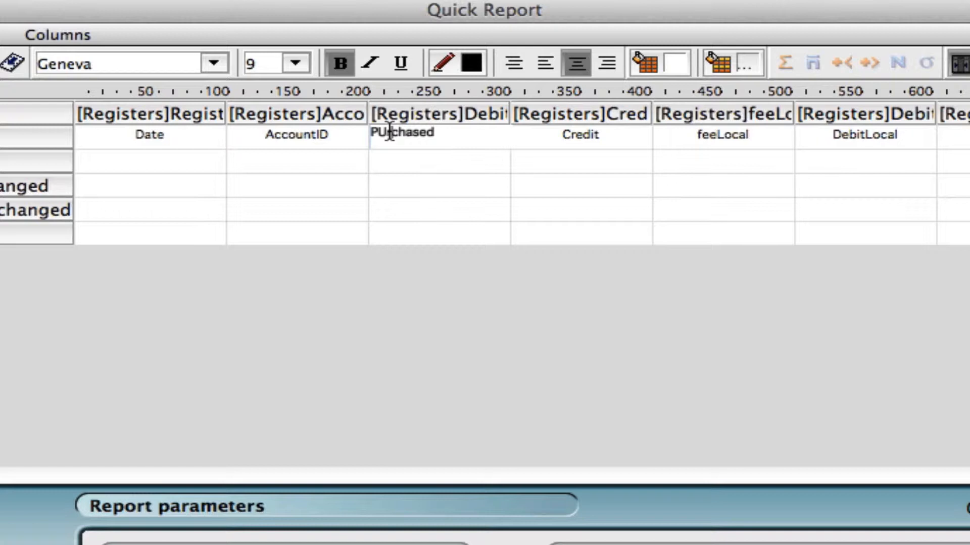
mouse_move(580, 140)
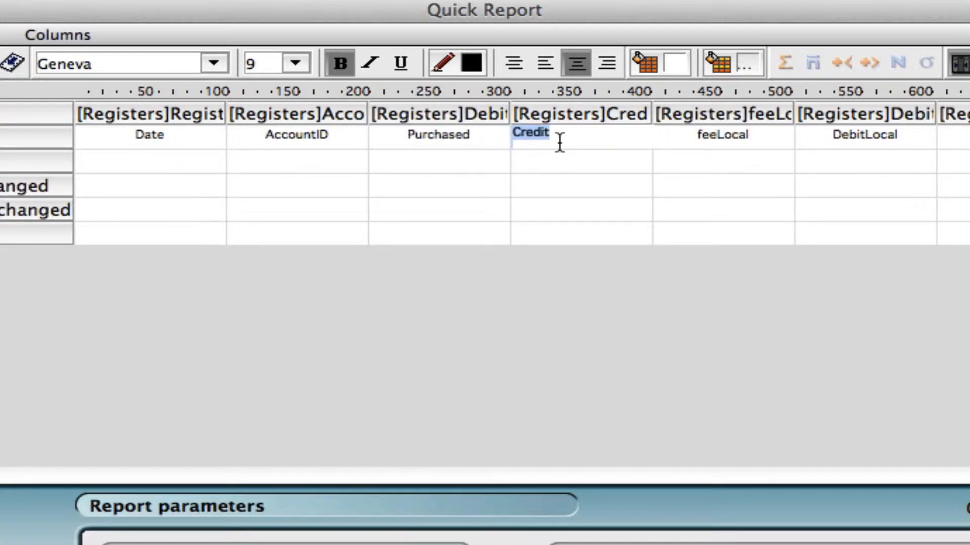
text(Sold)
text(Sell Volume USD)
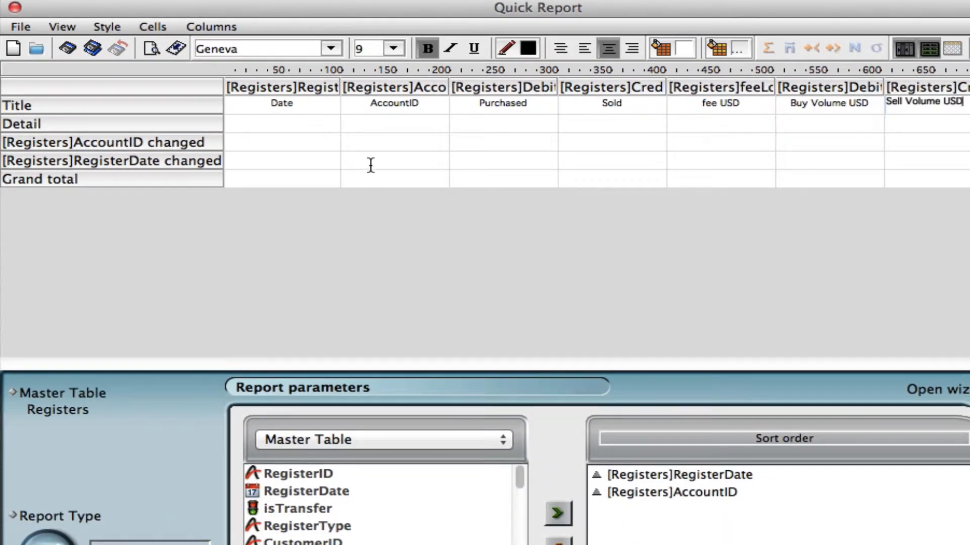
- Add Sum totals for Purchased and Sold to the AccountID subtotal row
click(394, 161)
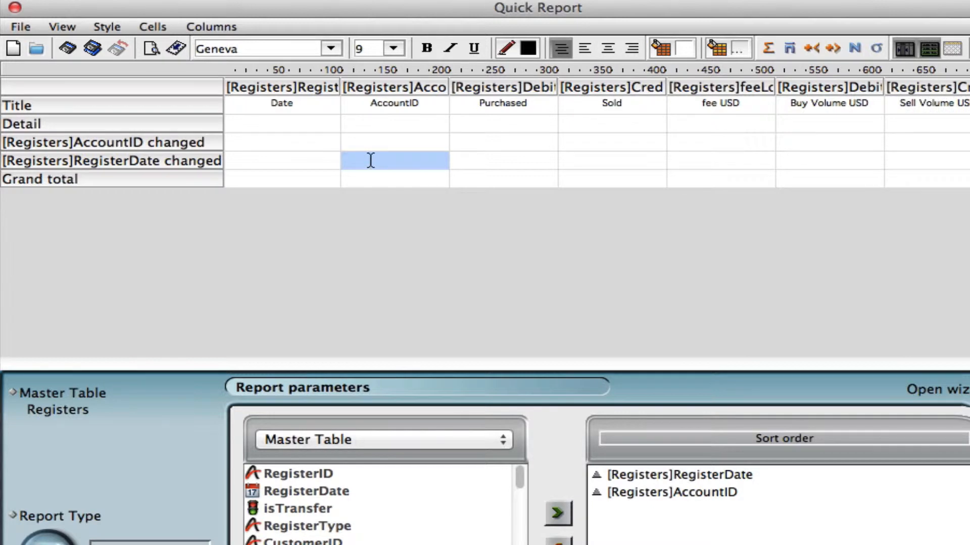
mouse_move(513, 133)
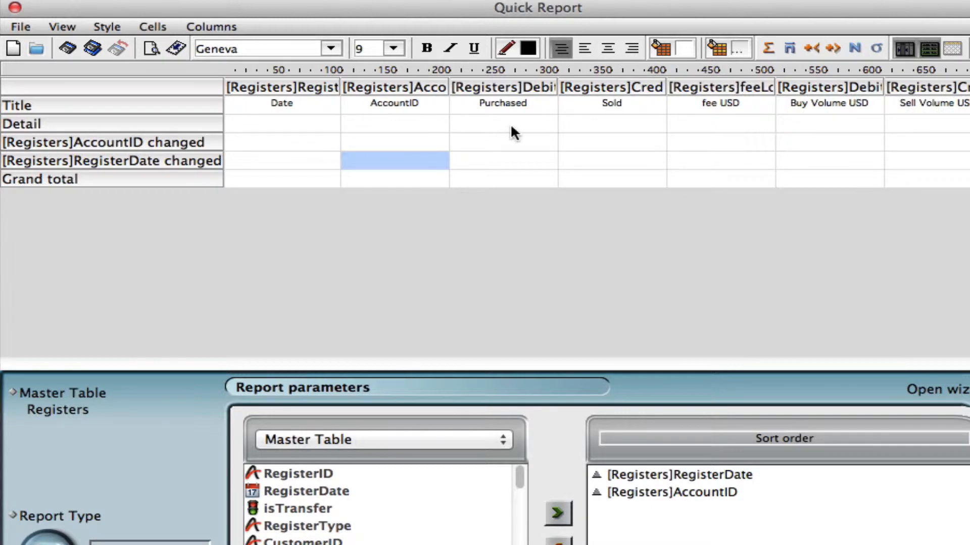
mouse_move(640, 153)
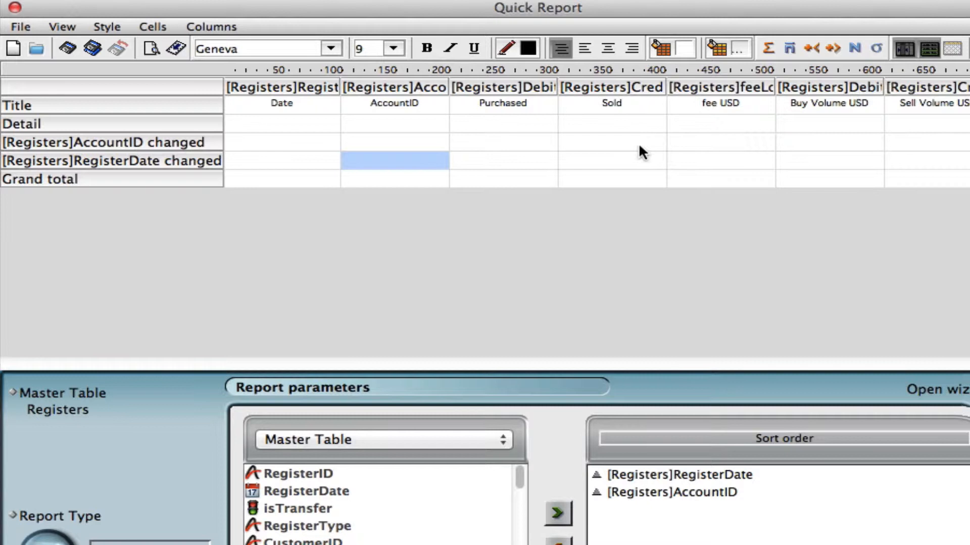
mouse_move(479, 149)
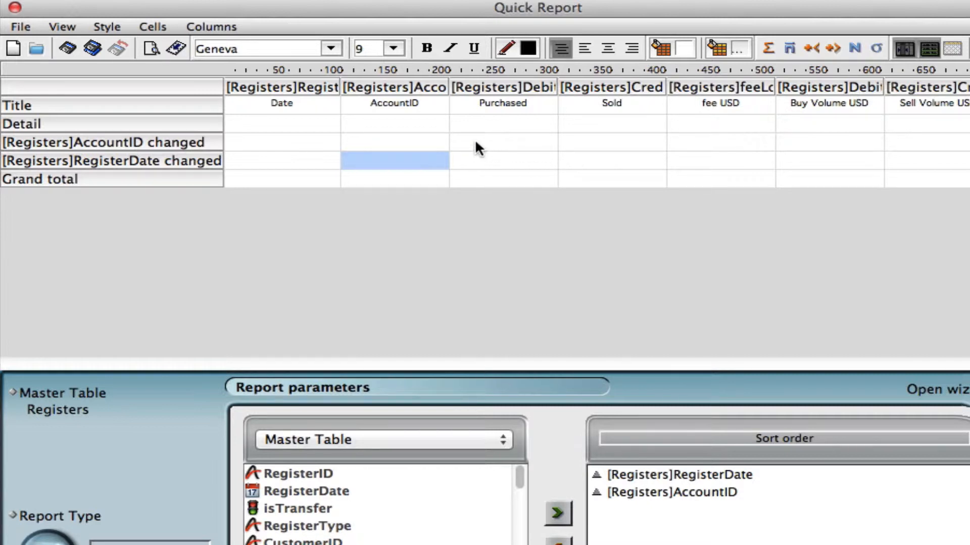
click(501, 142)
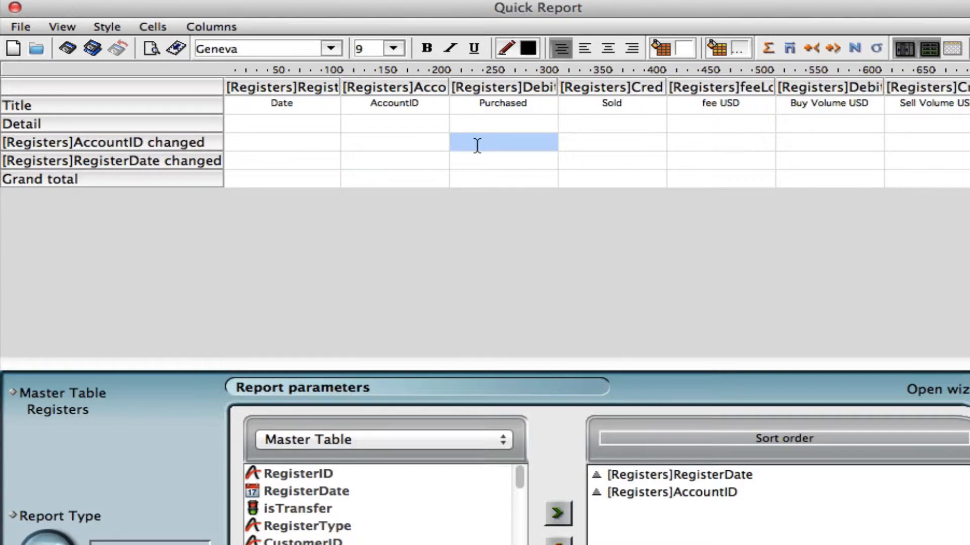
mouse_move(748, 96)
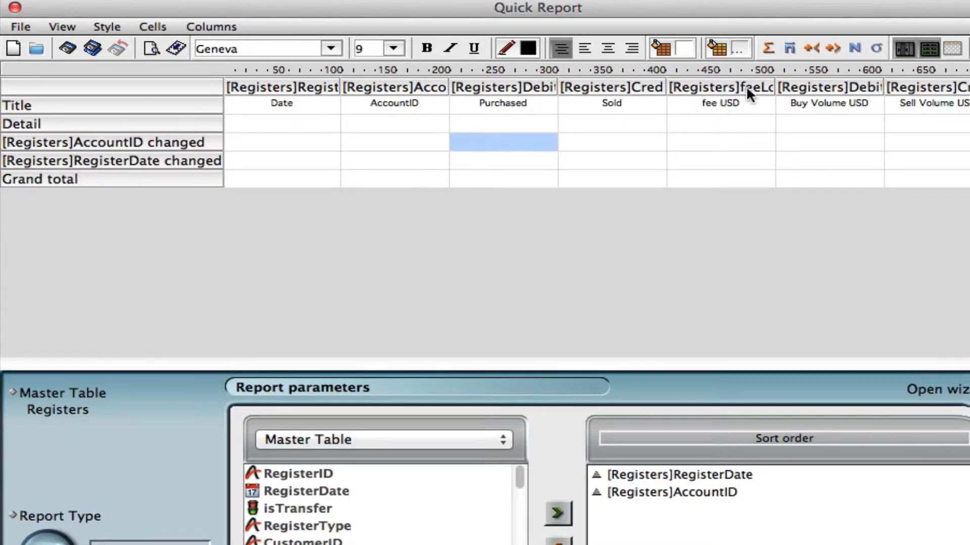
mouse_move(769, 48)
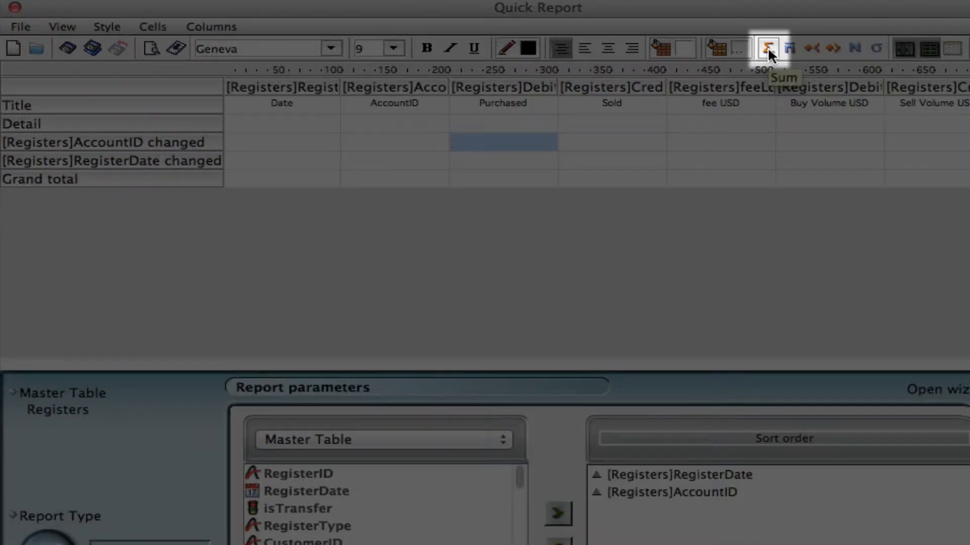
click(769, 48)
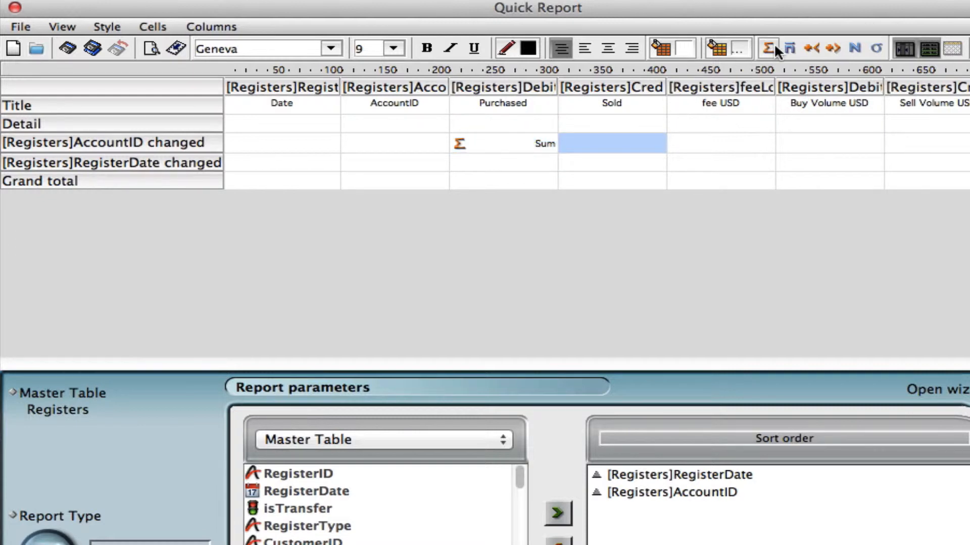
click(769, 49)
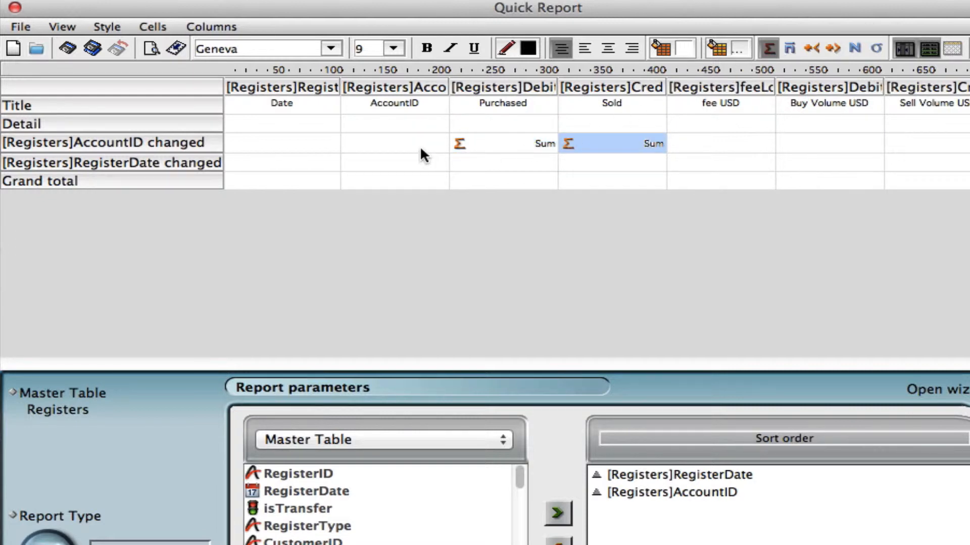
mouse_move(124, 158)
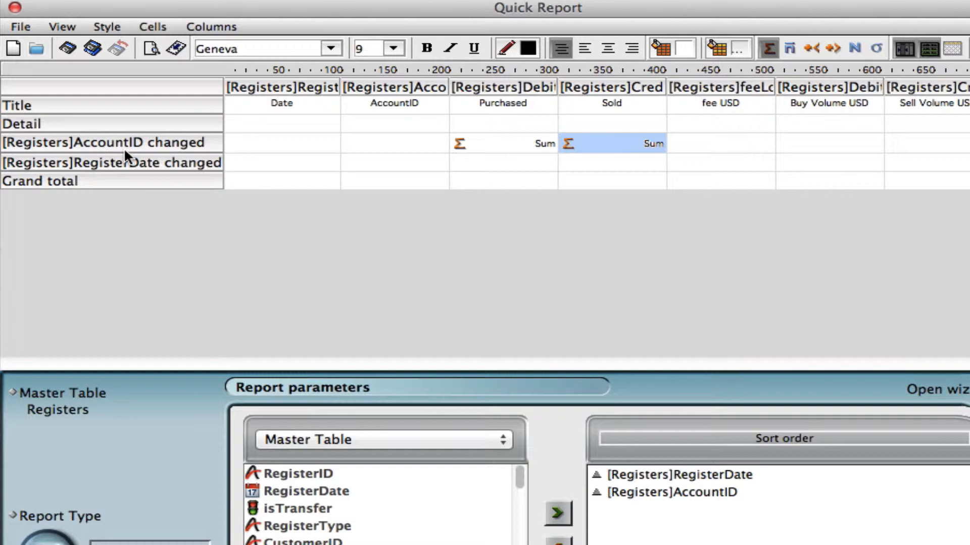
mouse_move(516, 156)
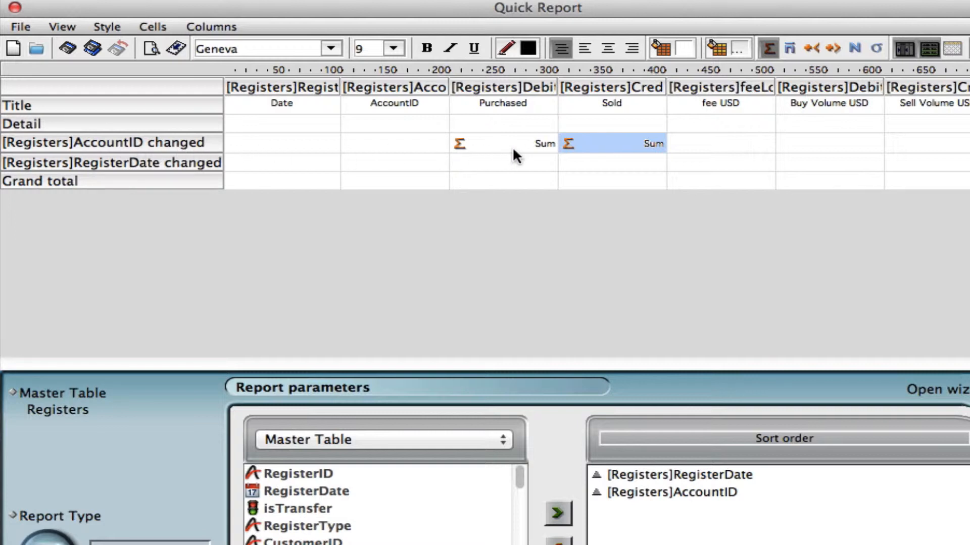
mouse_move(523, 165)
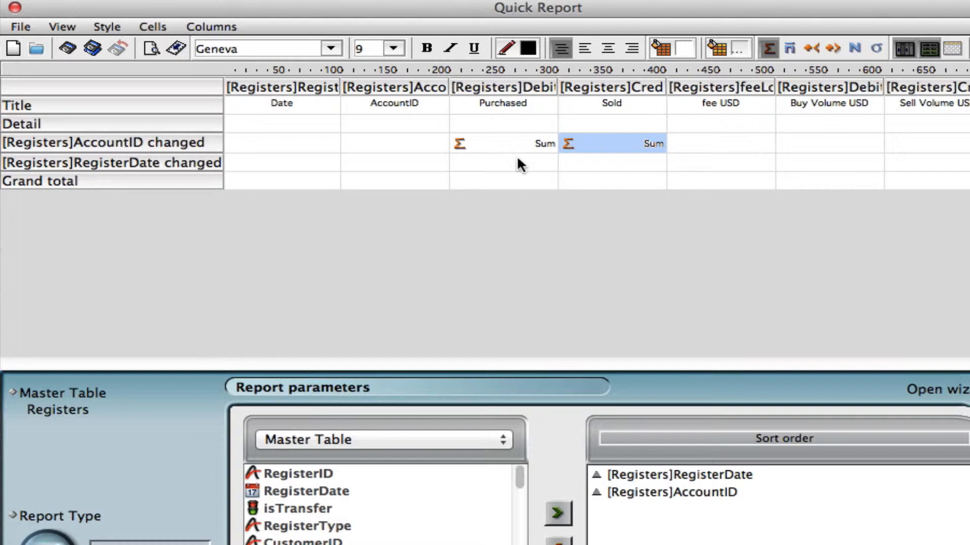
mouse_move(815, 161)
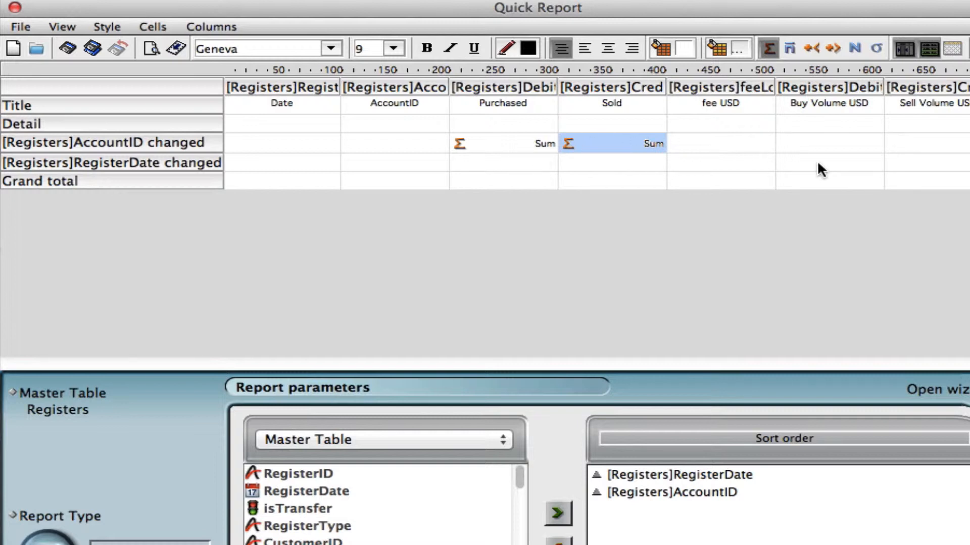
click(828, 162)
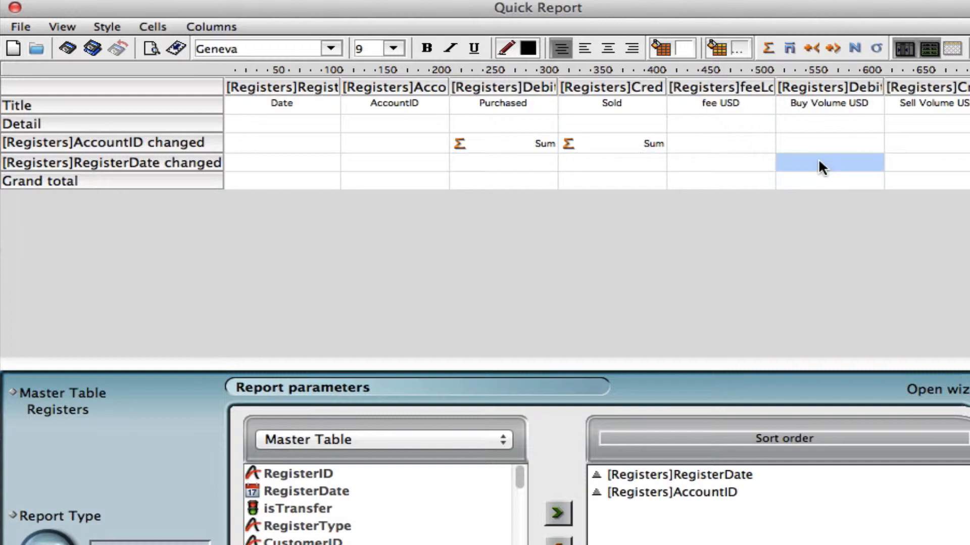
mouse_move(236, 171)
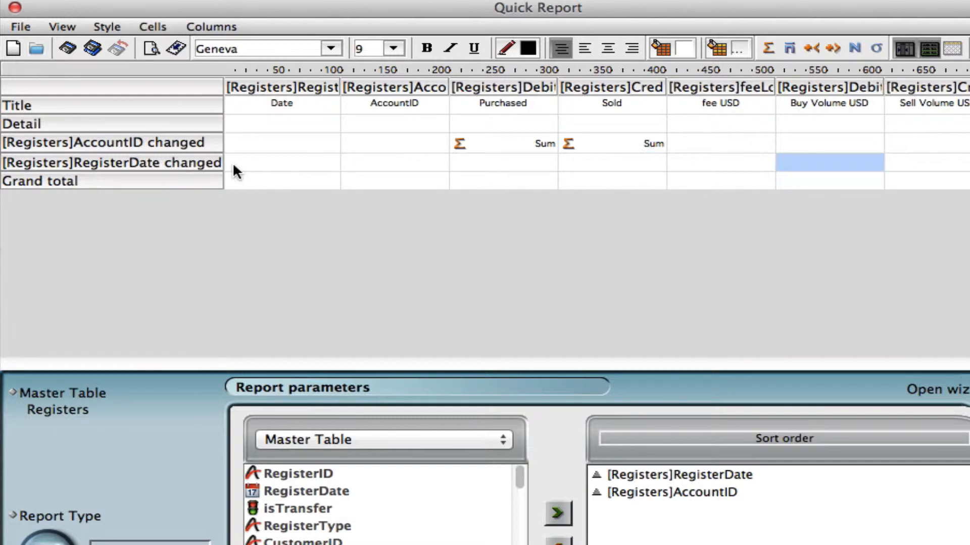
mouse_move(105, 165)
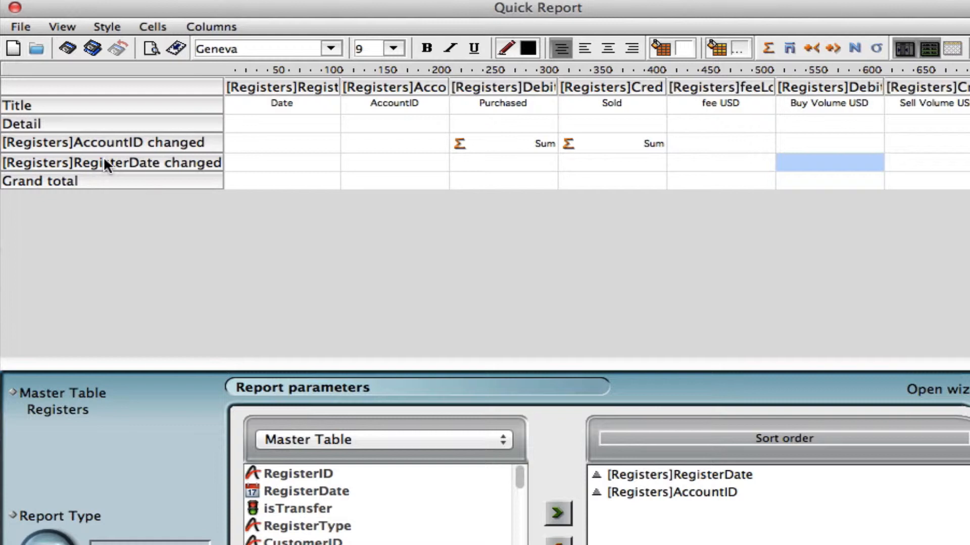
mouse_move(790, 166)
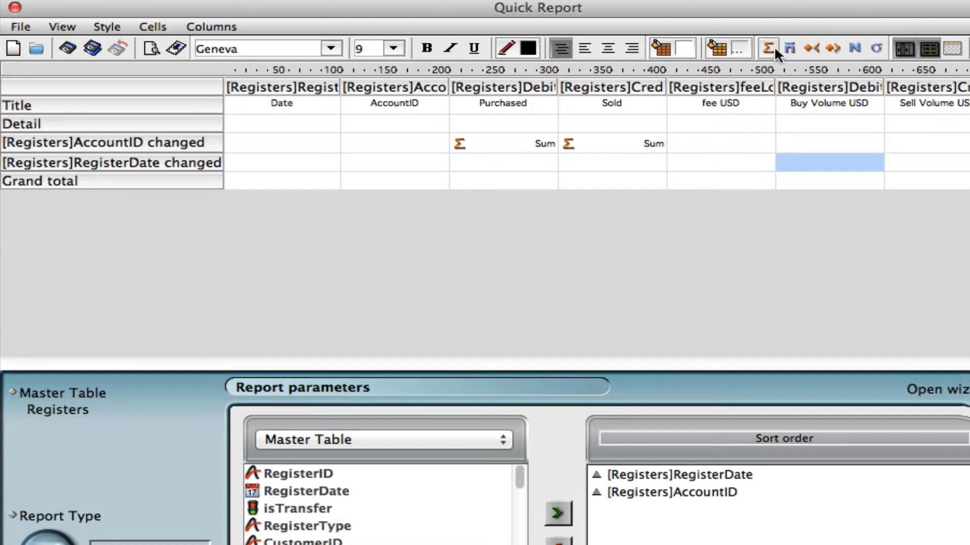
- Sum Buy and Sell Volume USD in the daily subtotal row, labelled 'Total for day USD'
click(767, 48)
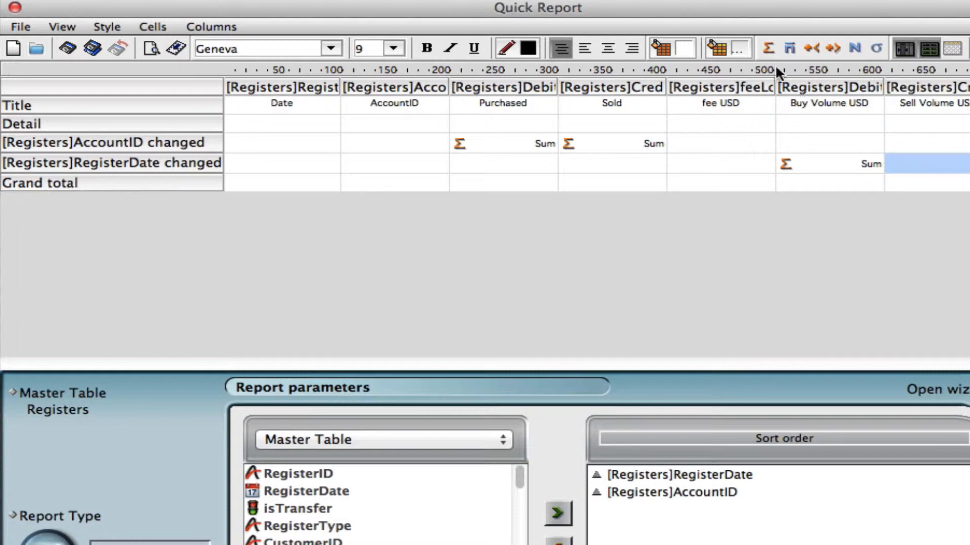
click(768, 47)
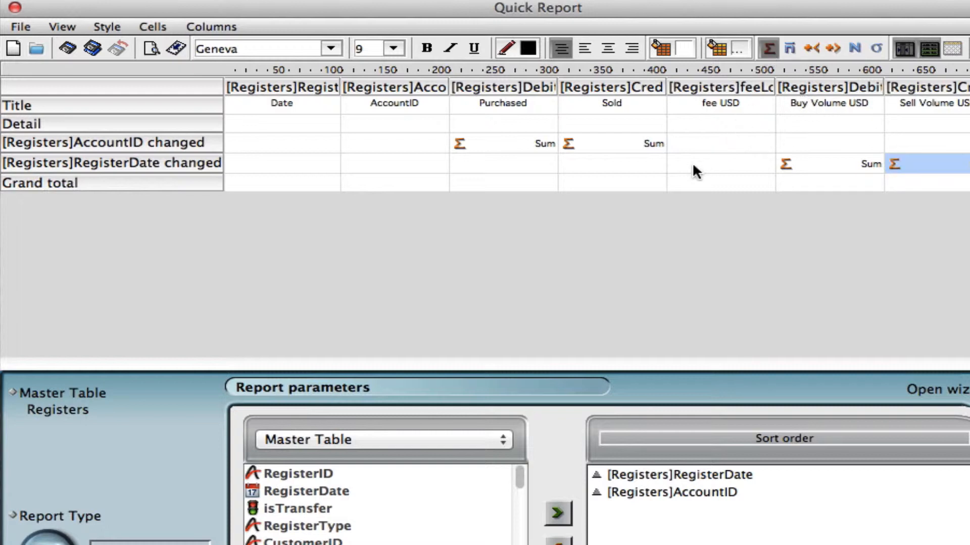
click(720, 164)
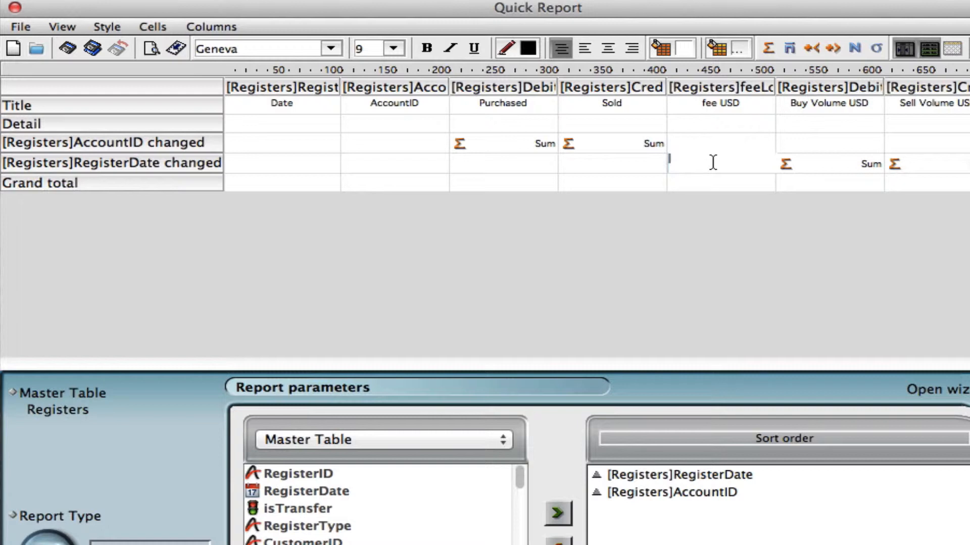
text(Total)
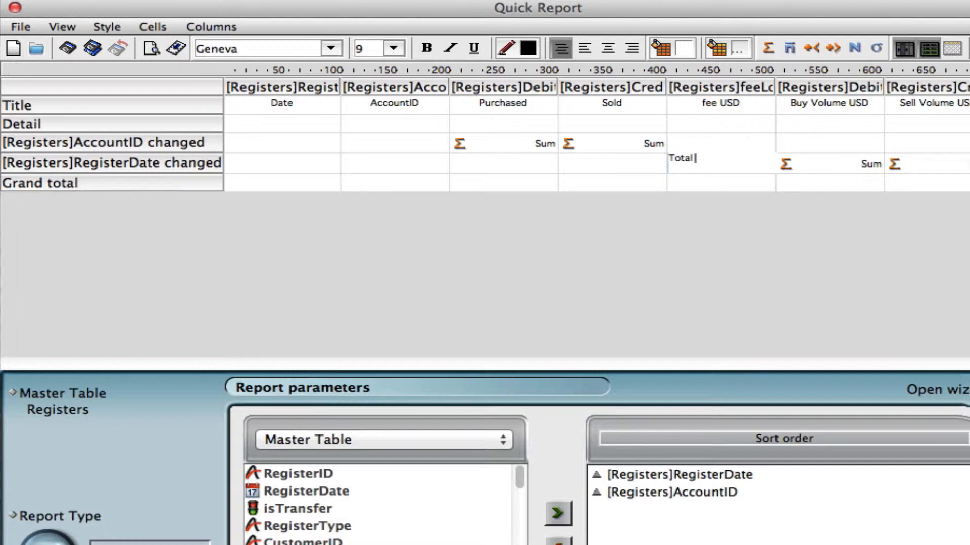
text(for day)
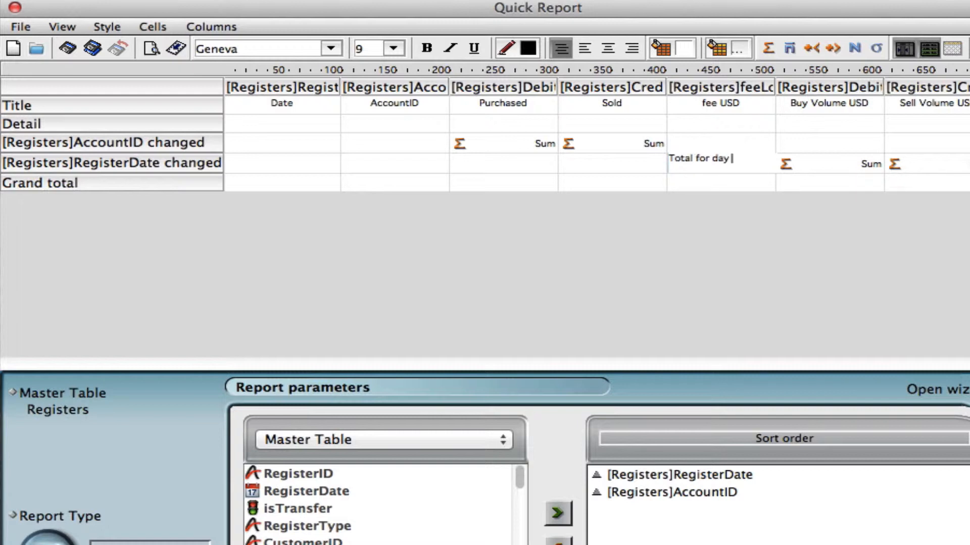
text(USD)
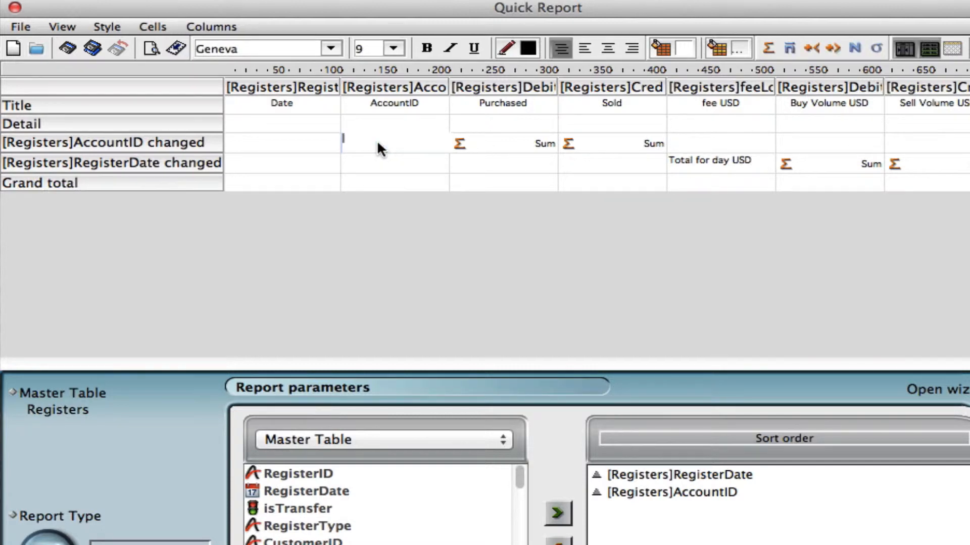
- Label the account subtotal row 'Subtotal for Account'
text(S)
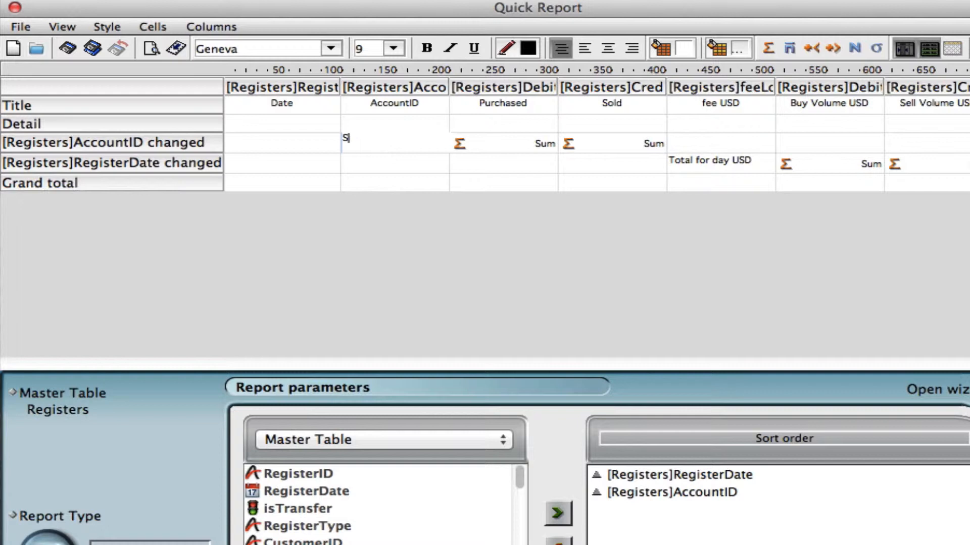
text(ubtotal)
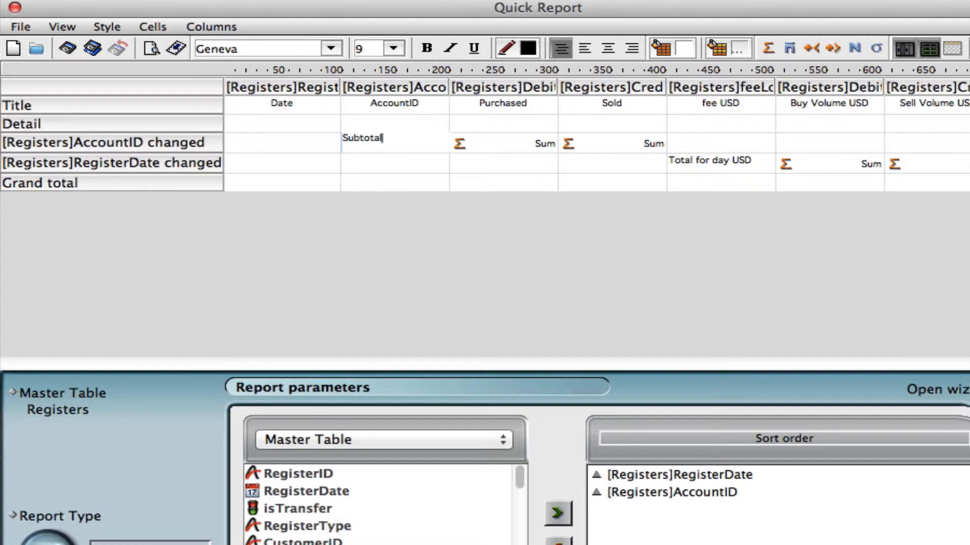
text(for)
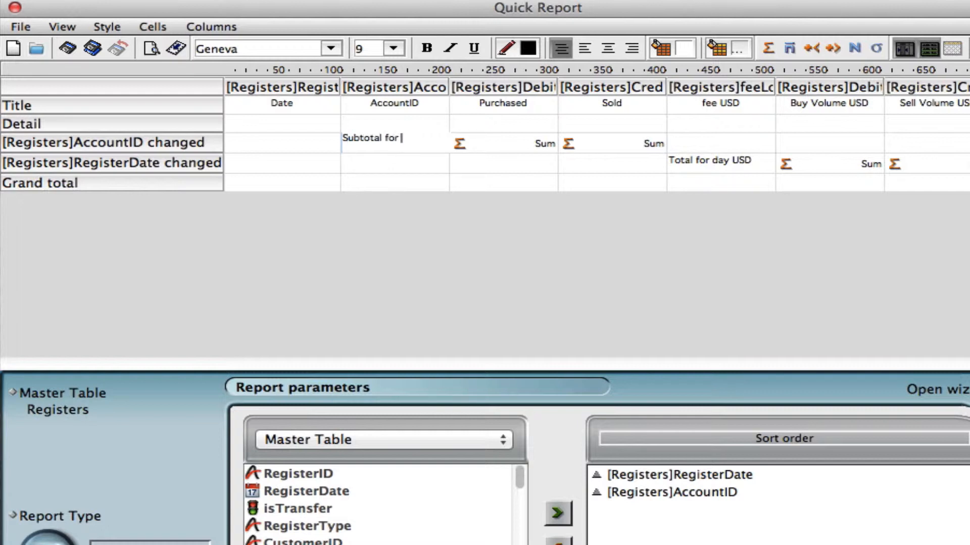
text(Account)
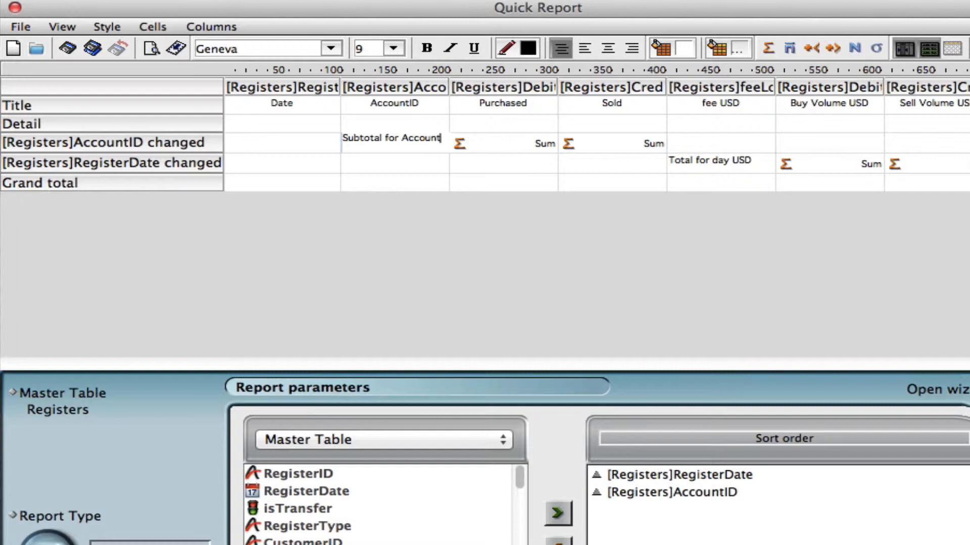
click(393, 164)
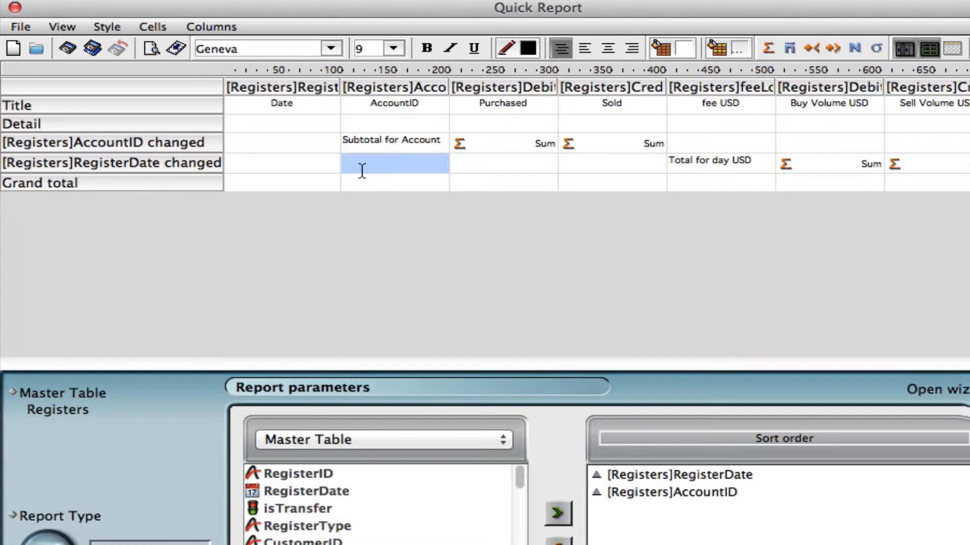
mouse_move(154, 168)
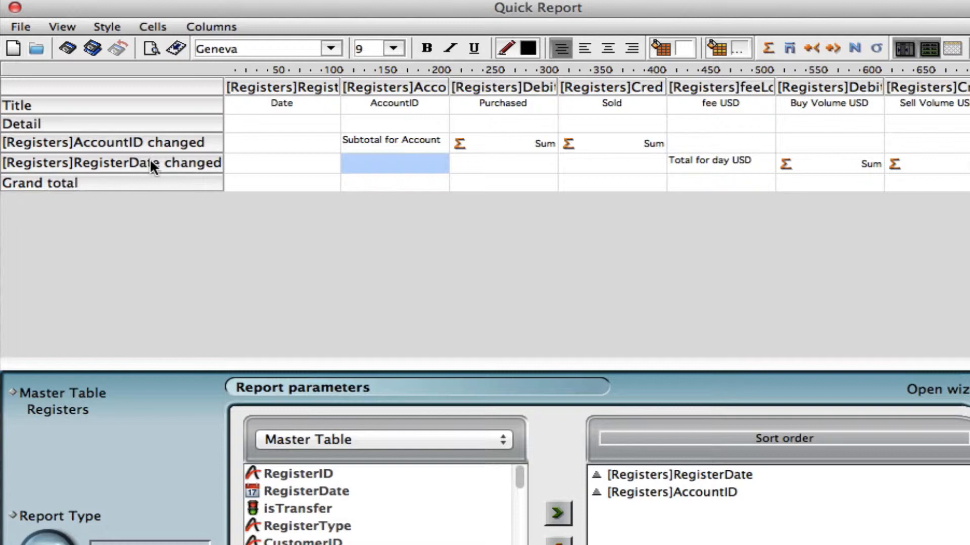
click(394, 164)
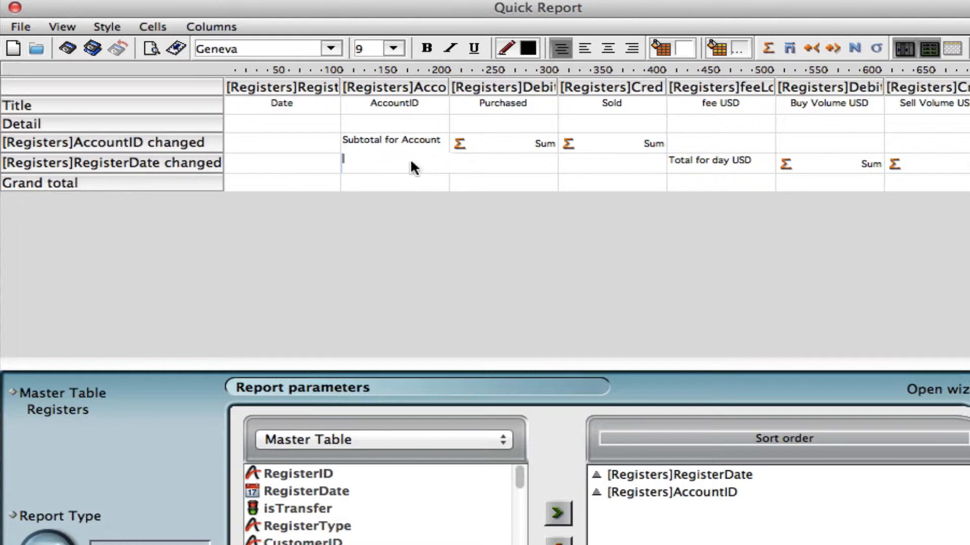
- Count transactions under AccountID in the daily subtotal row, labelled 'No. of trans'
click(394, 159)
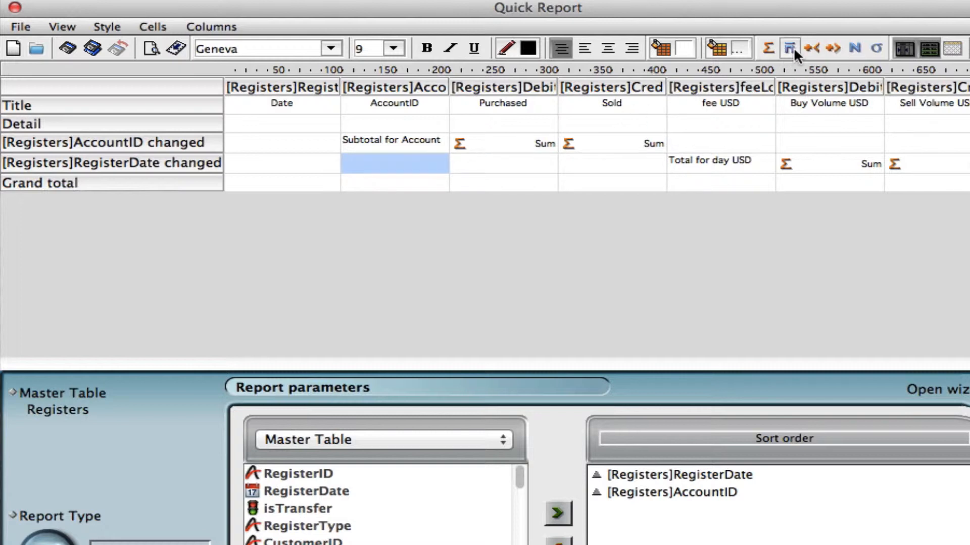
mouse_move(855, 48)
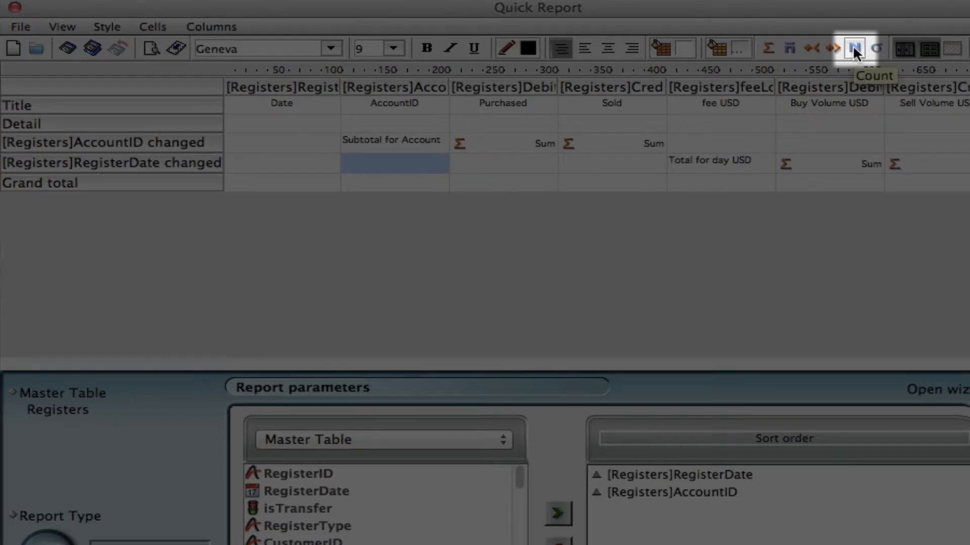
click(854, 49)
text(No.)
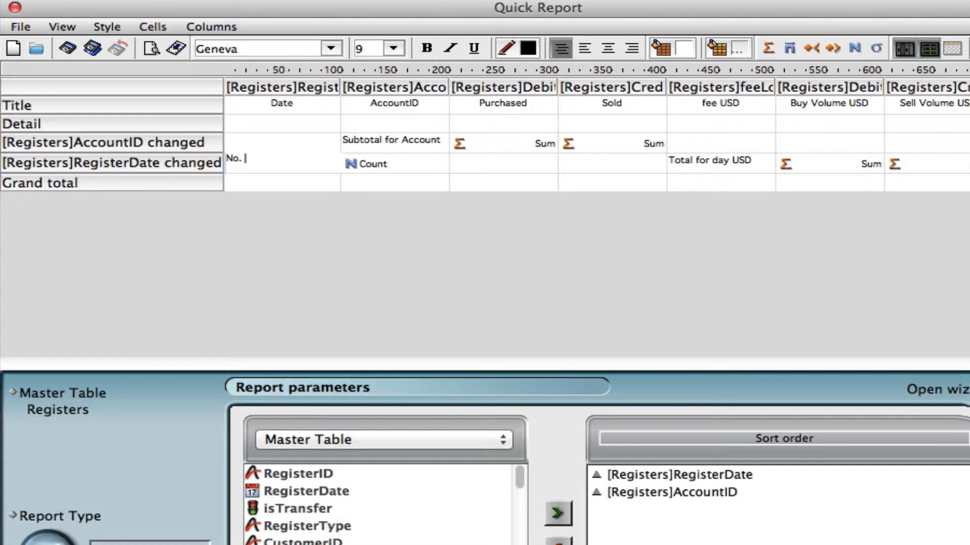
text(of trans)
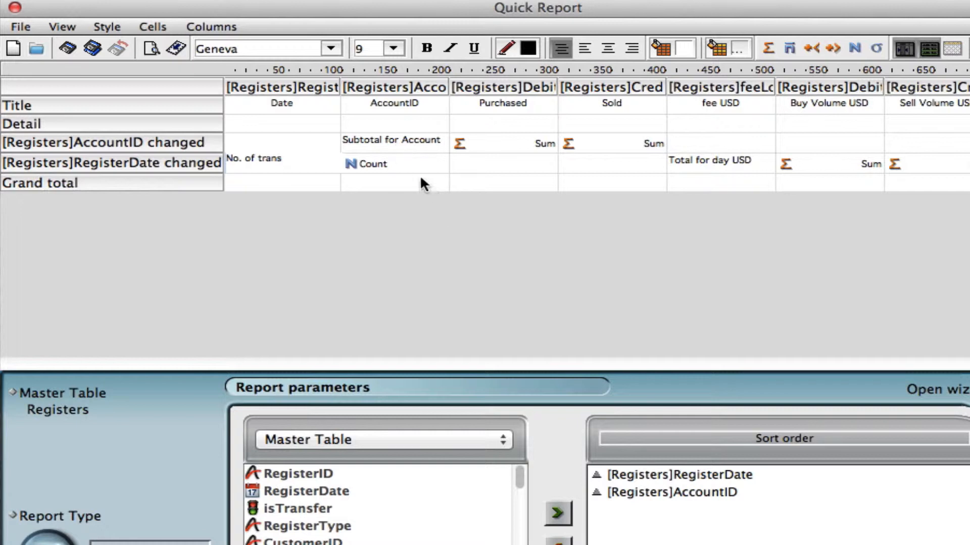
mouse_move(208, 192)
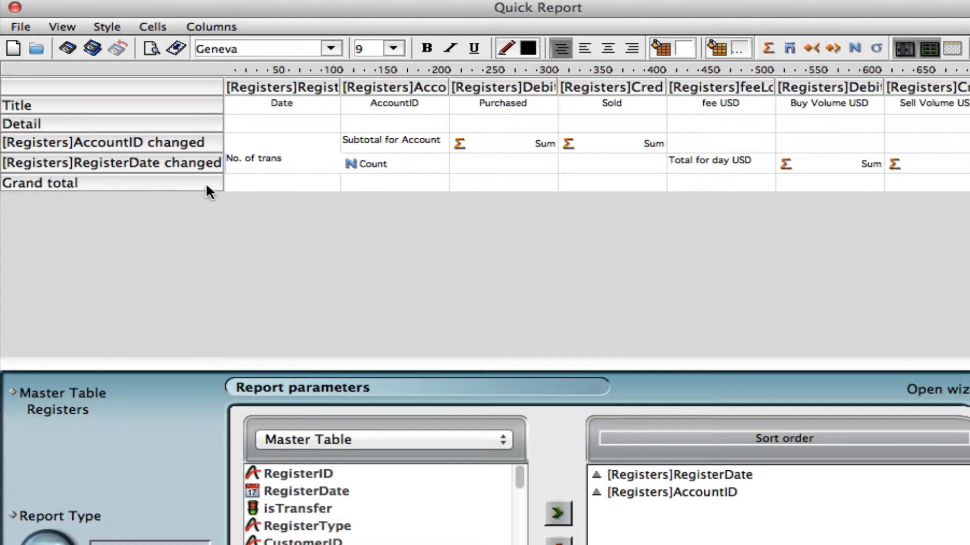
mouse_move(244, 192)
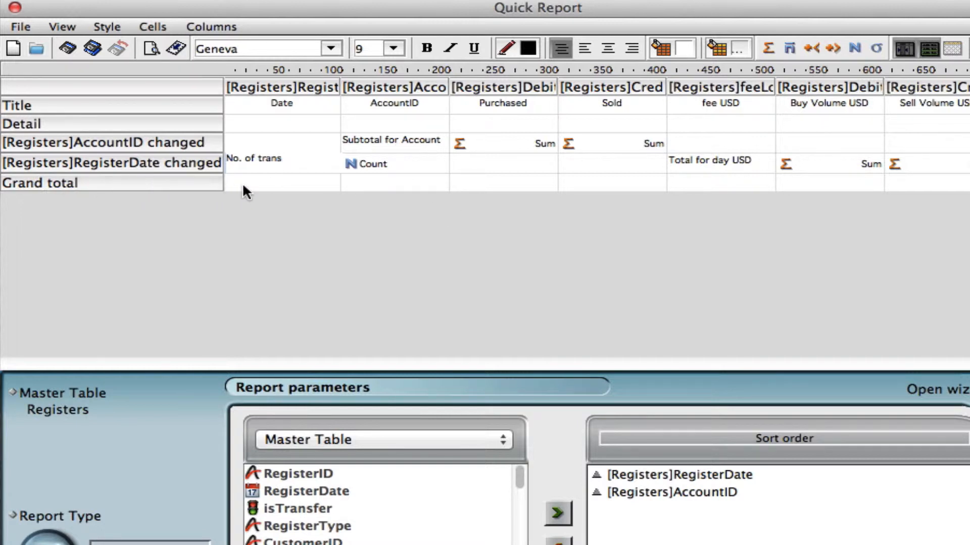
- Sum Buy Volume USD and Sell Volume USD in the Grand total row
click(828, 183)
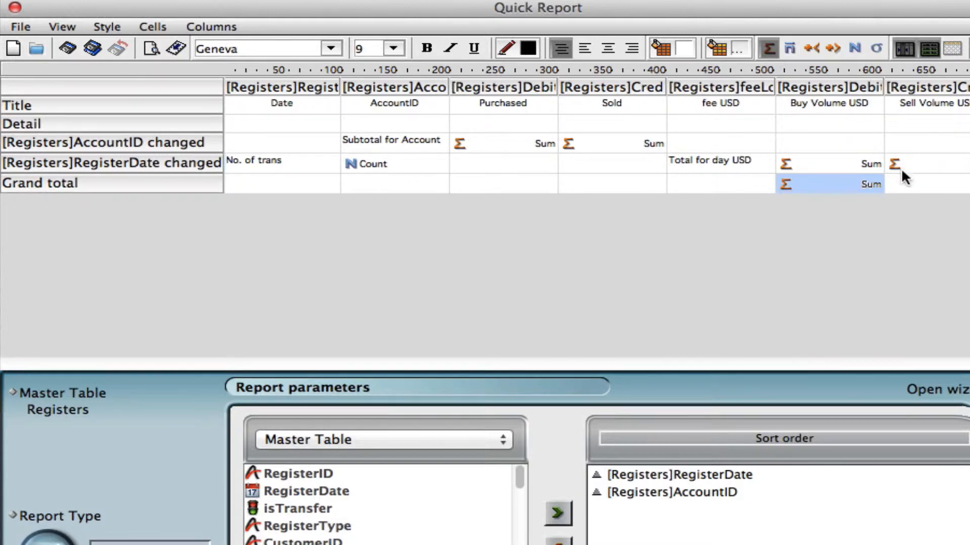
click(719, 184)
text(Grand Total)
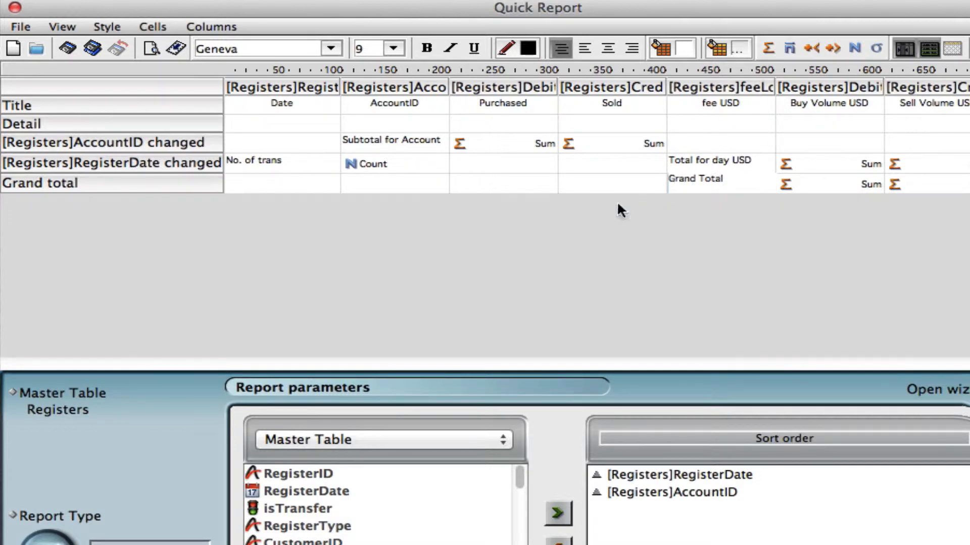
mouse_move(463, 187)
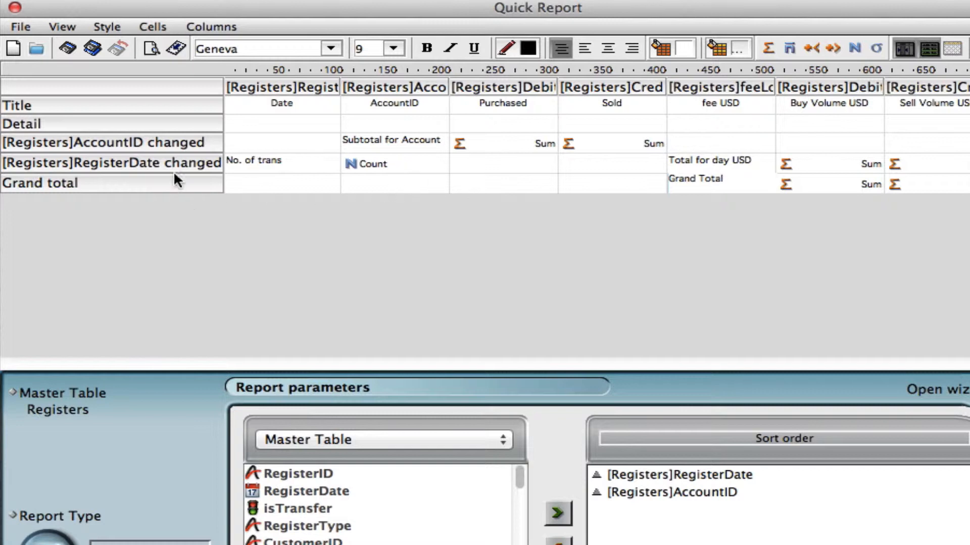
click(111, 142)
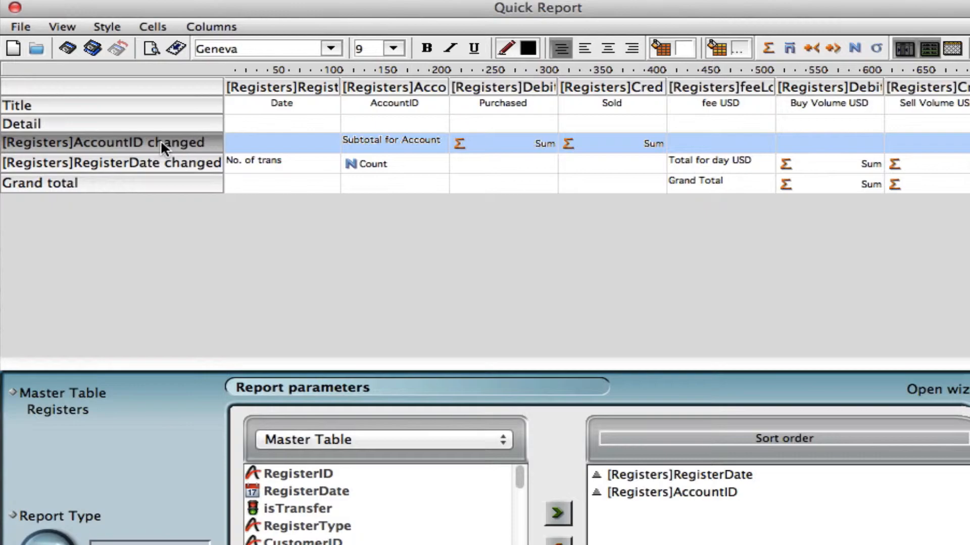
- Shade the account subtotal row light cyan, then select the daily subtotal row
click(659, 47)
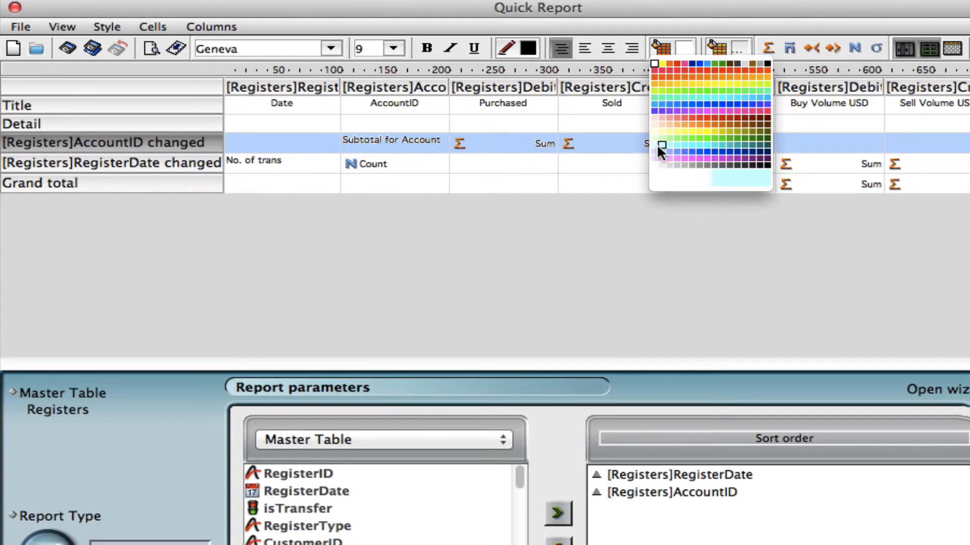
click(661, 148)
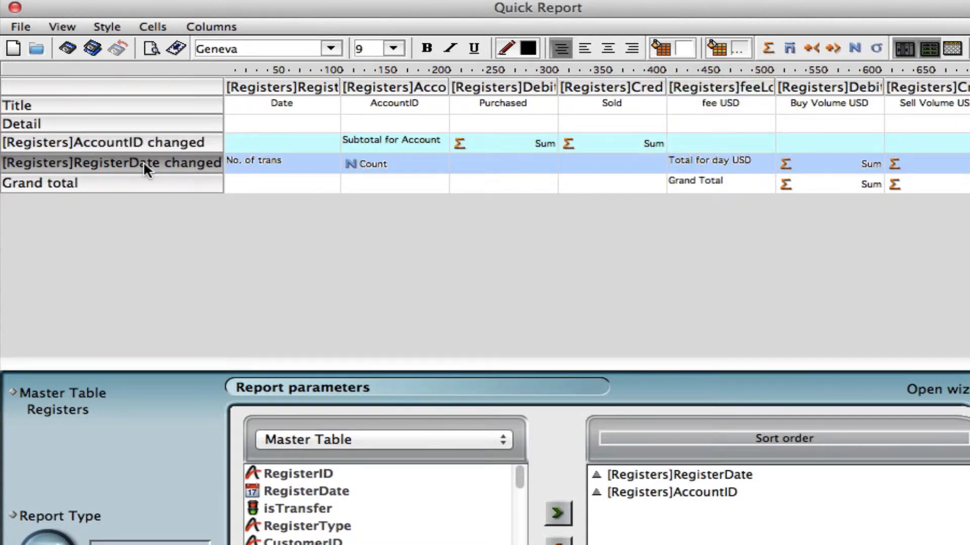
click(653, 48)
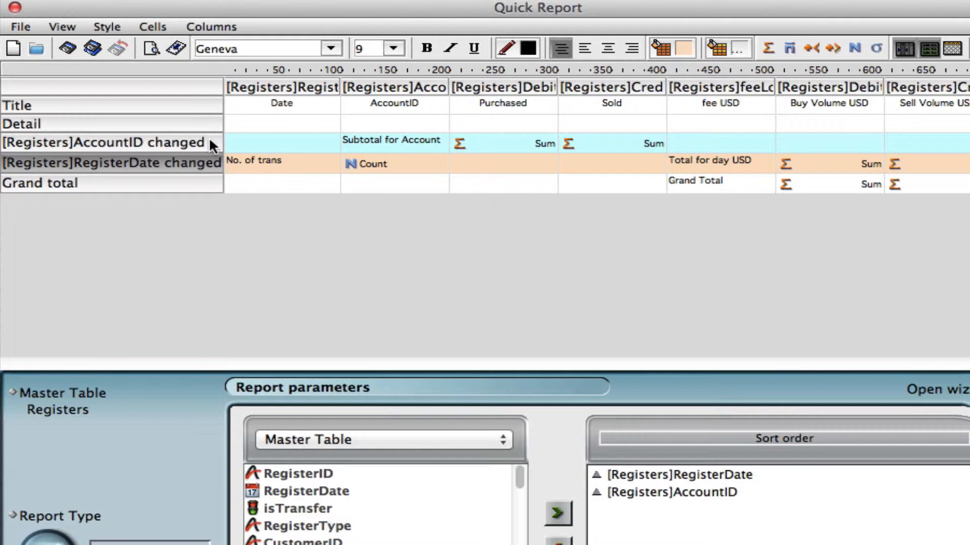
mouse_move(211, 126)
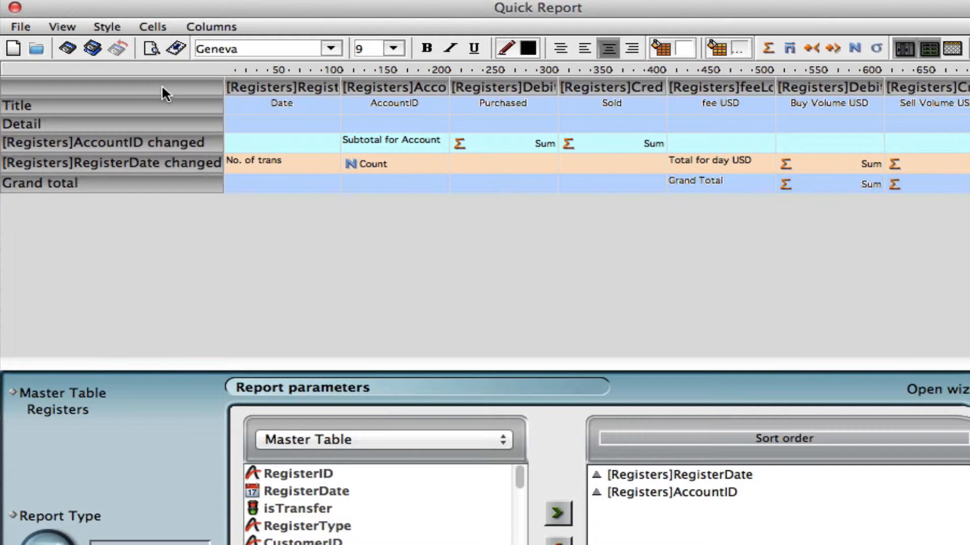
mouse_move(96, 90)
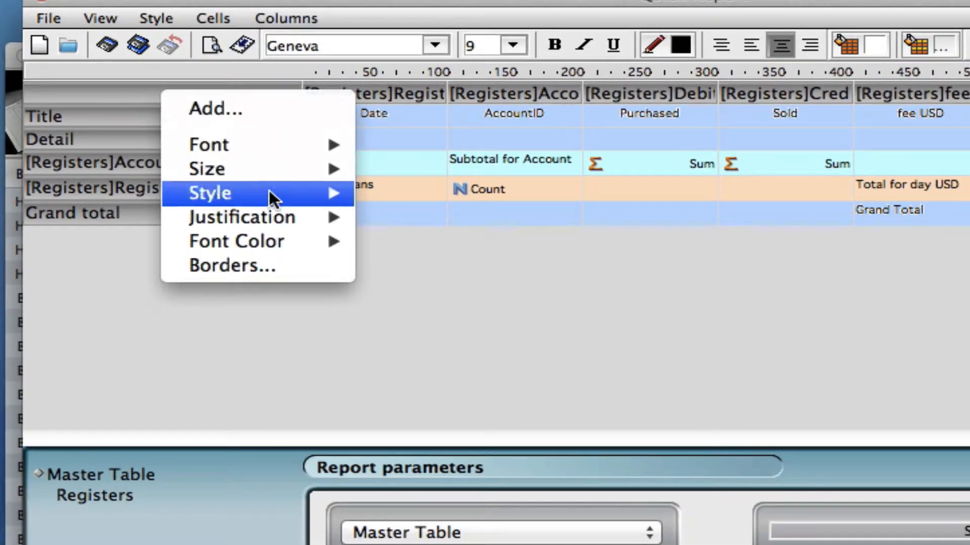
- Apply 1/4-point black top and side borders to the account subtotal row
click(231, 265)
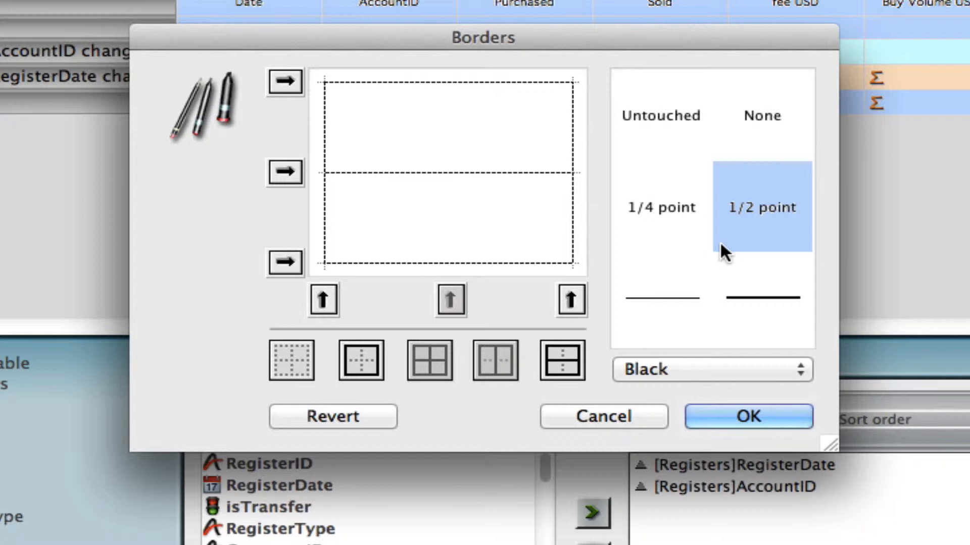
click(762, 298)
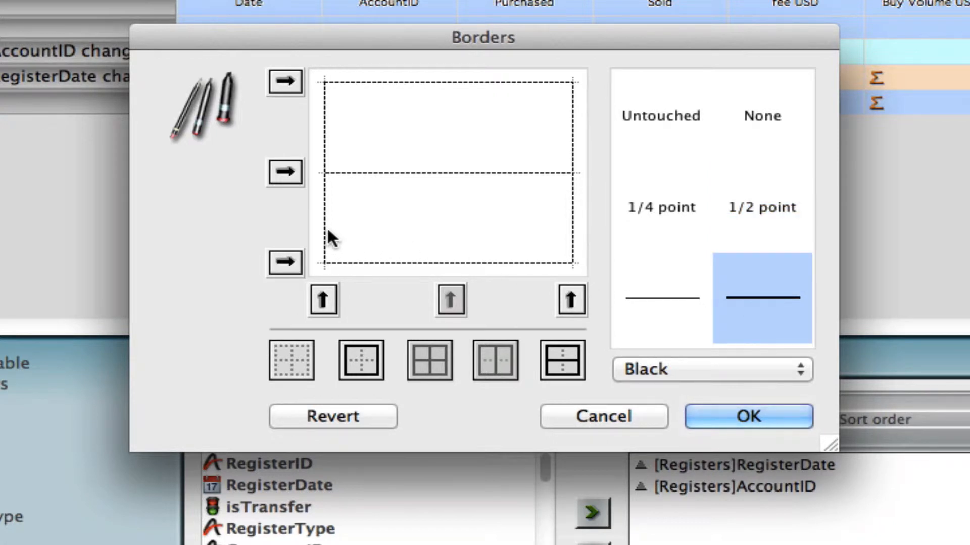
mouse_move(742, 328)
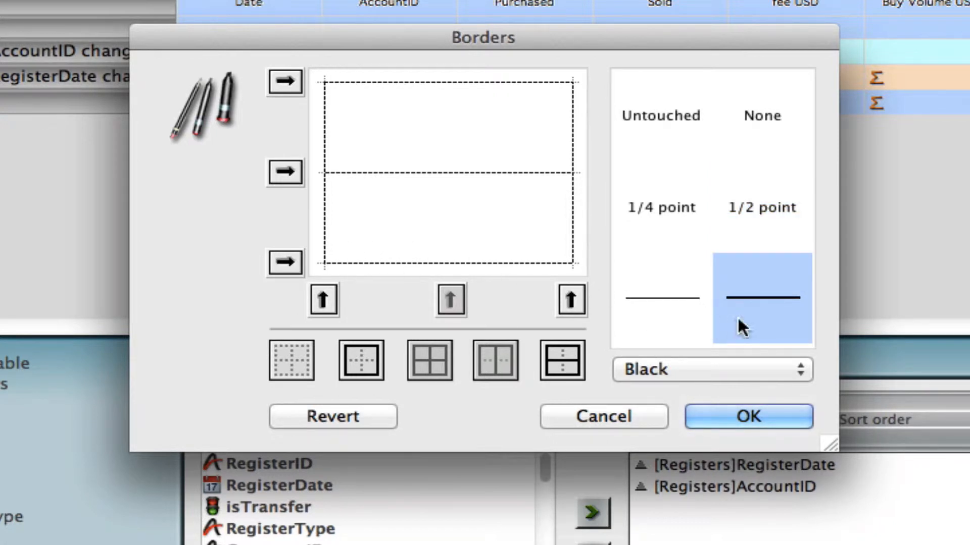
click(661, 299)
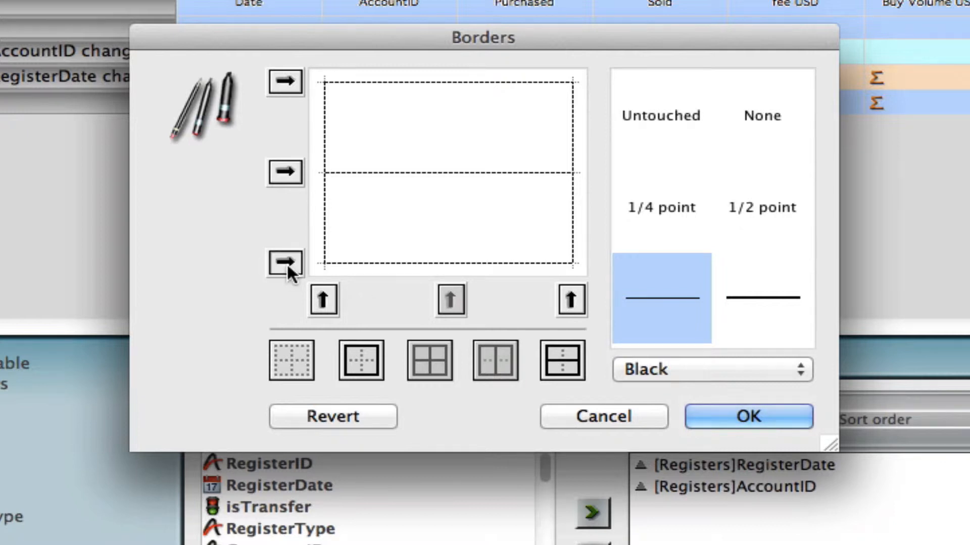
click(284, 82)
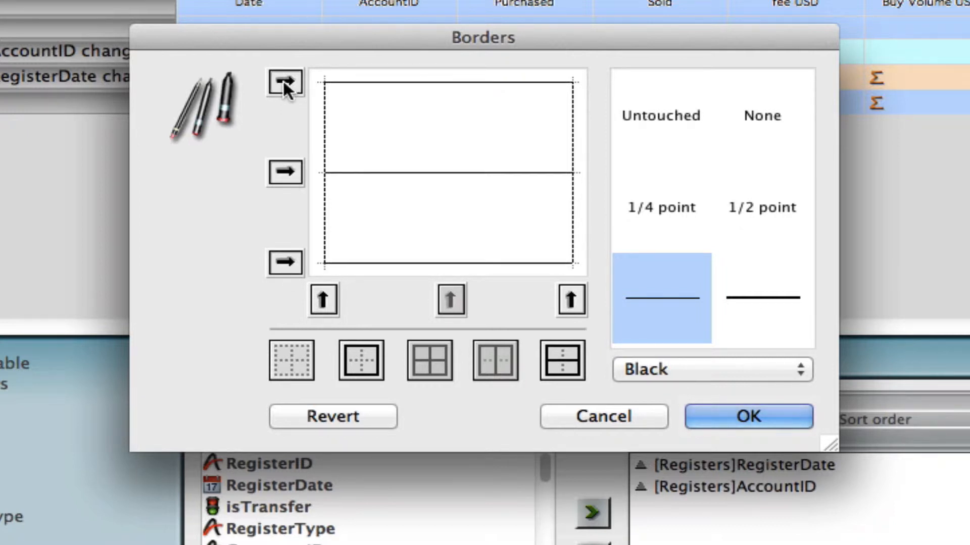
click(285, 82)
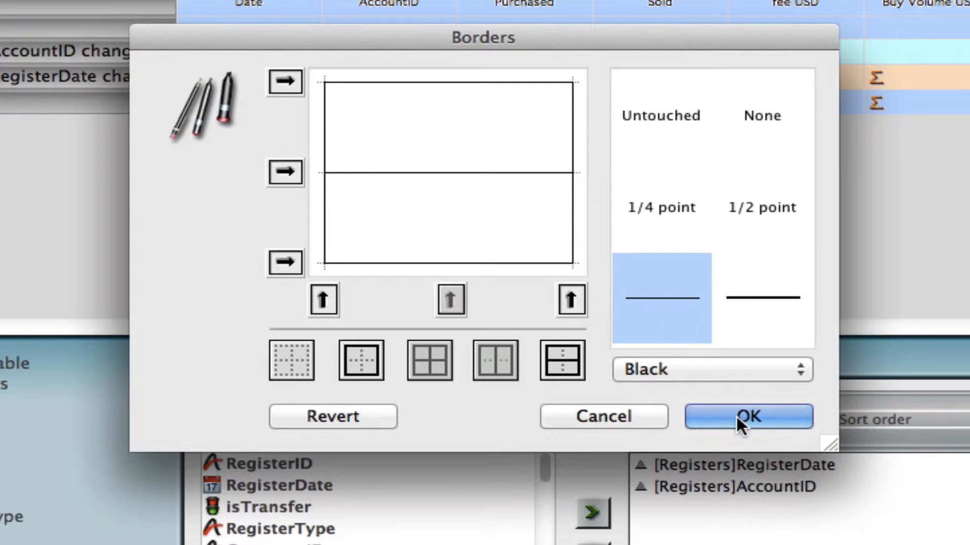
click(748, 416)
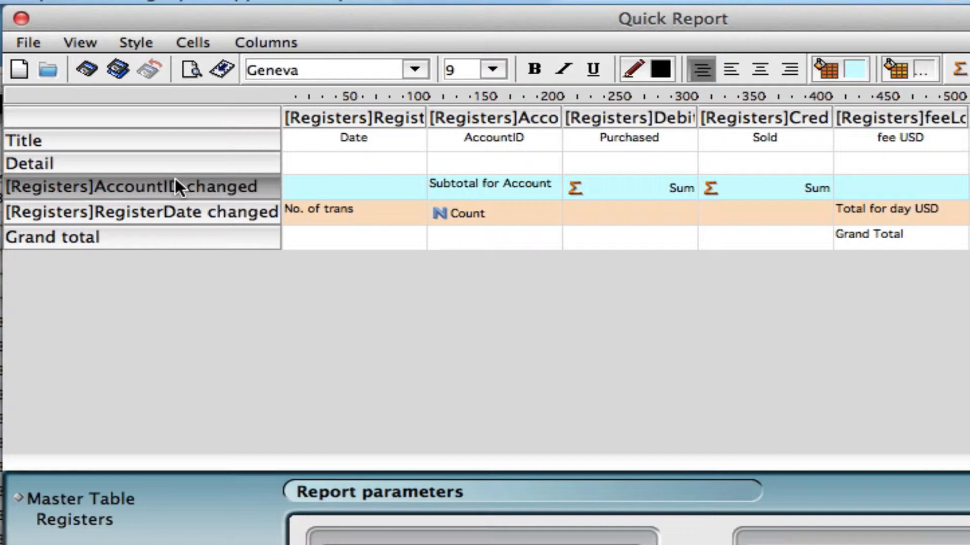
- Give the AccountID subtotal row a 1/2 point black bottom border
right_click(179, 185)
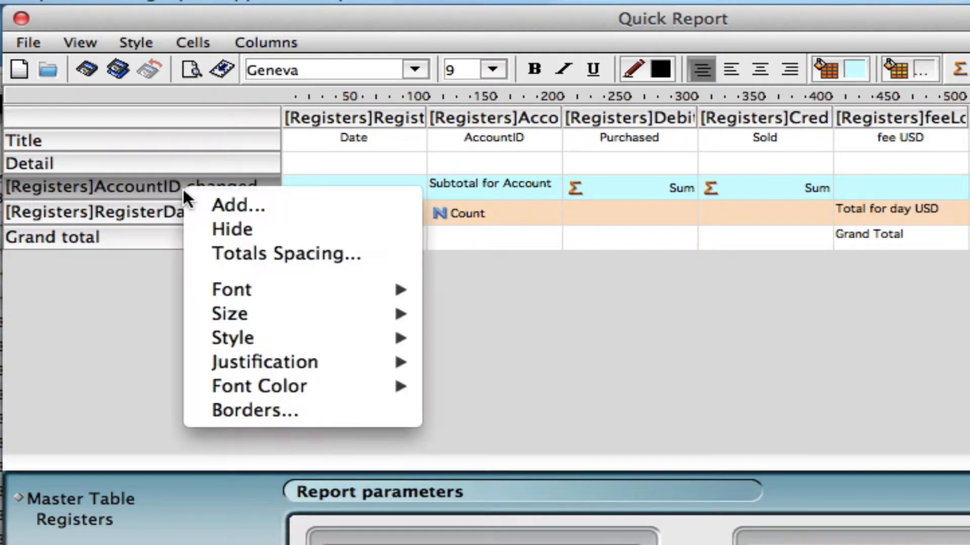
mouse_move(253, 410)
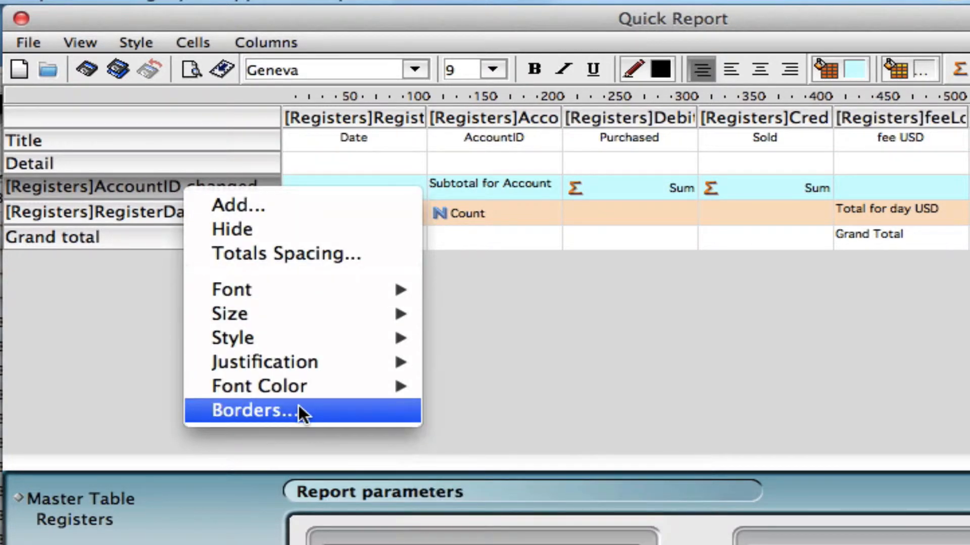
click(254, 411)
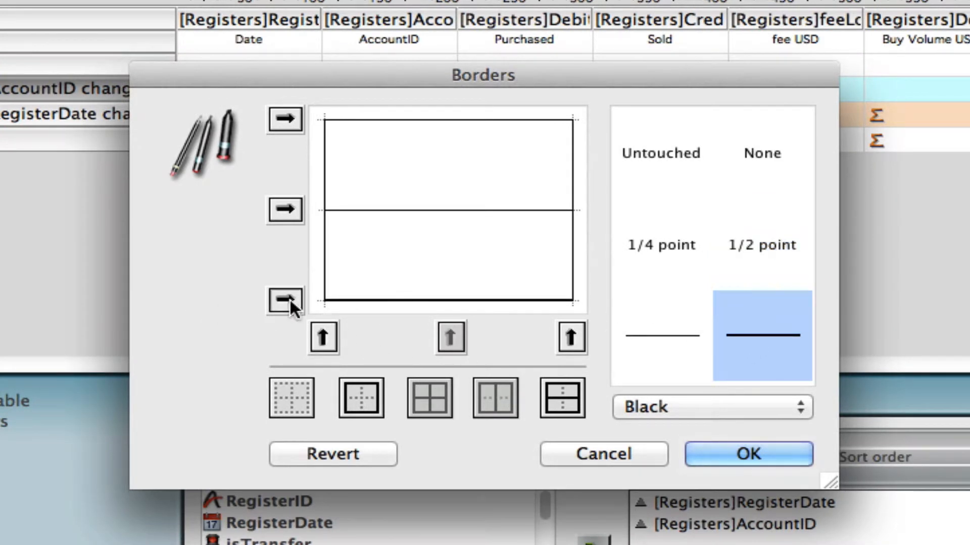
mouse_move(691, 448)
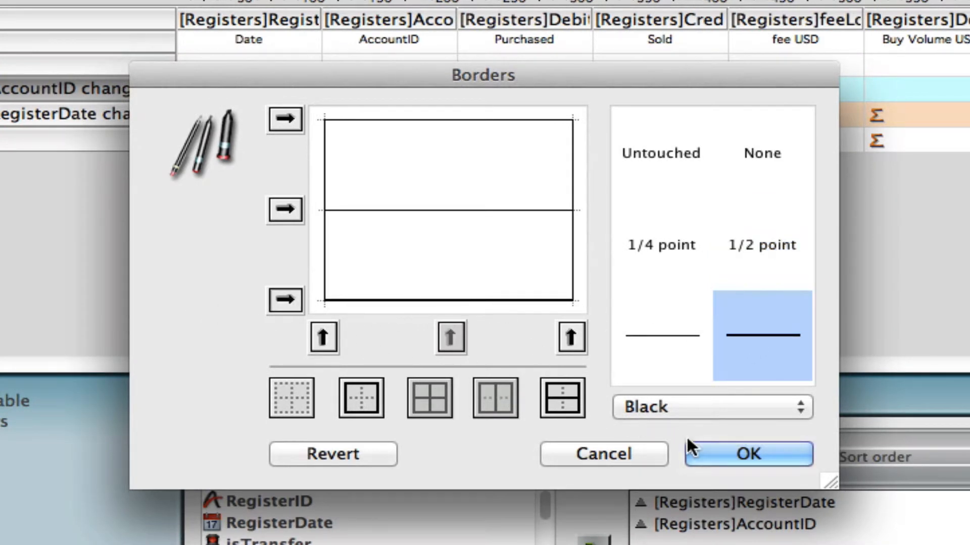
click(746, 454)
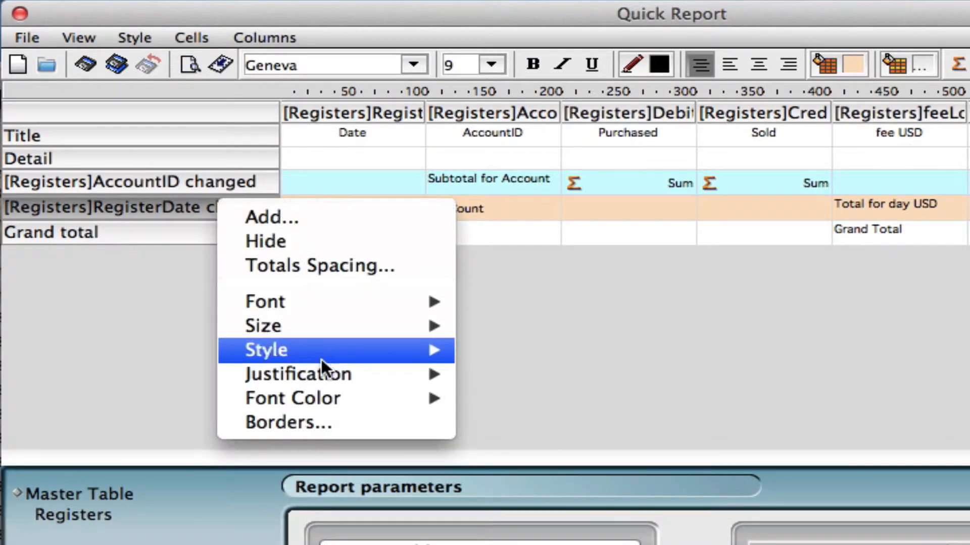
click(287, 422)
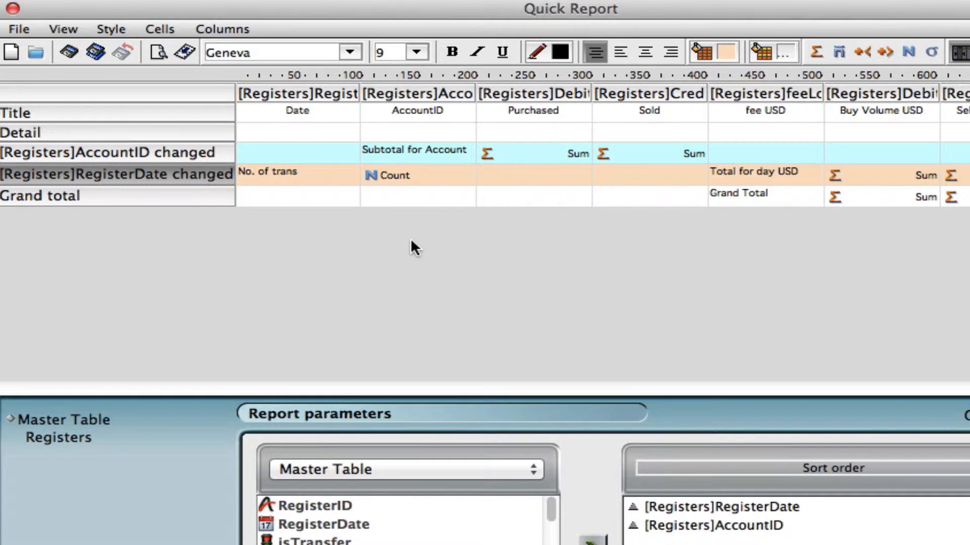
mouse_move(326, 246)
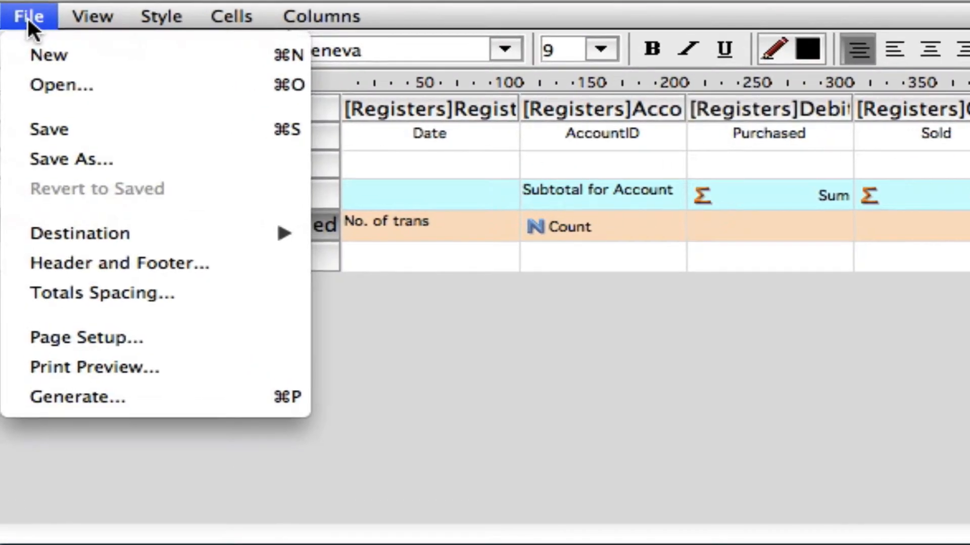
click(93, 367)
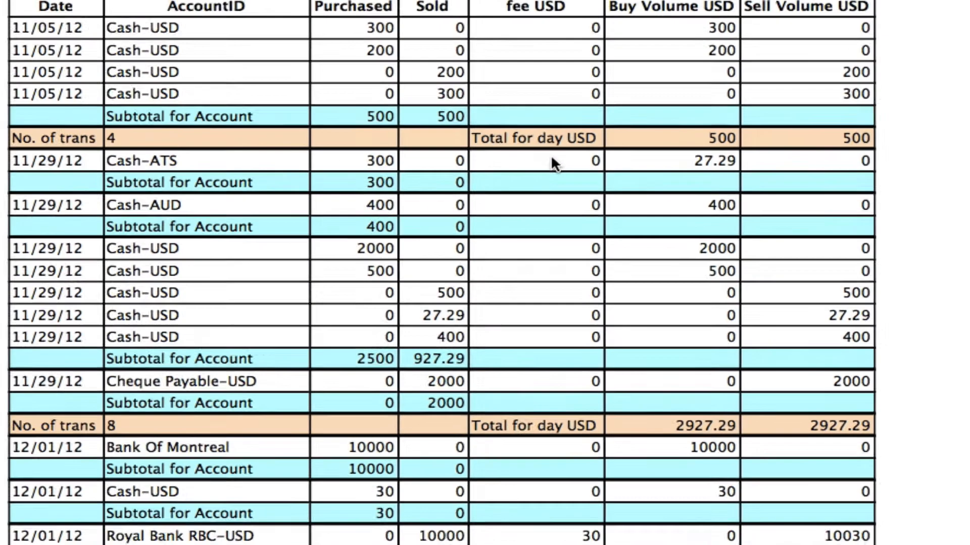
scroll(up, 3)
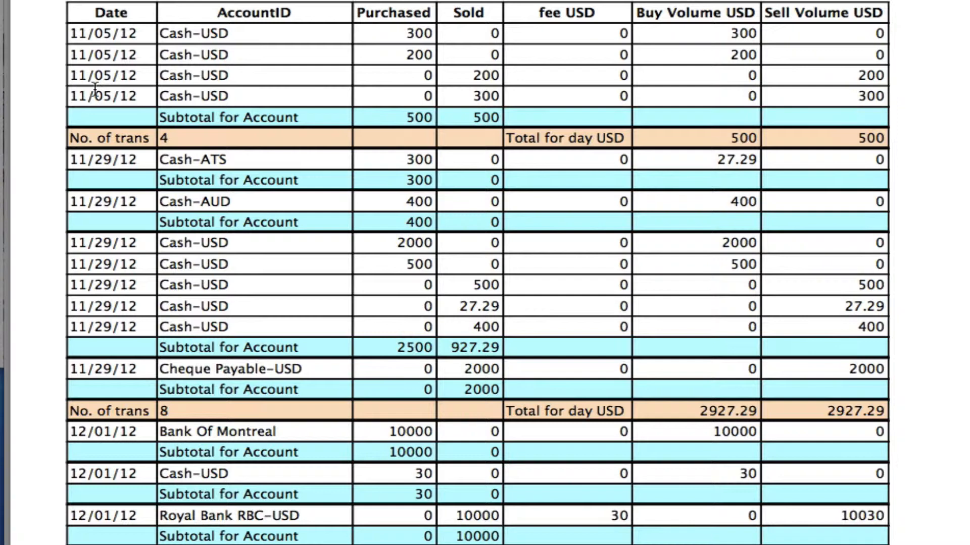
mouse_move(65, 34)
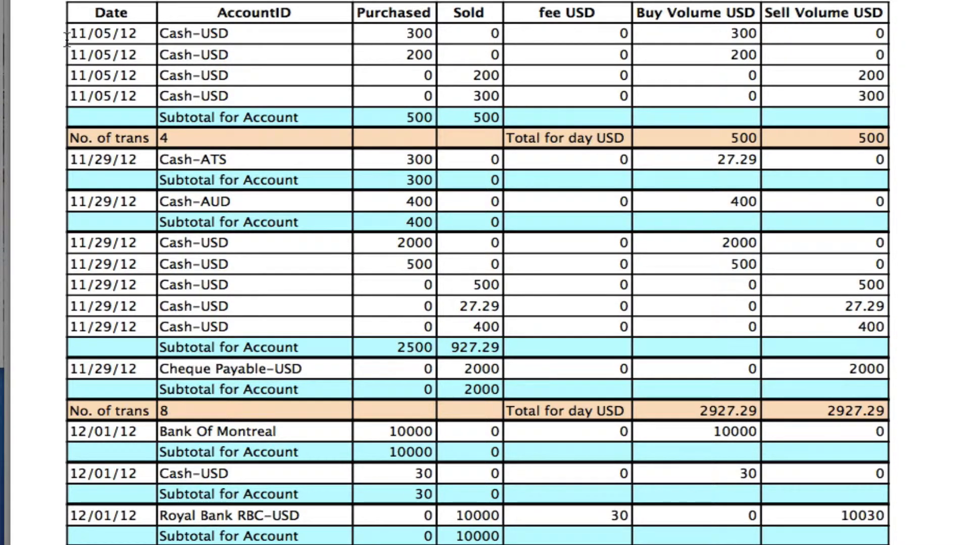
mouse_move(176, 99)
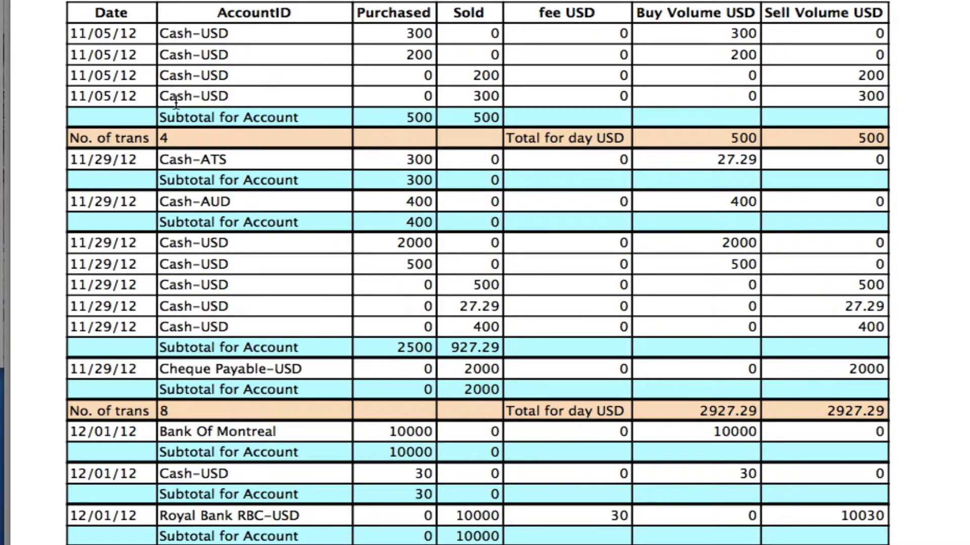
mouse_move(365, 114)
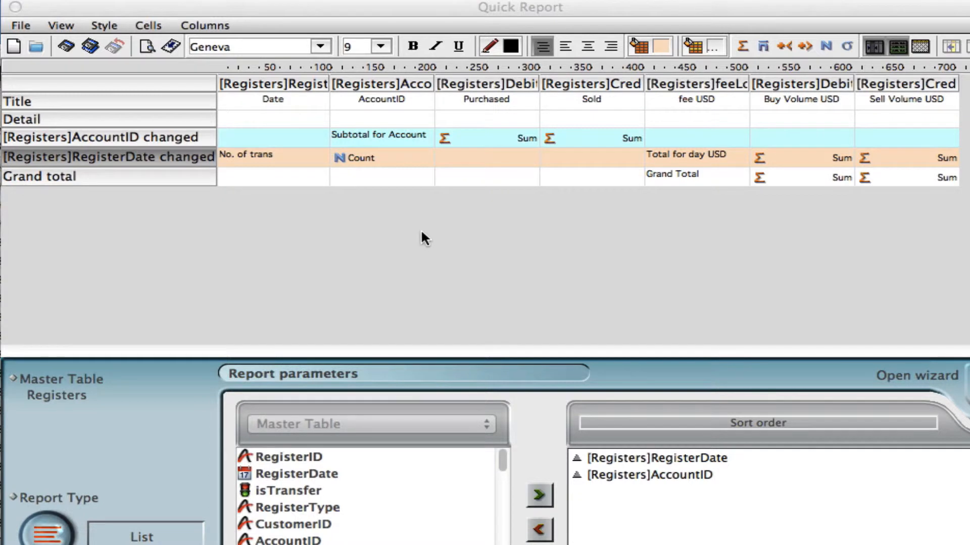
mouse_move(396, 124)
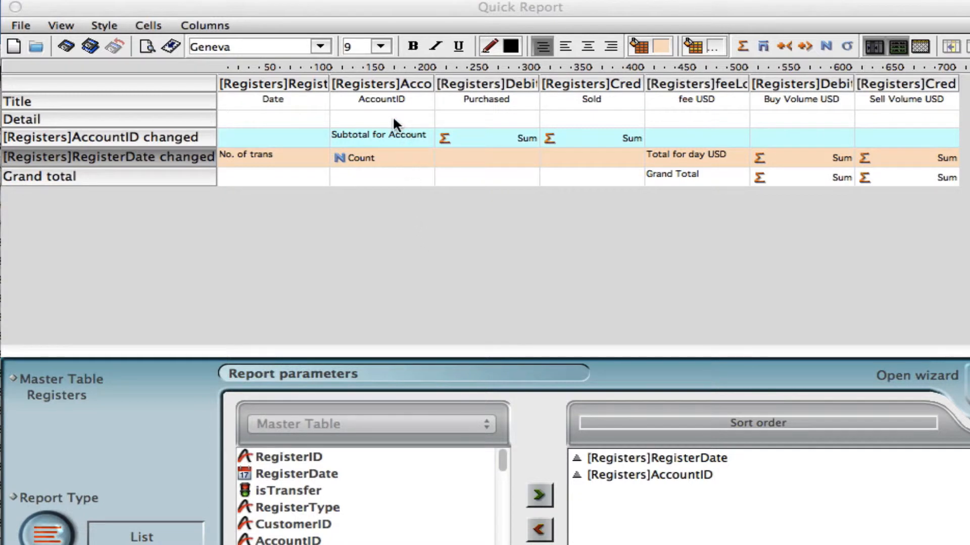
- Apply the Currency (blank for 0) display format to the Purchased and Sold detail cells
click(382, 119)
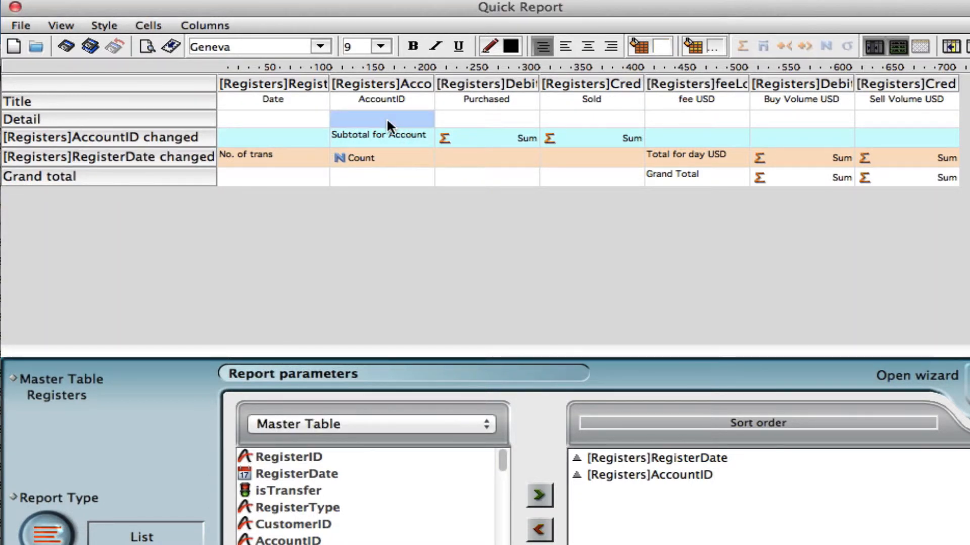
click(486, 119)
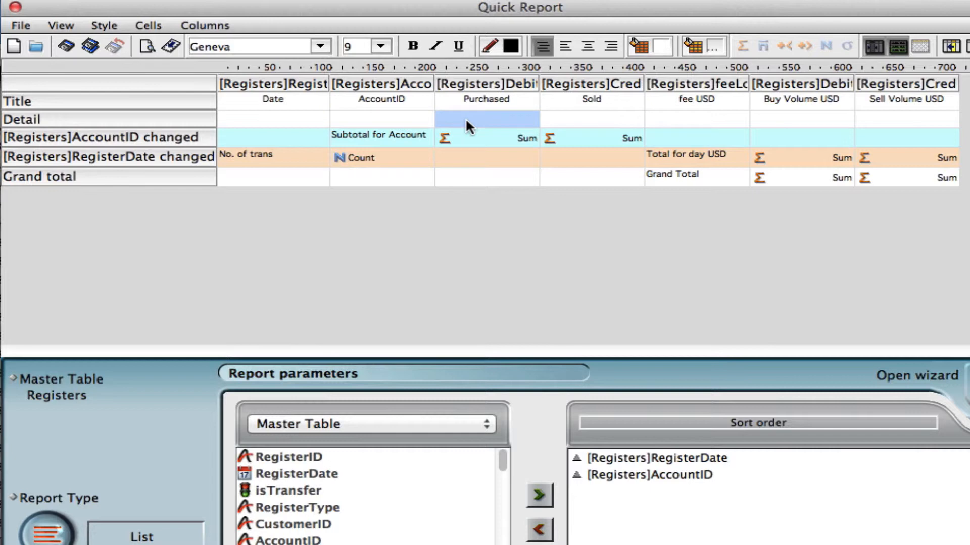
right_click(486, 119)
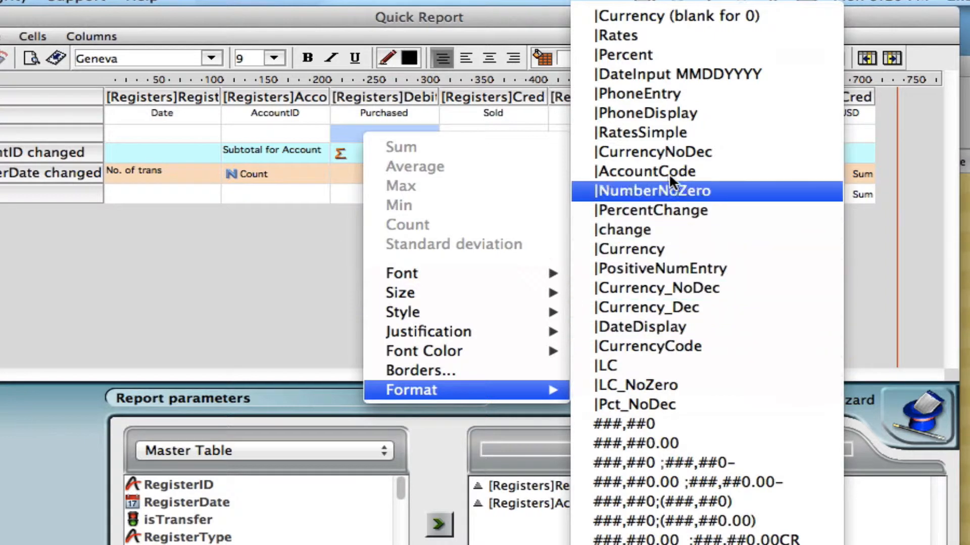
mouse_move(672, 210)
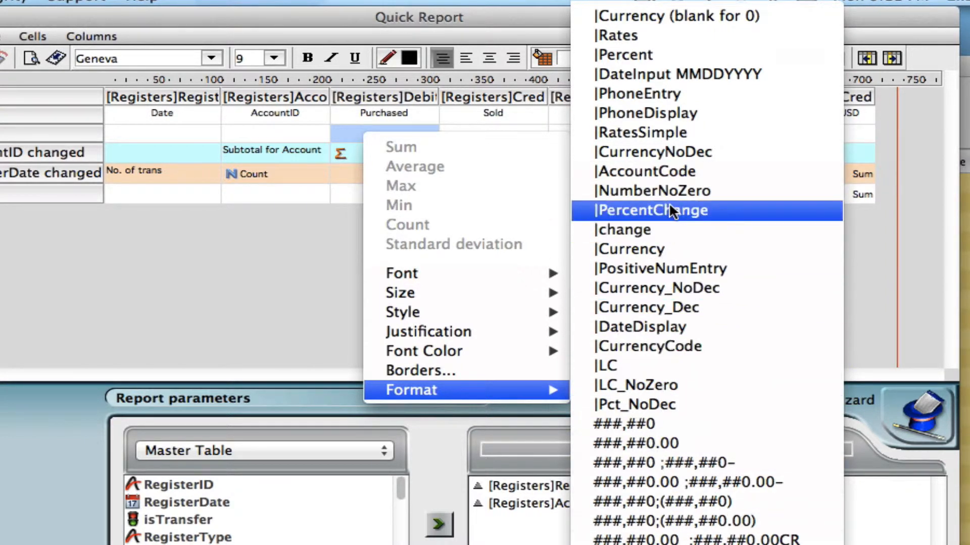
mouse_move(649, 16)
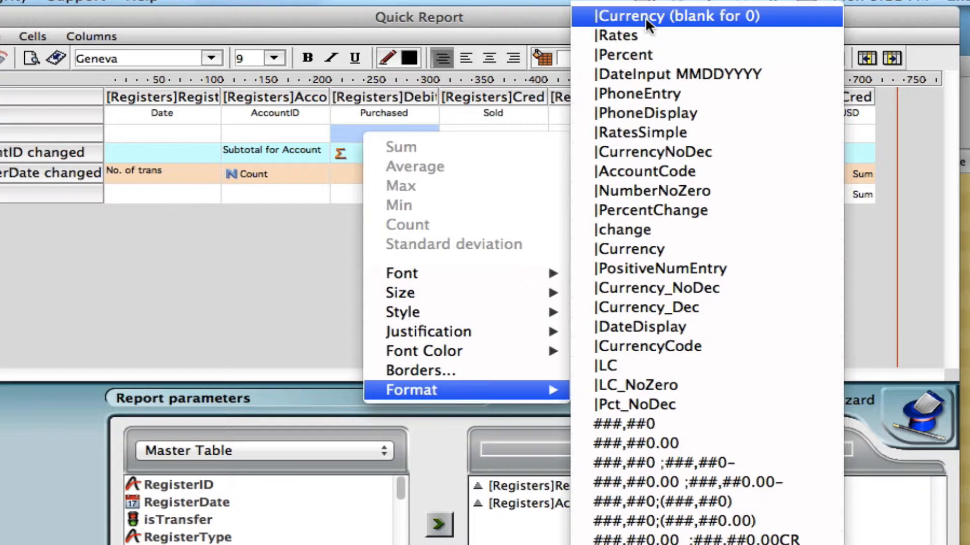
click(675, 16)
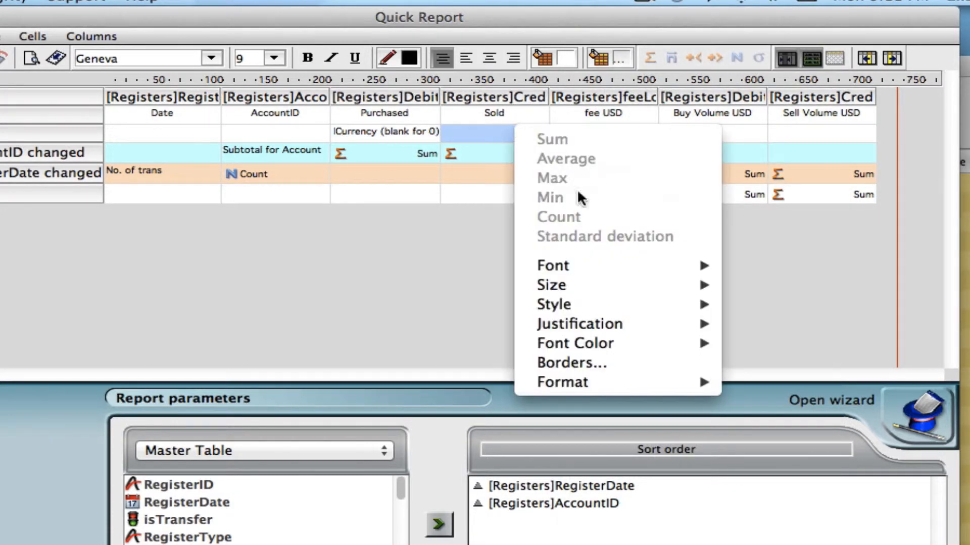
click(562, 382)
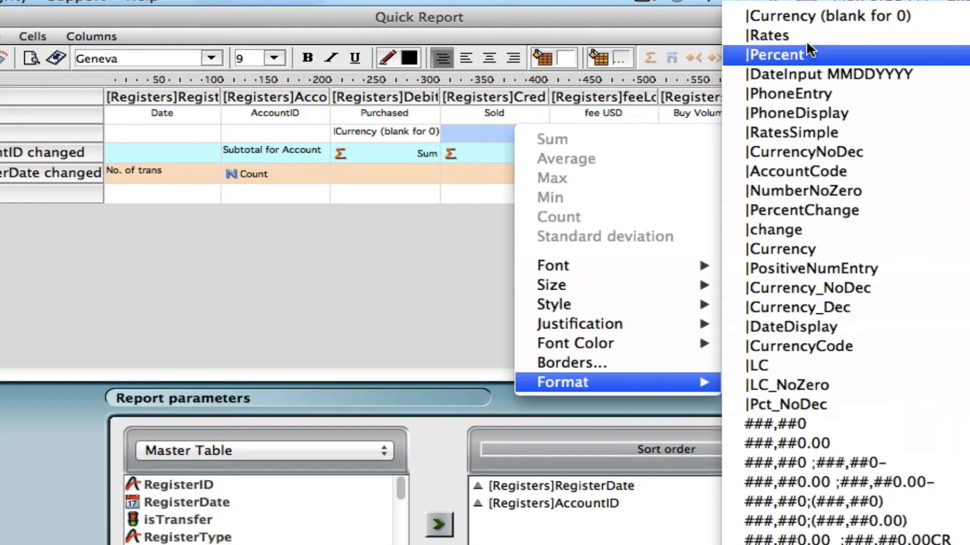
click(768, 35)
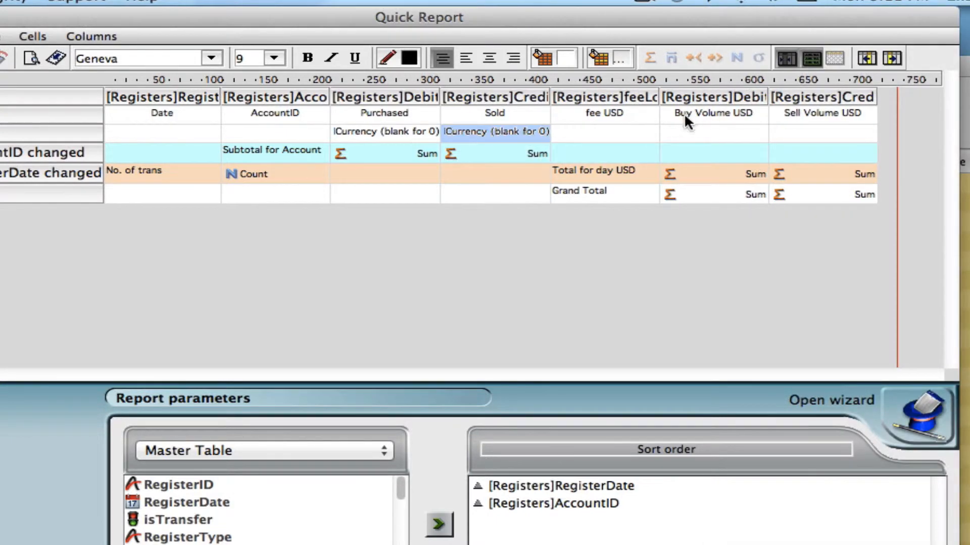
mouse_move(784, 141)
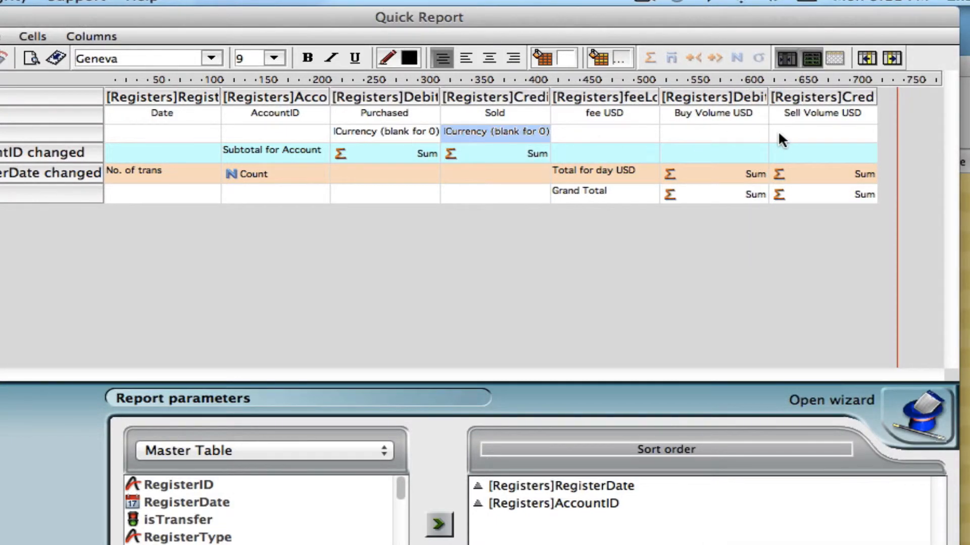
mouse_move(721, 163)
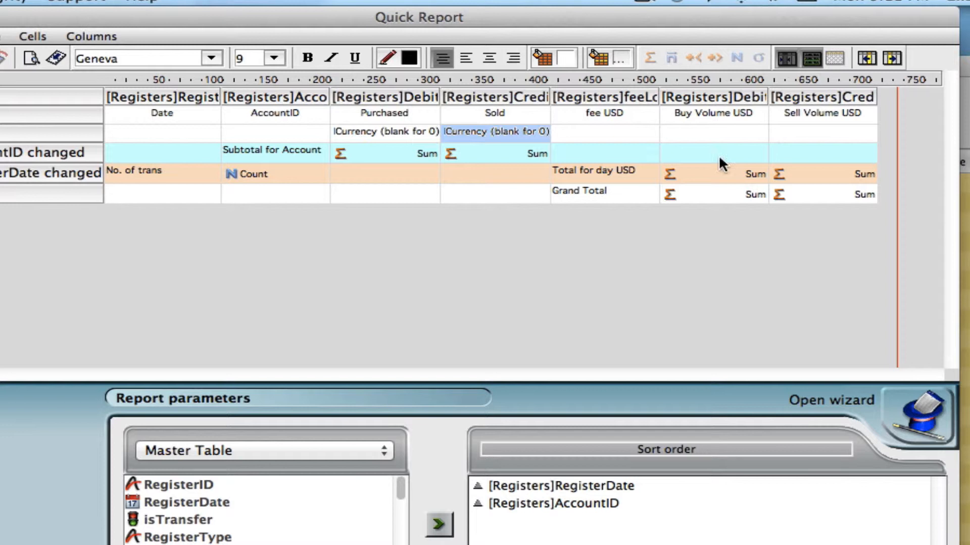
click(275, 133)
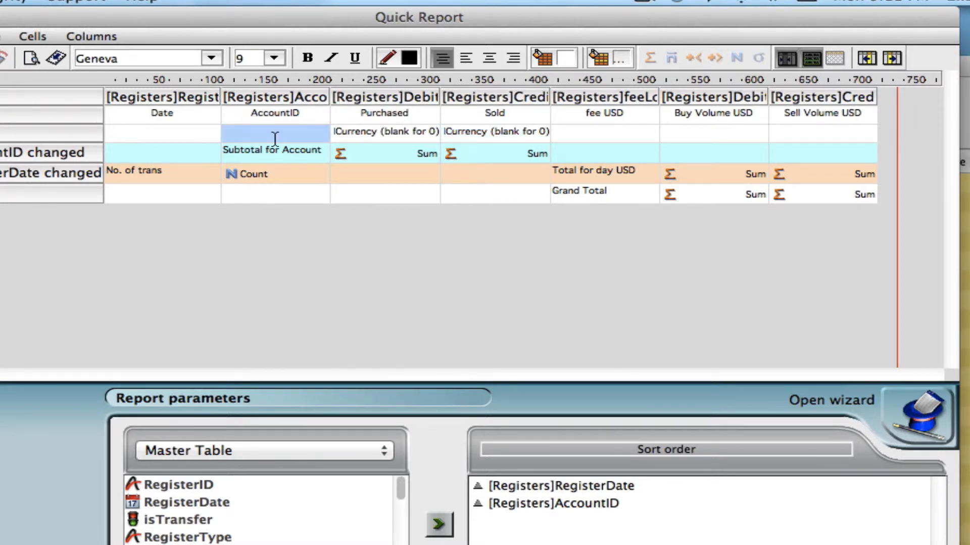
mouse_move(216, 137)
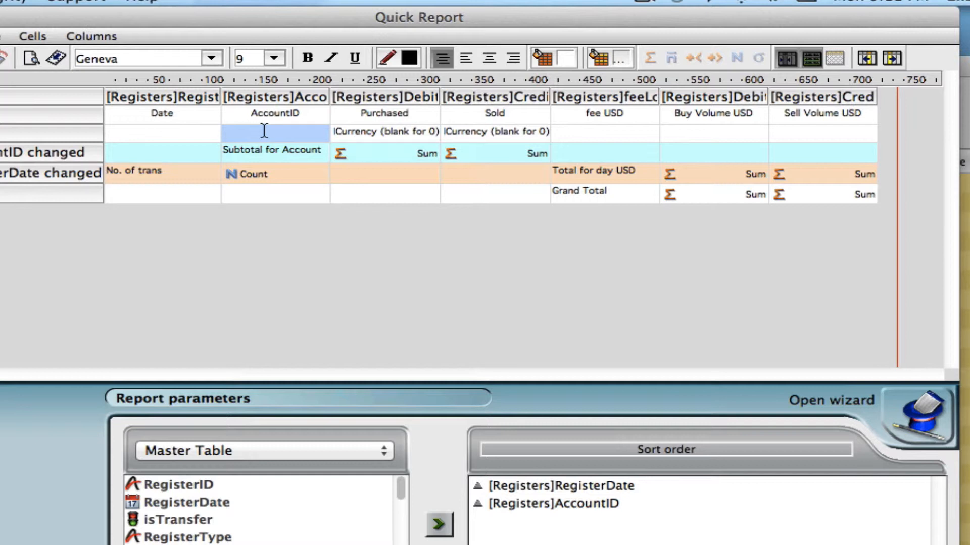
mouse_move(262, 102)
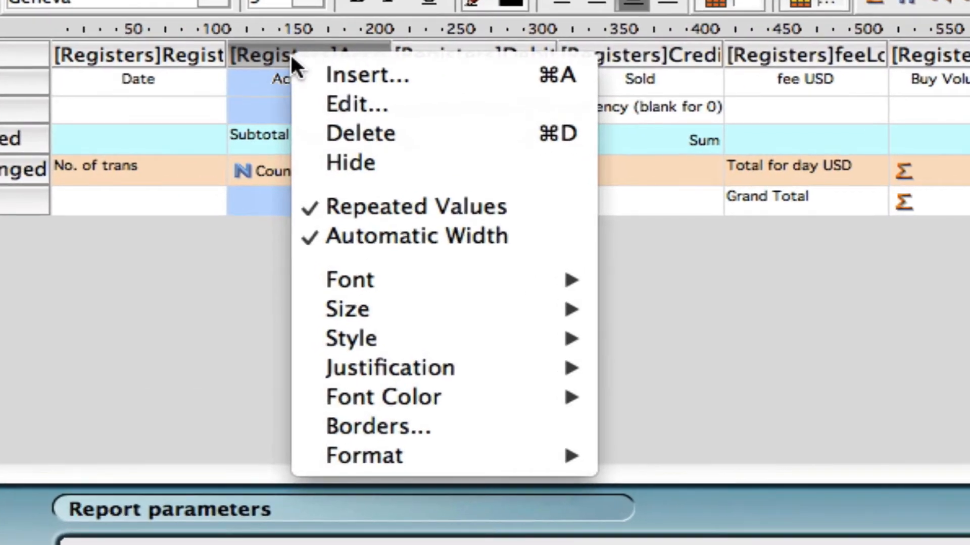
mouse_move(383, 206)
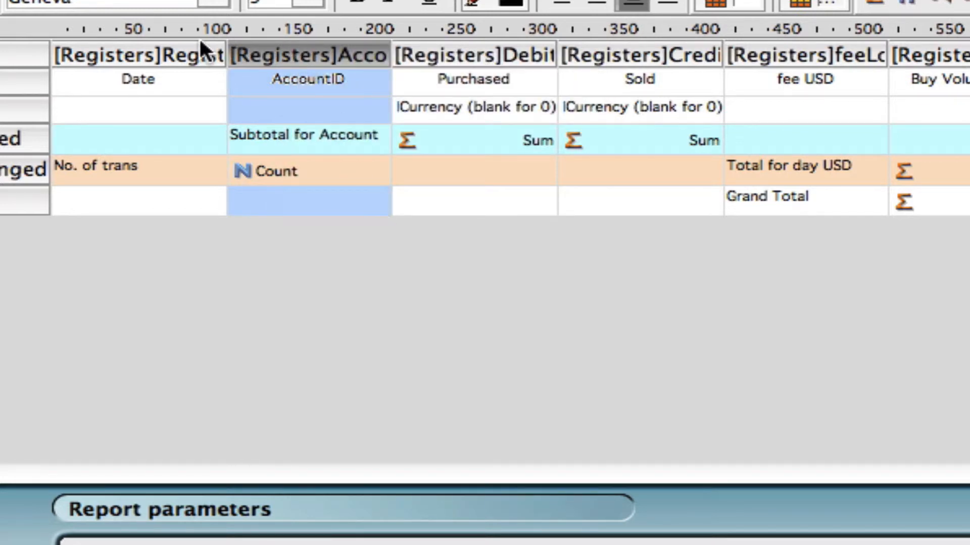
click(138, 79)
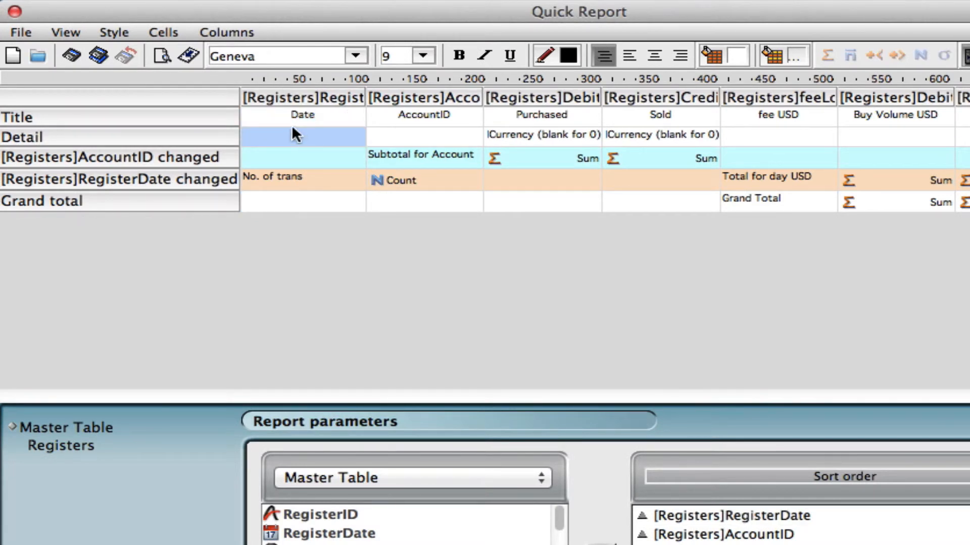
mouse_move(93, 90)
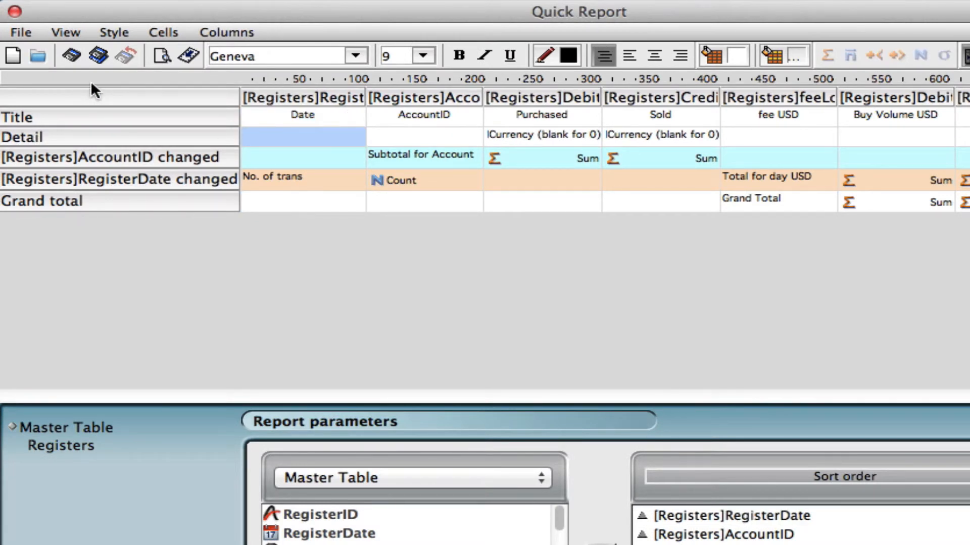
mouse_move(101, 87)
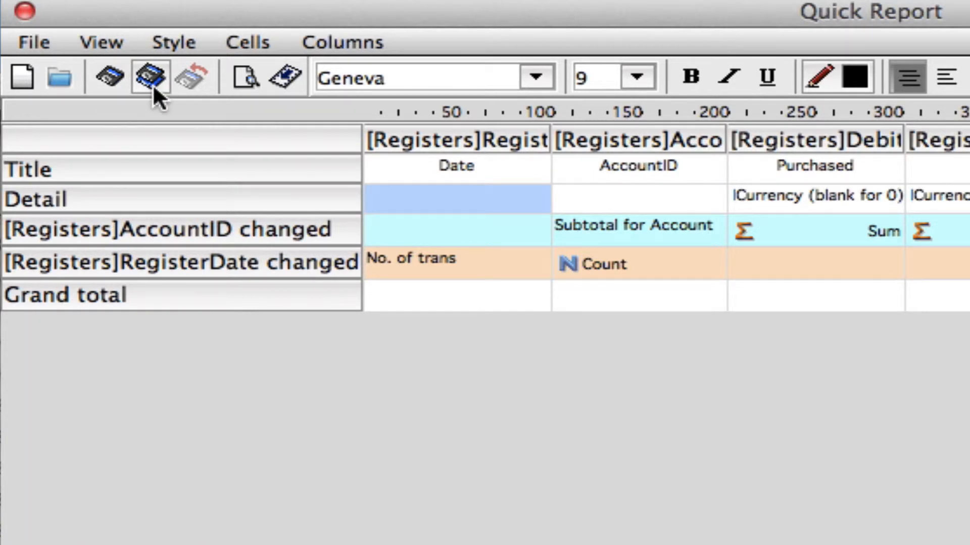
- Save the report definition to the Desktop as 'Journal end of day report 1'
click(32, 42)
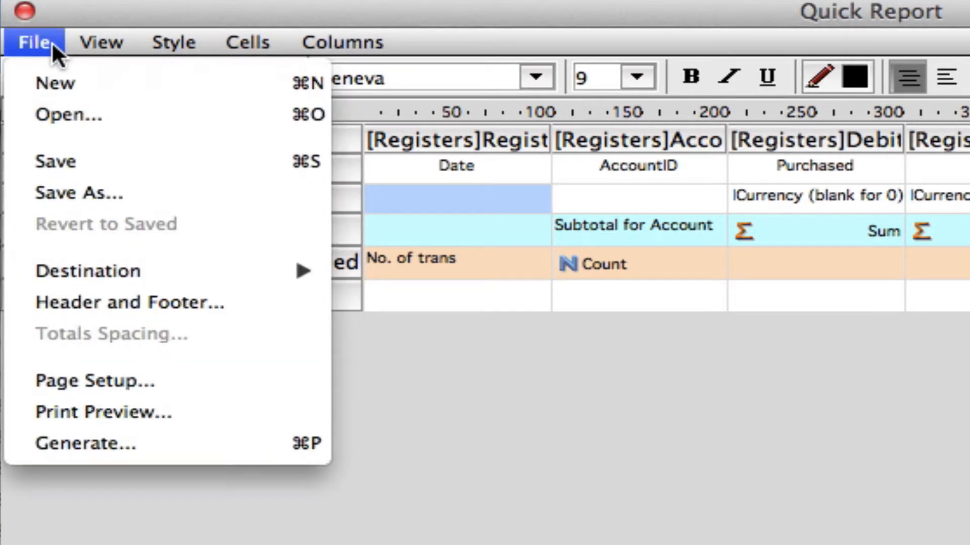
click(77, 192)
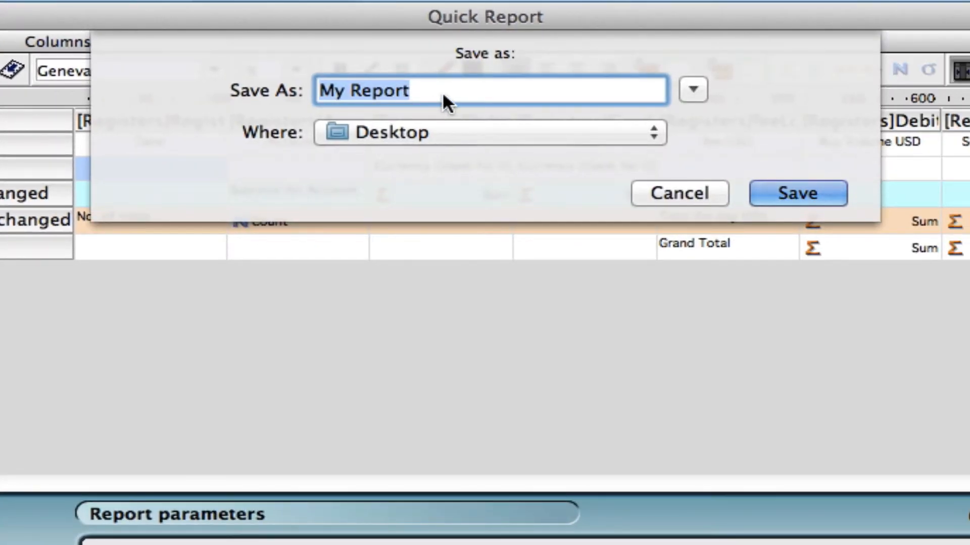
text(Journal)
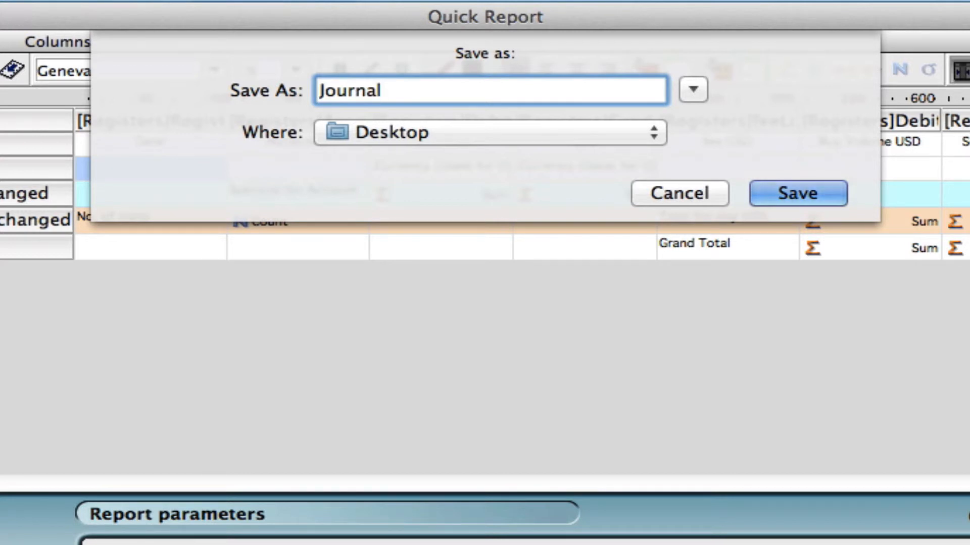
text(end of d)
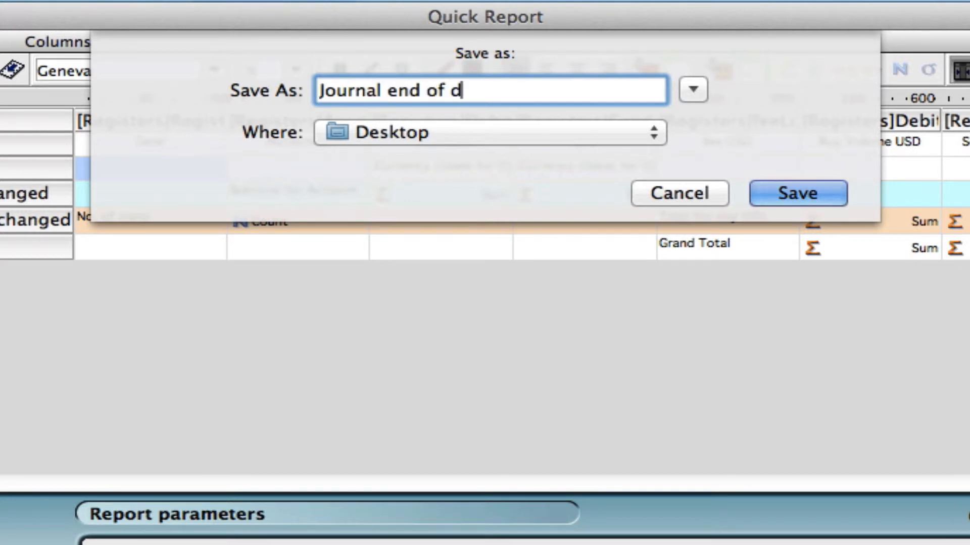
text(ay report 1)
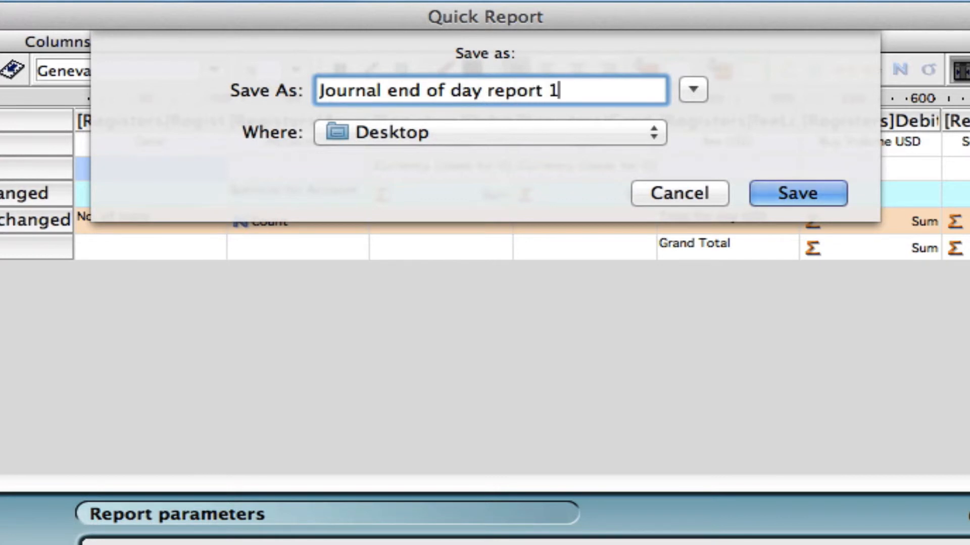
mouse_move(620, 141)
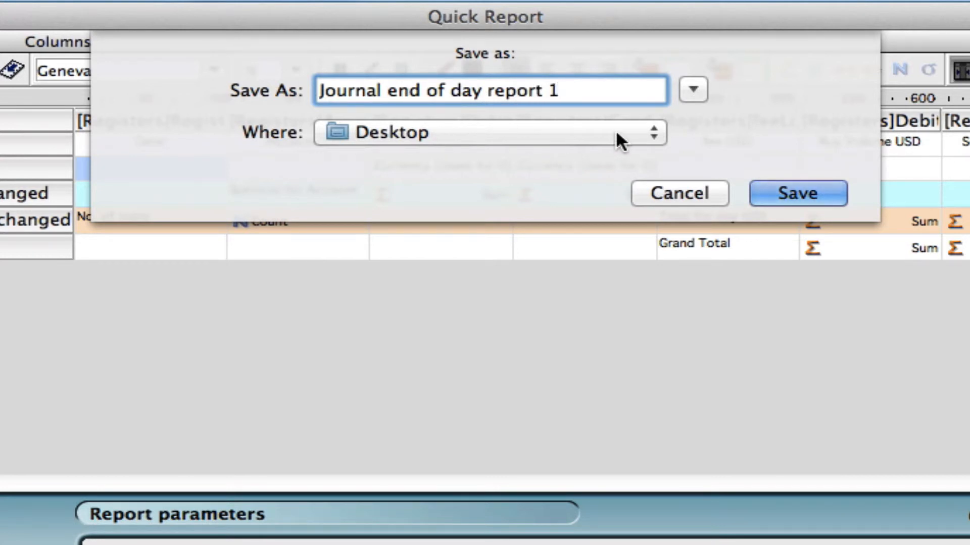
click(797, 192)
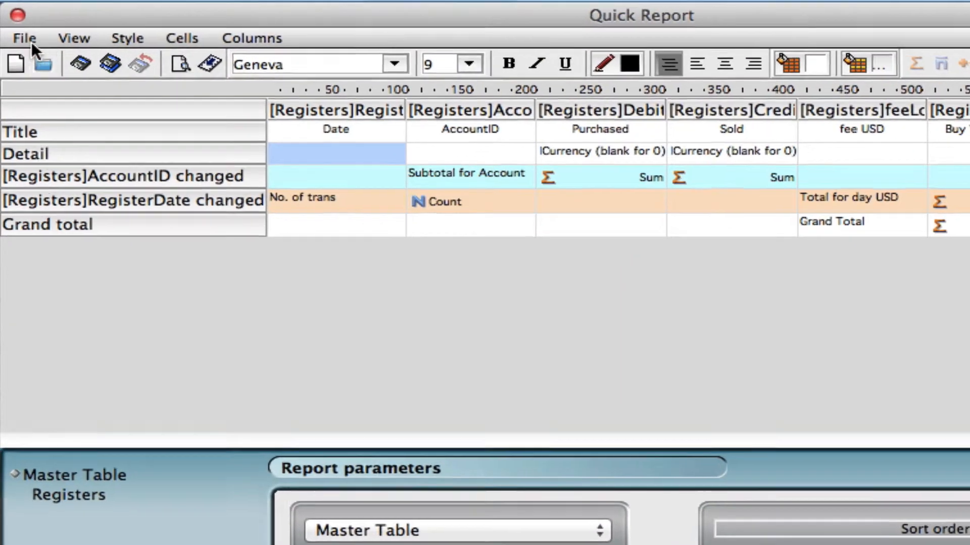
- Print-preview the report and scroll through pages of currency-formatted subtotals and totals
click(24, 38)
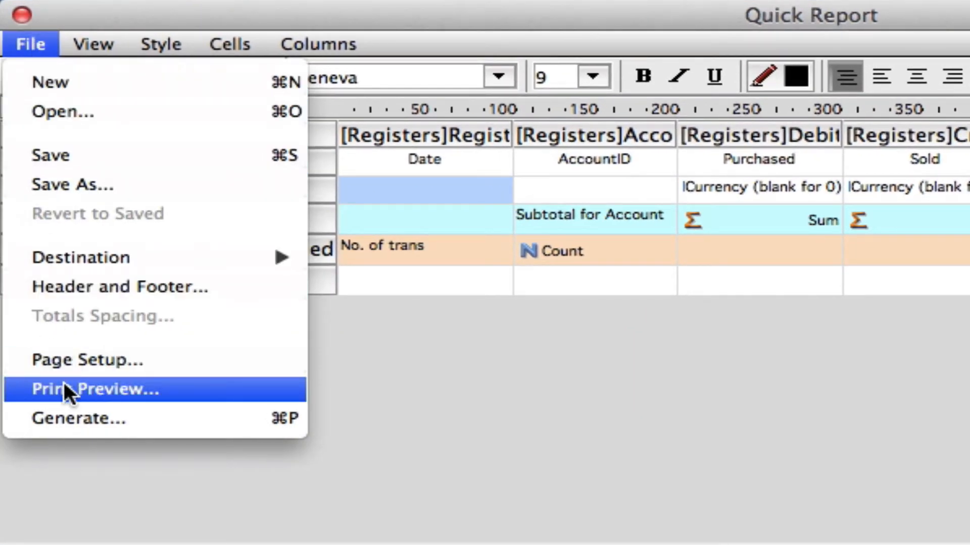
click(94, 388)
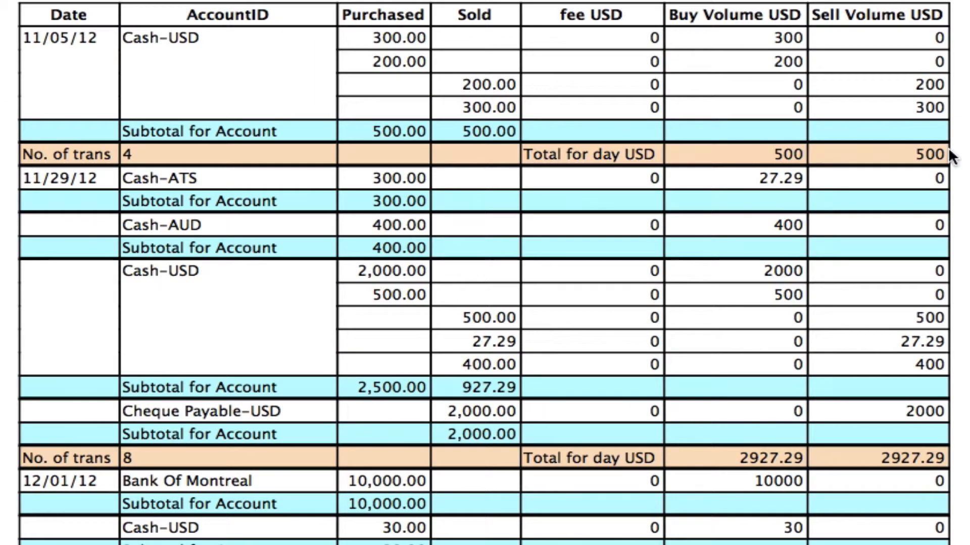
mouse_move(226, 45)
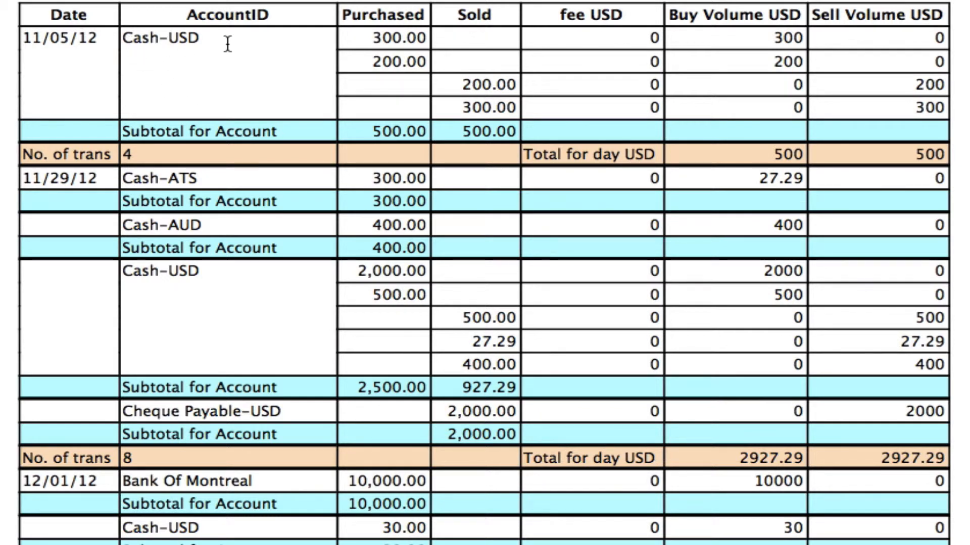
mouse_move(164, 102)
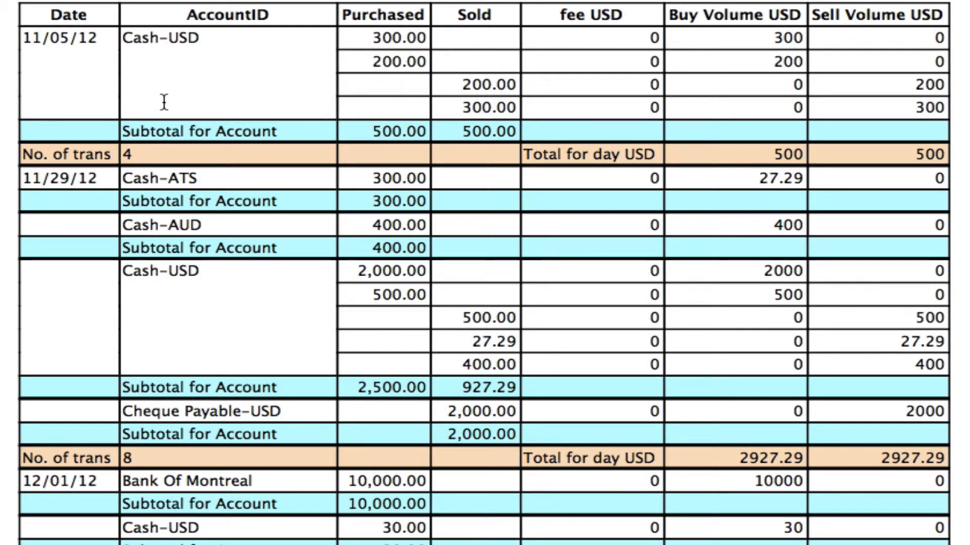
mouse_move(37, 41)
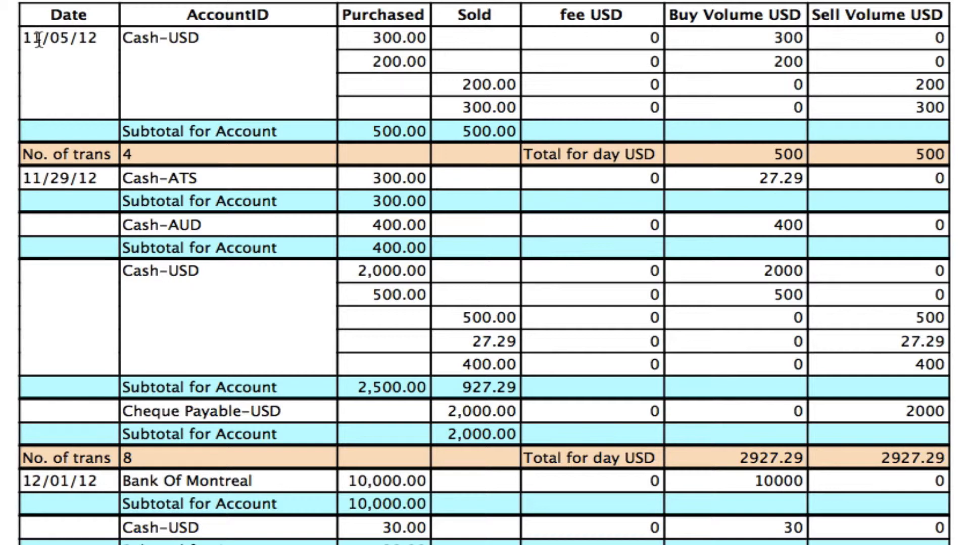
mouse_move(97, 75)
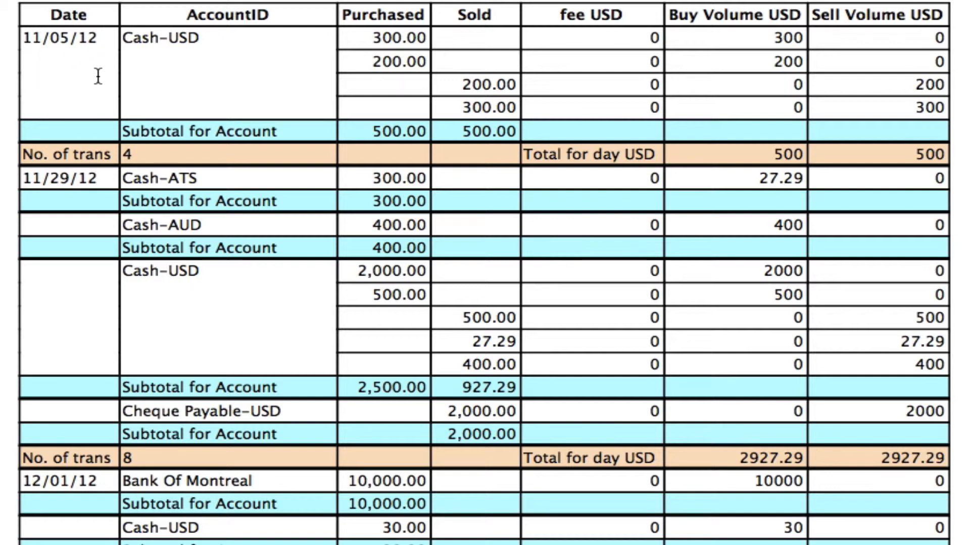
mouse_move(326, 43)
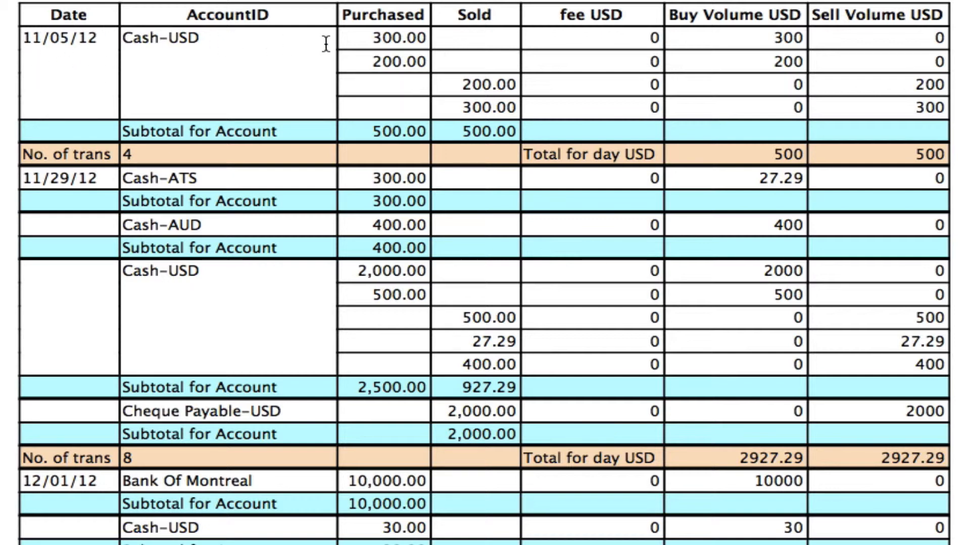
mouse_move(437, 39)
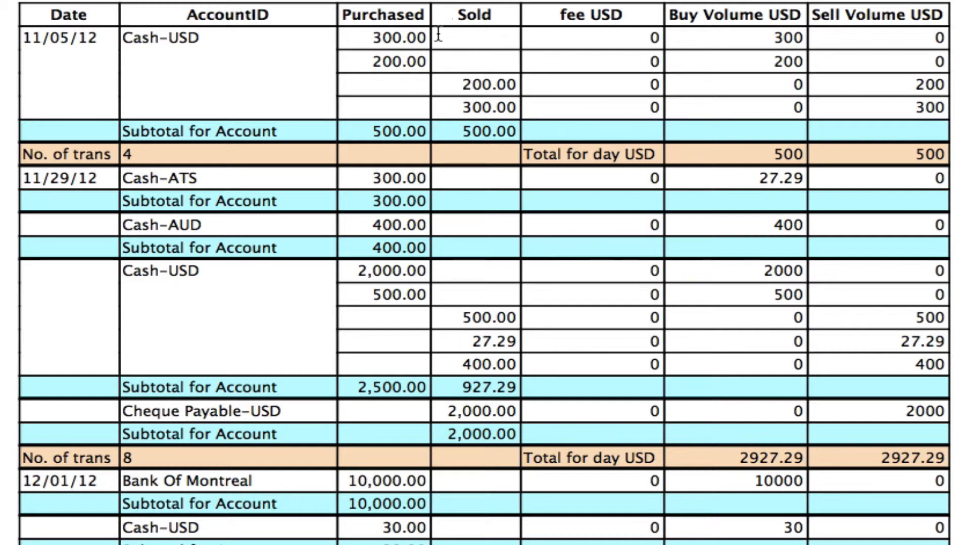
mouse_move(469, 54)
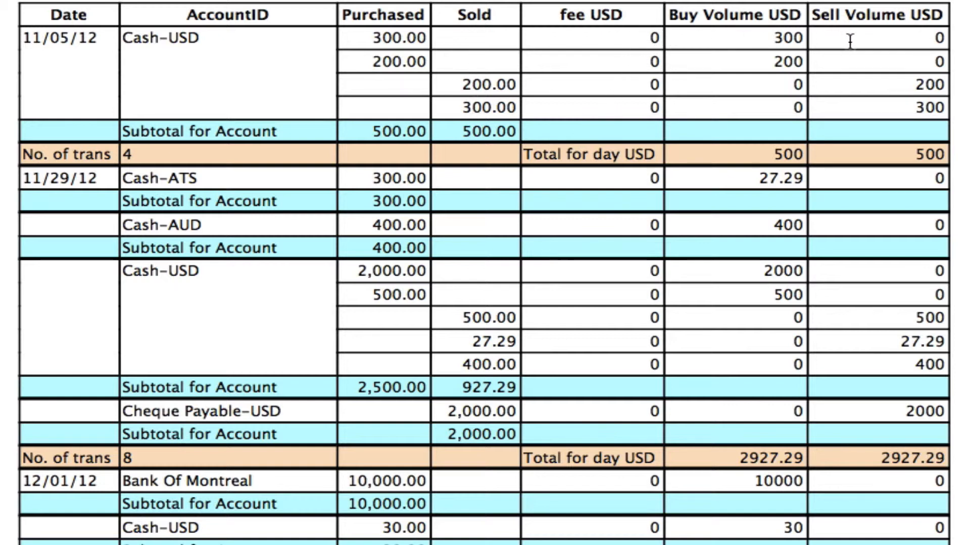
mouse_move(649, 105)
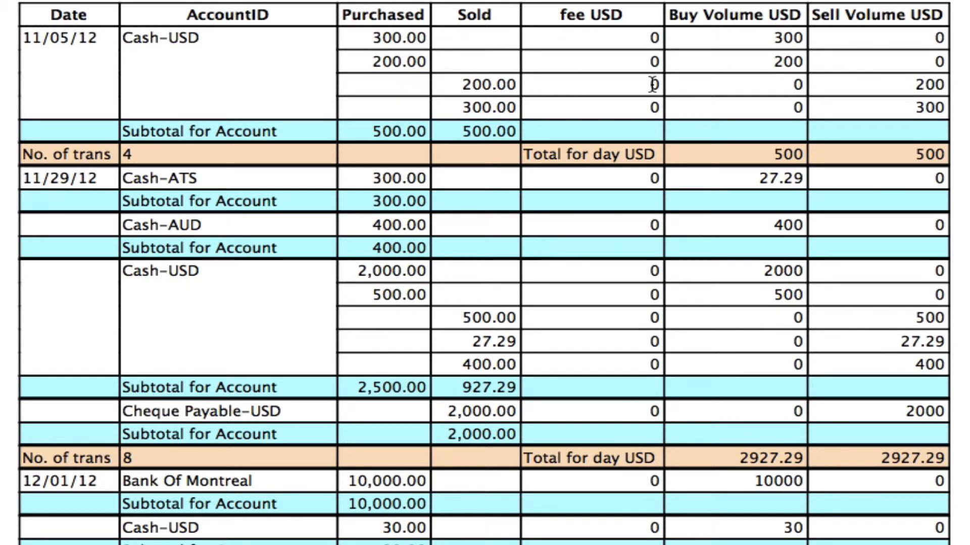
mouse_move(263, 146)
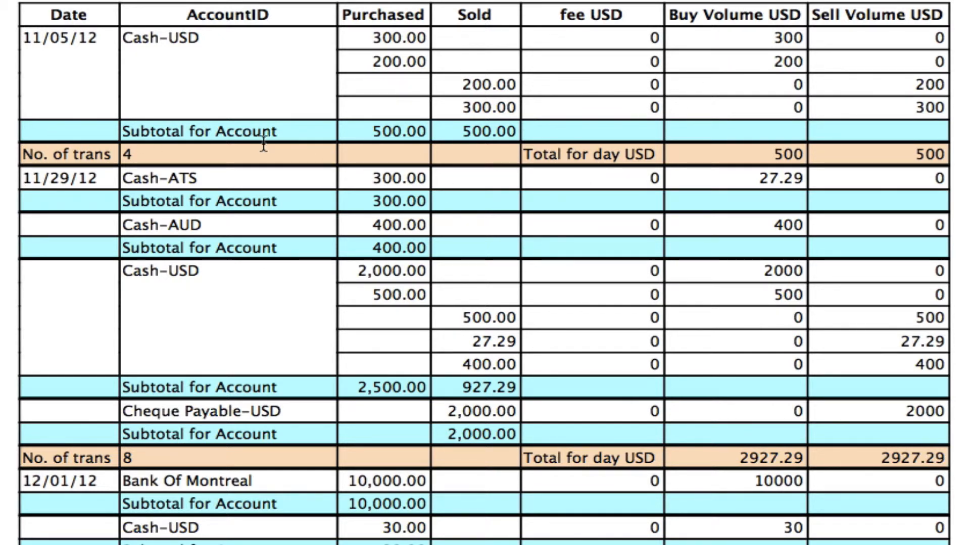
mouse_move(192, 162)
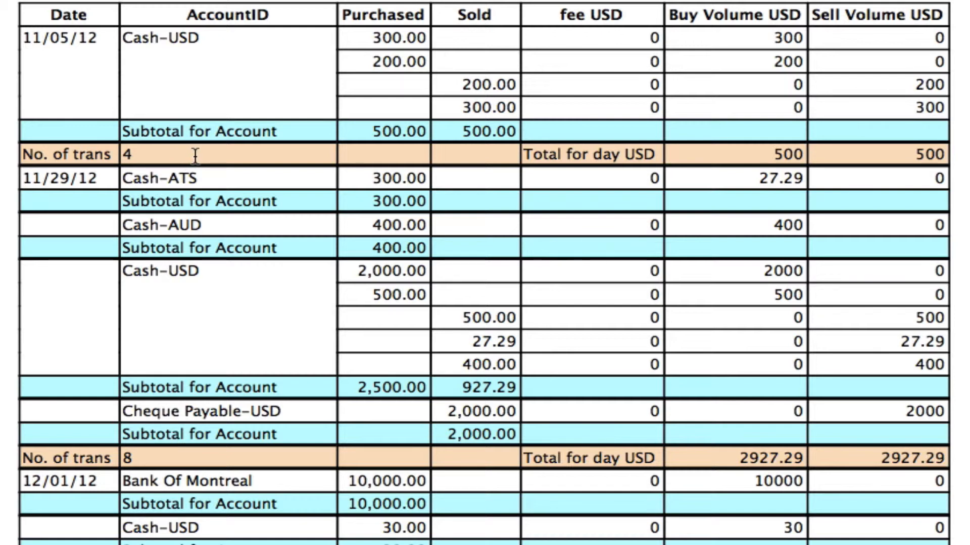
mouse_move(427, 349)
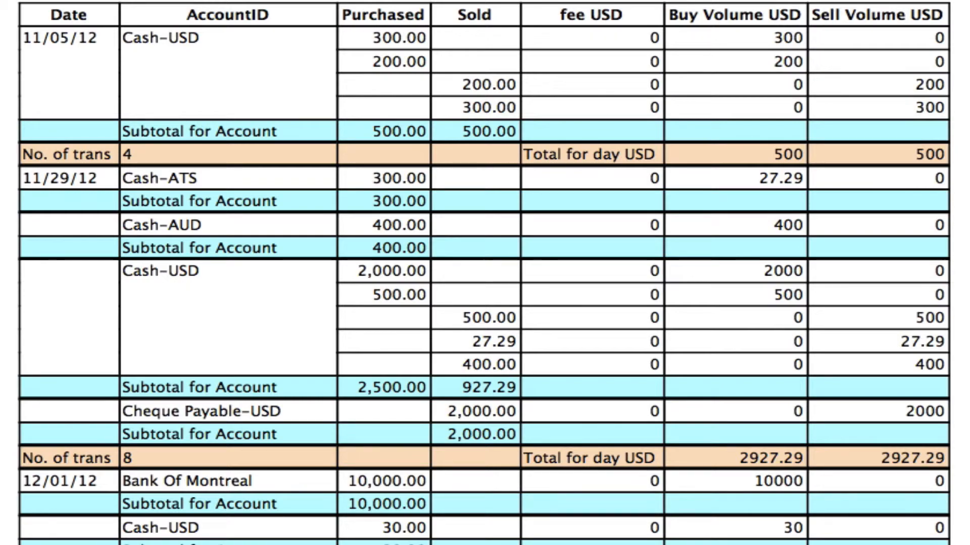
scroll(down, 3)
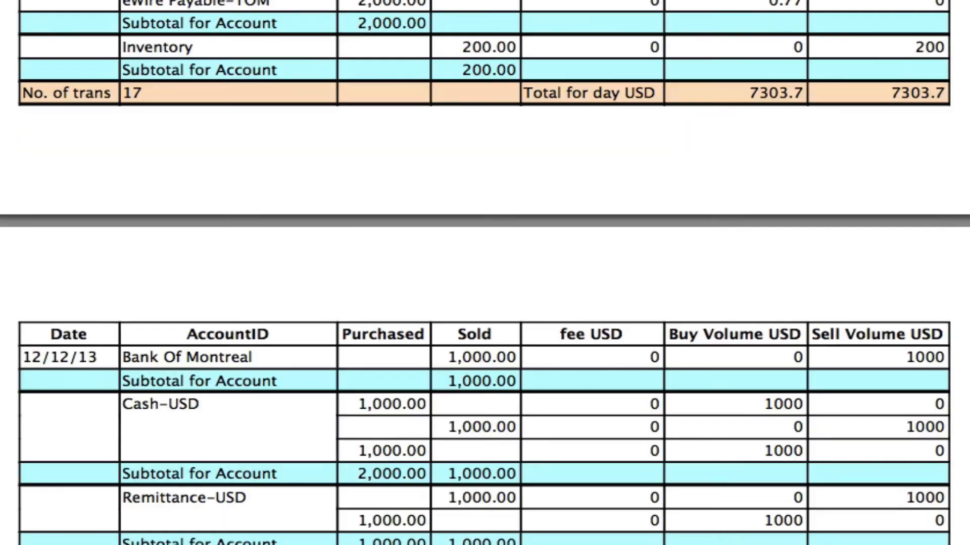
scroll(down, 3)
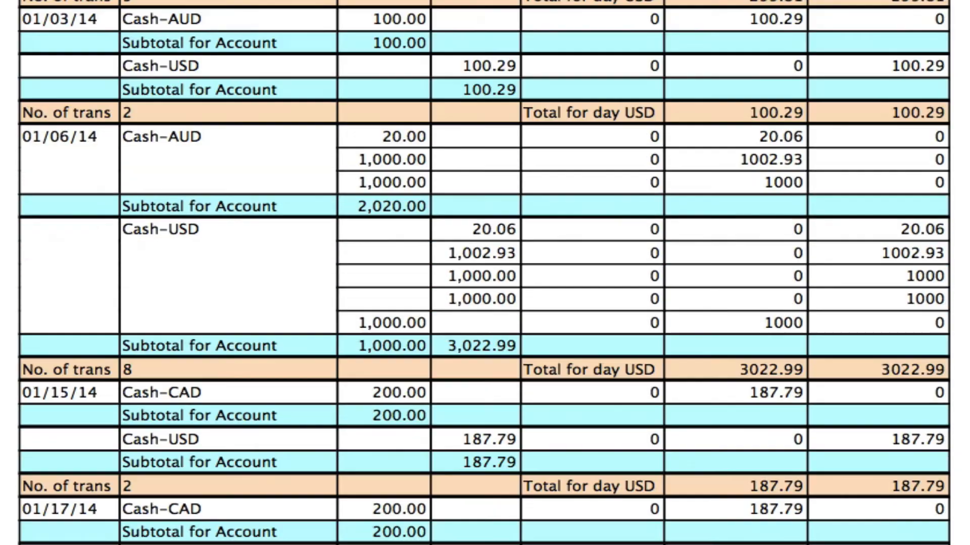
scroll(down, 3)
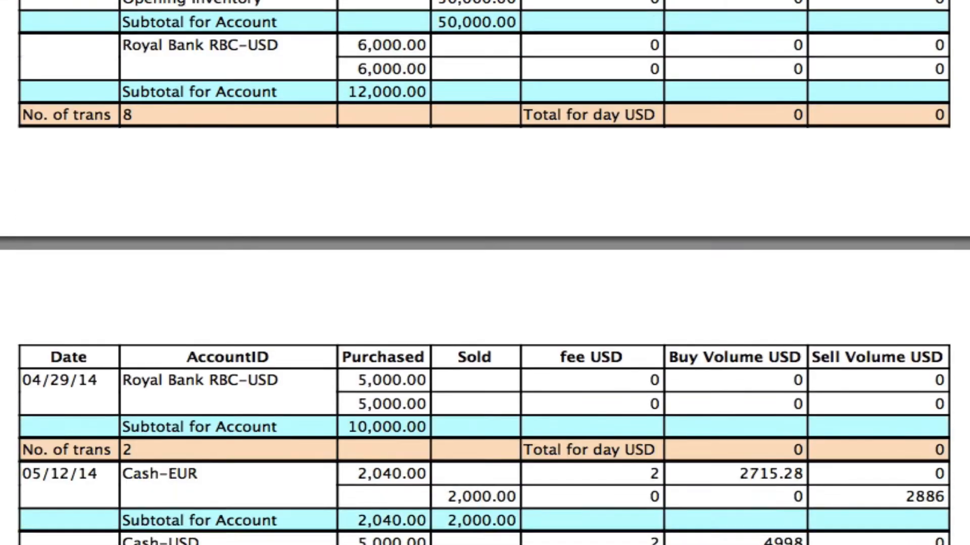
scroll(down, 3)
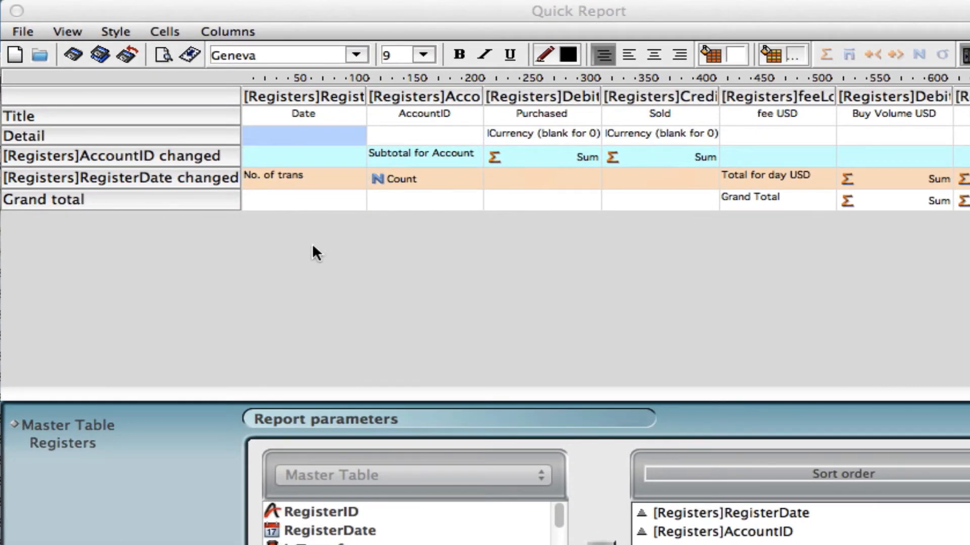
mouse_move(427, 254)
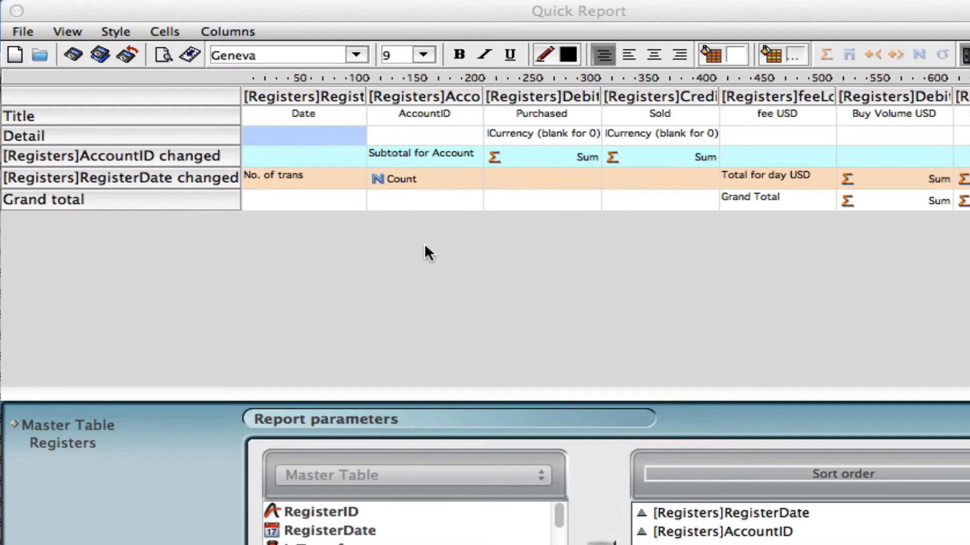
mouse_move(498, 250)
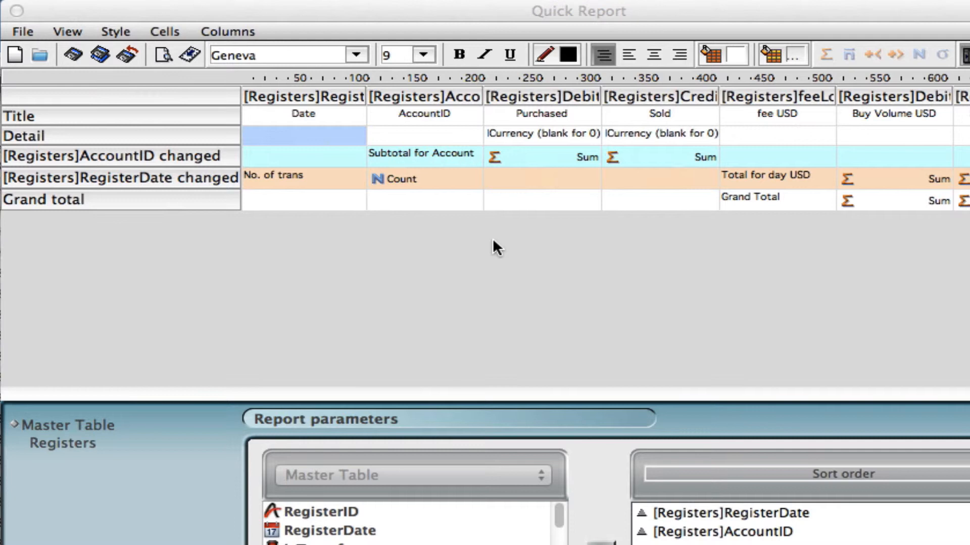
mouse_move(22, 34)
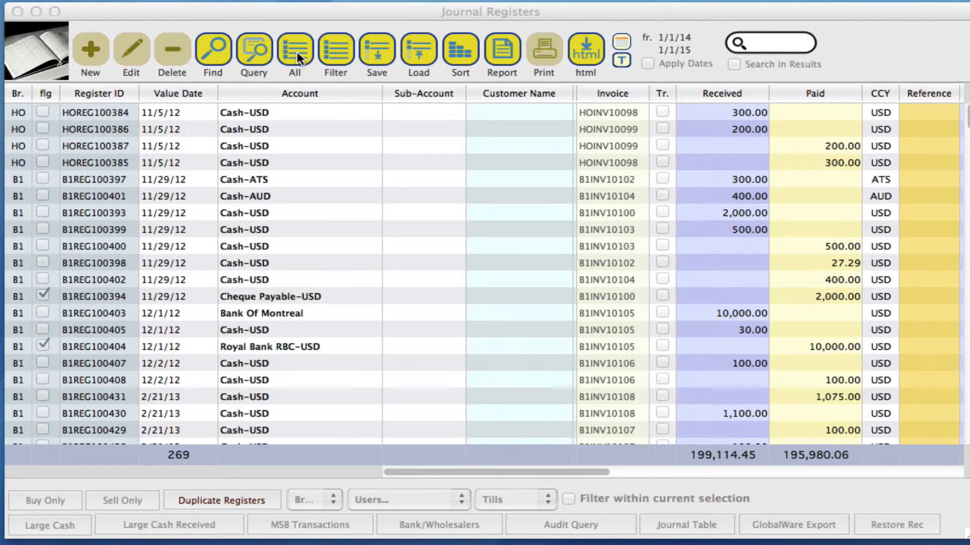
mouse_move(449, 192)
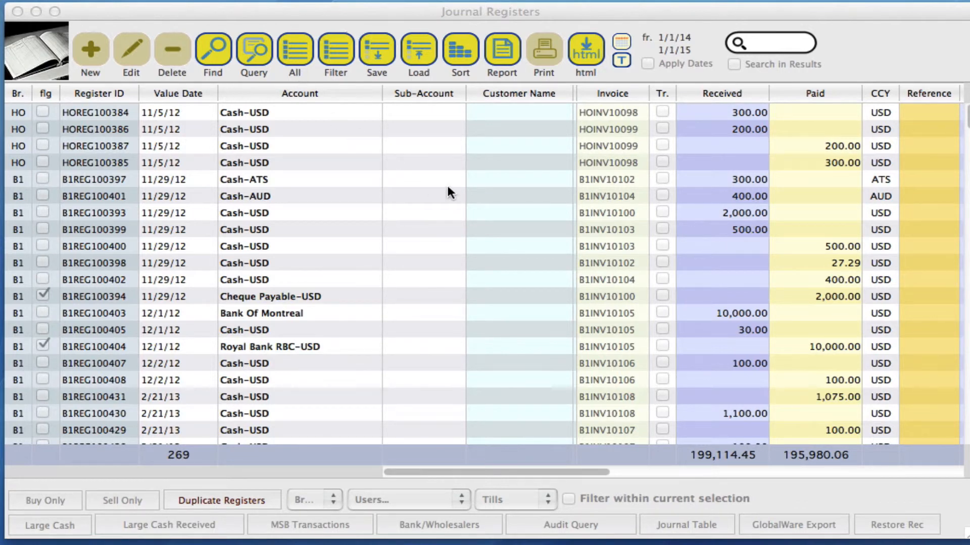
mouse_move(200, 252)
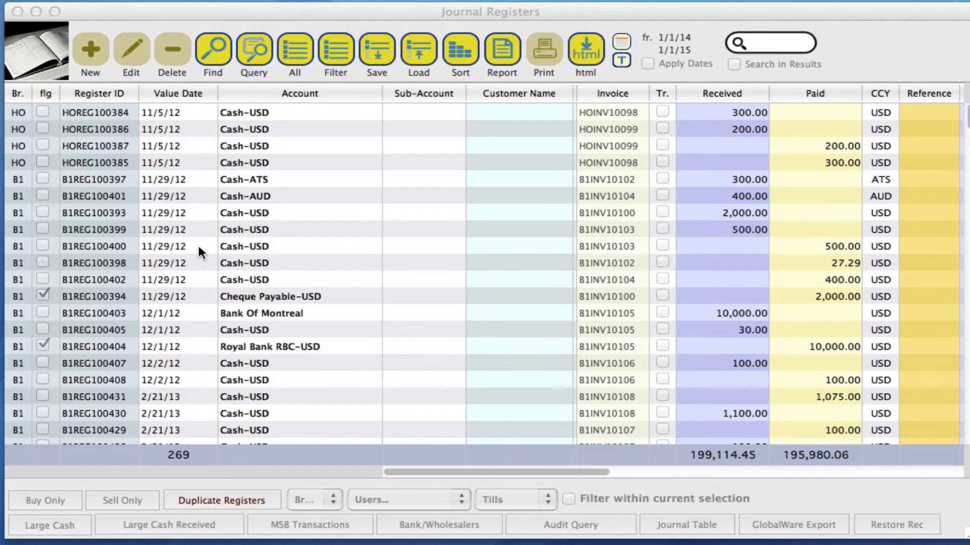
mouse_move(345, 295)
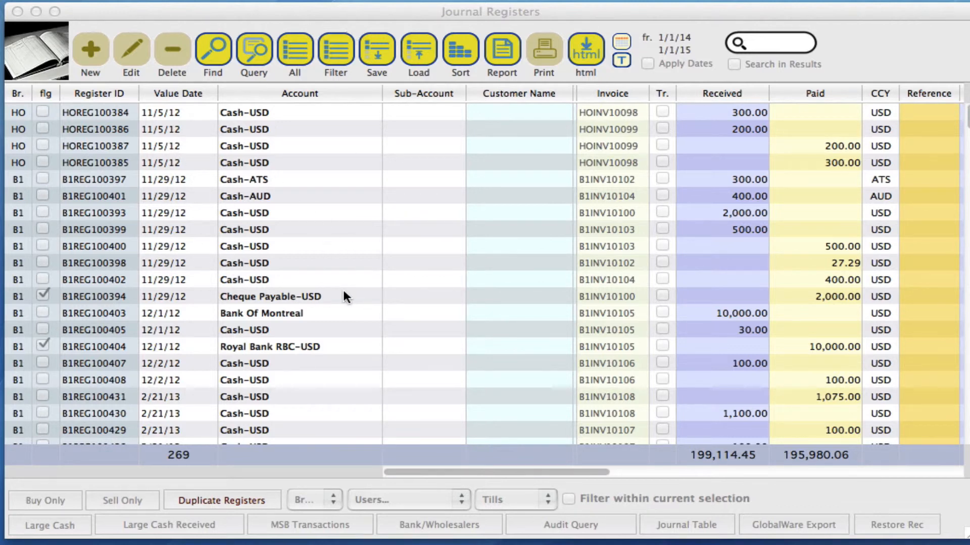
- Close the Quick Report window to return to the 269-record Journal Registers list
click(294, 48)
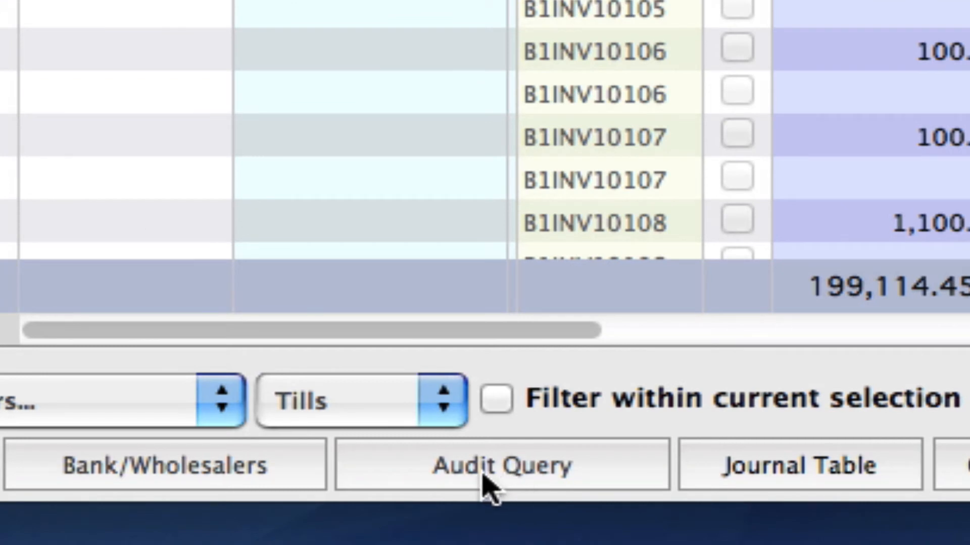
- Run an Audit Query for cash transactions including buys and sells, leaving 220 records
click(498, 467)
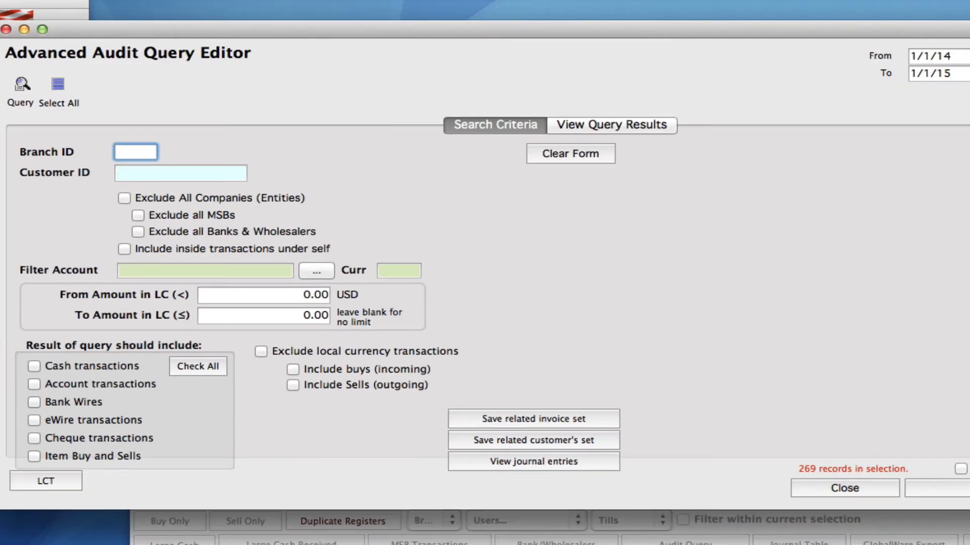
mouse_move(355, 432)
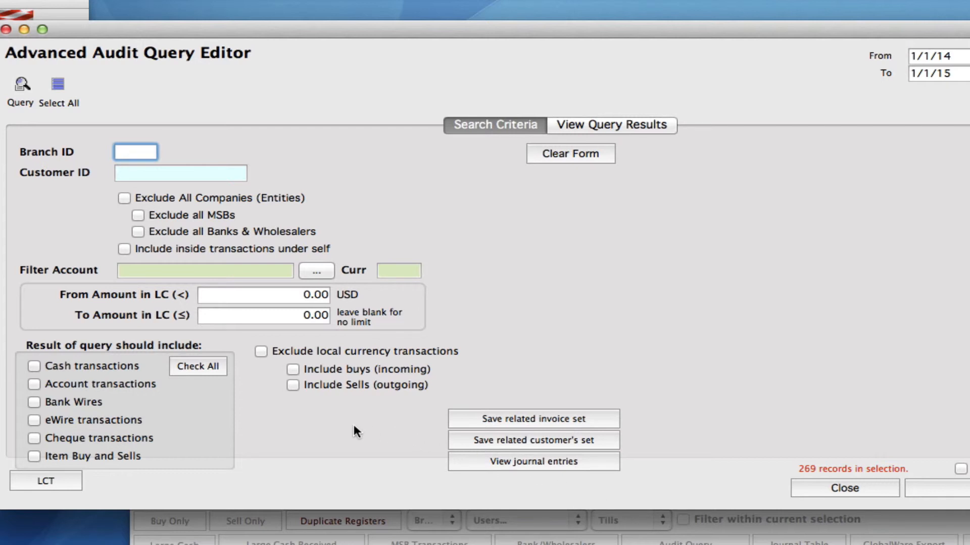
mouse_move(37, 374)
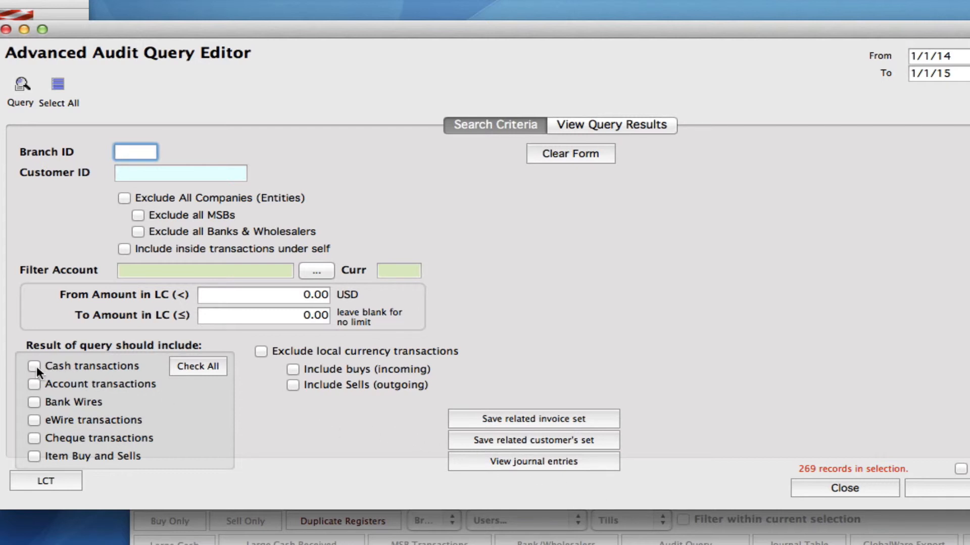
click(34, 366)
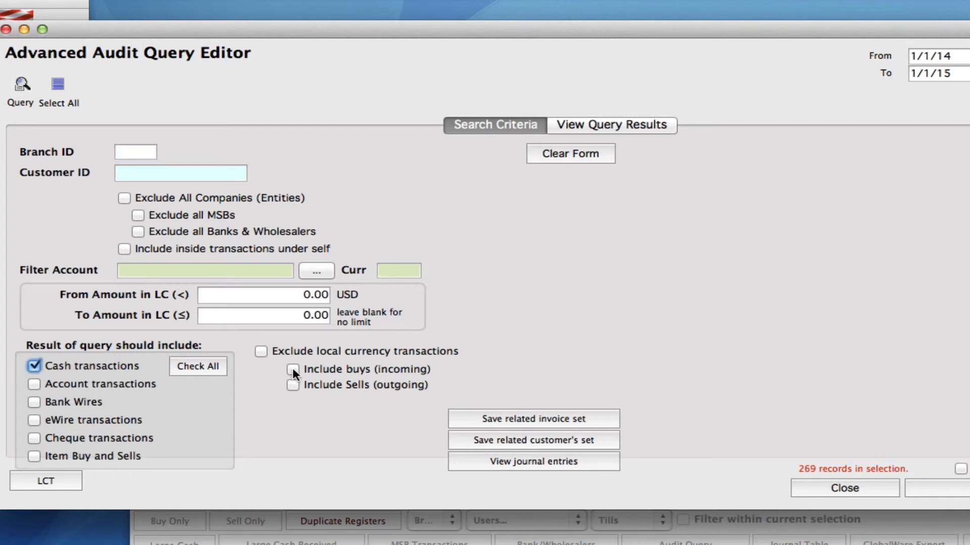
click(292, 385)
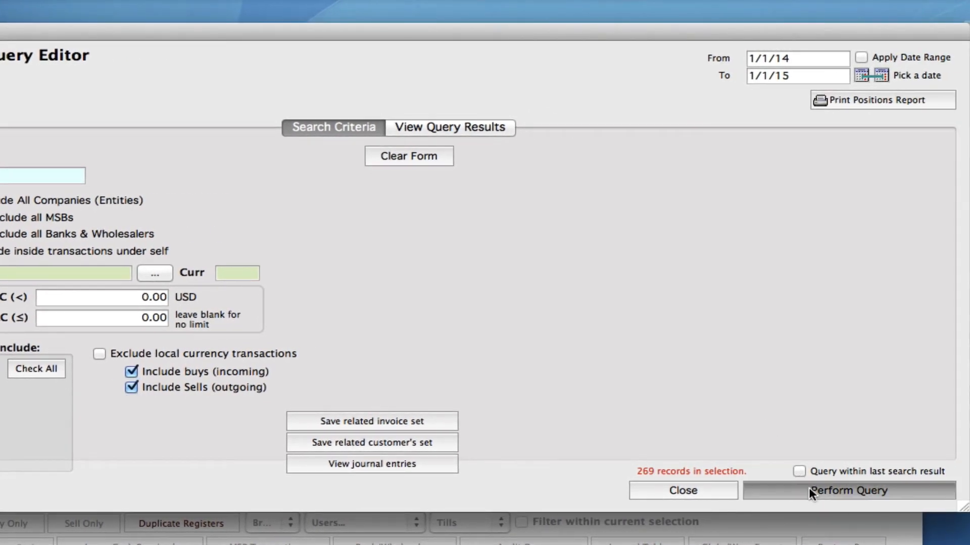
click(845, 490)
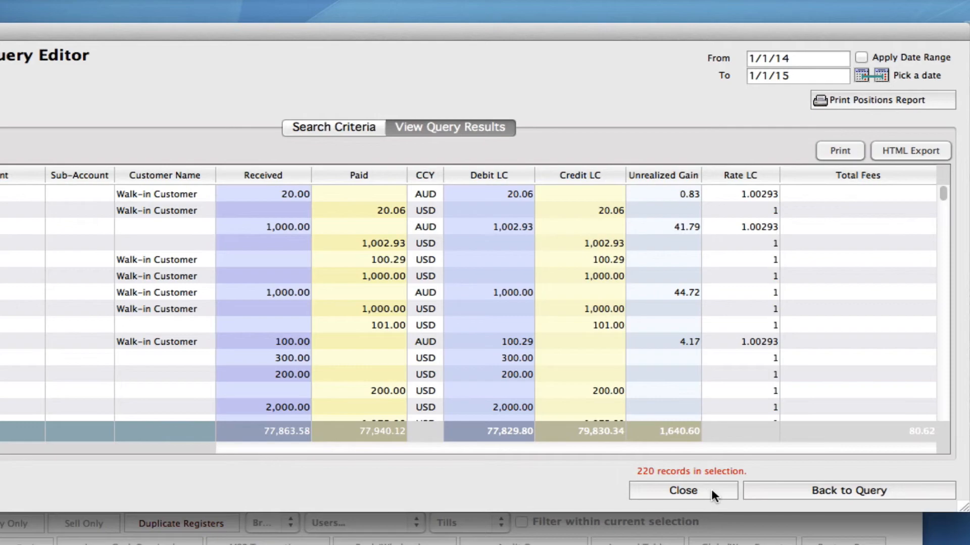
click(682, 490)
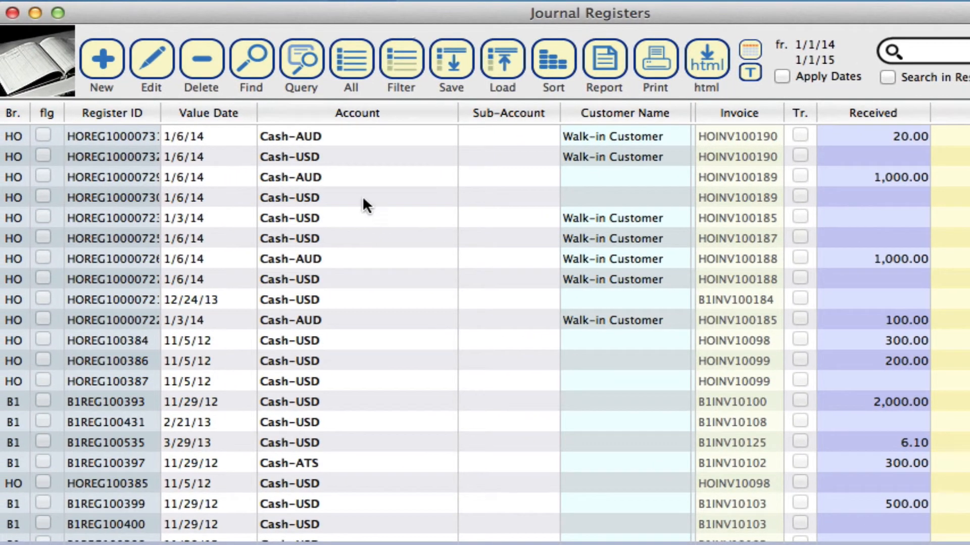
mouse_move(356, 185)
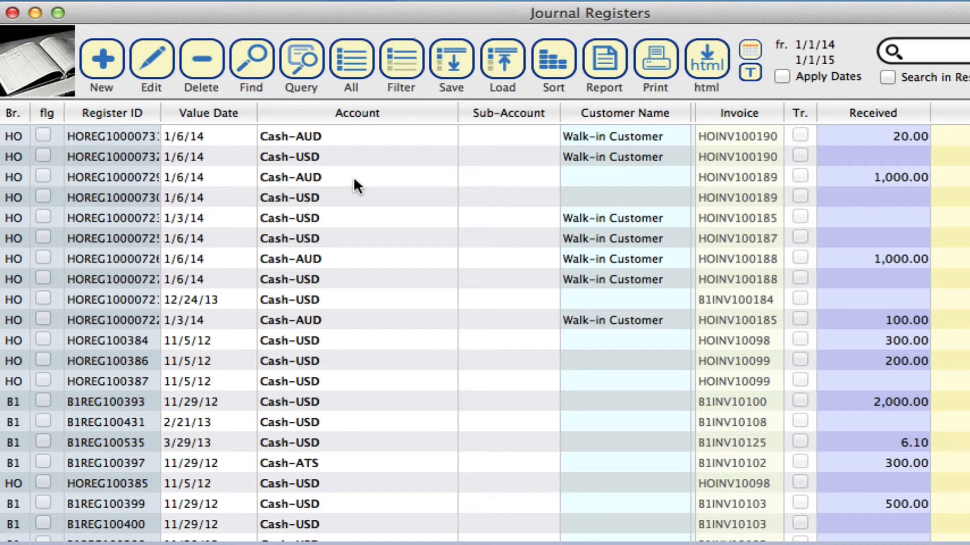
mouse_move(490, 139)
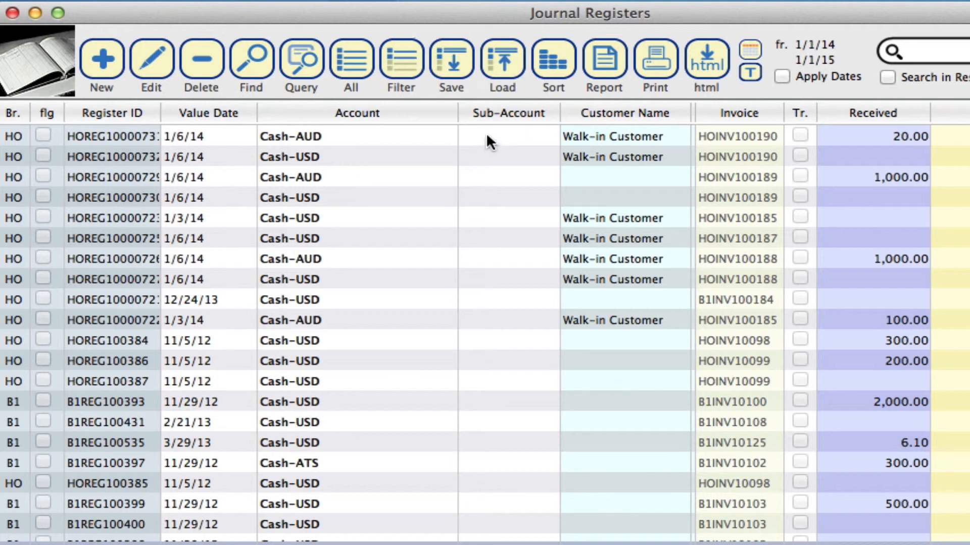
mouse_move(603, 59)
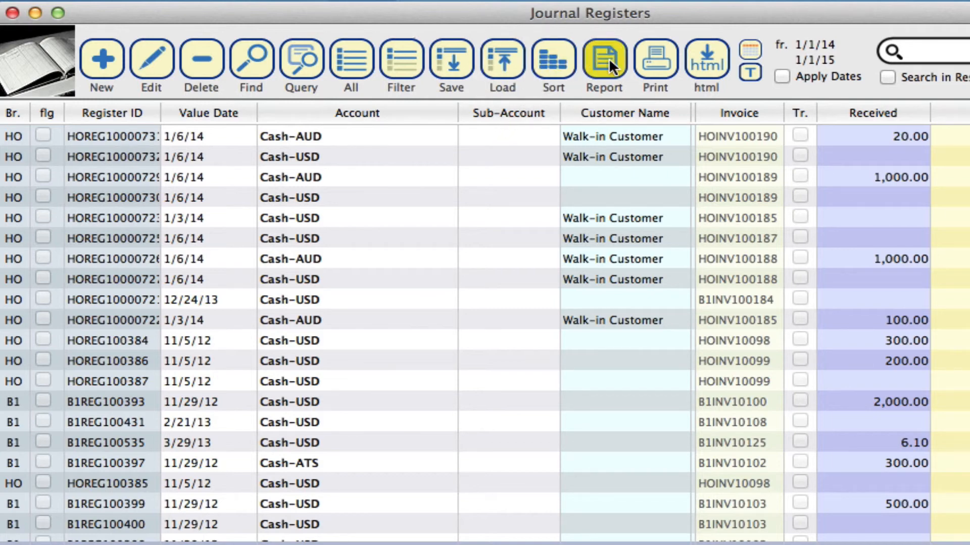
- Start a quick report and open 'Journal end of day report 1' from the Desktop
click(603, 62)
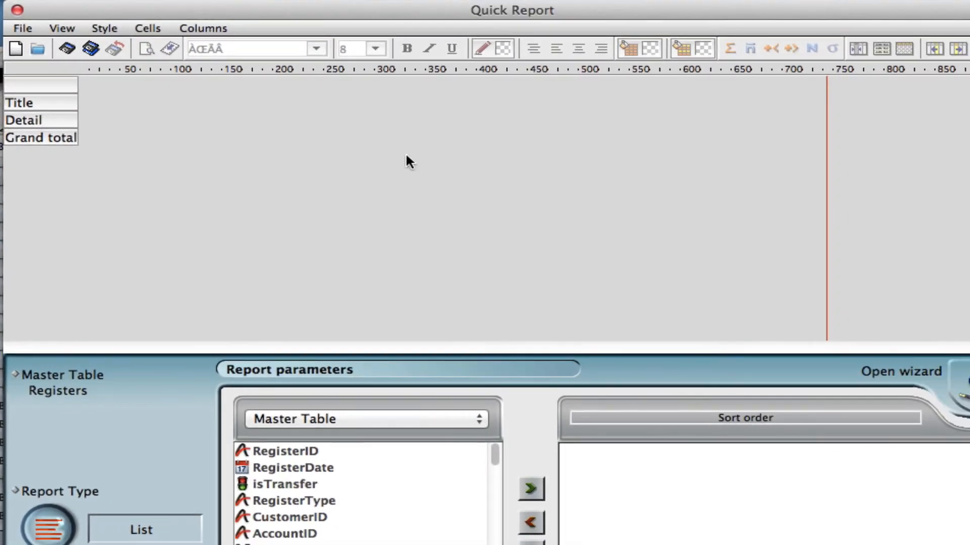
mouse_move(105, 111)
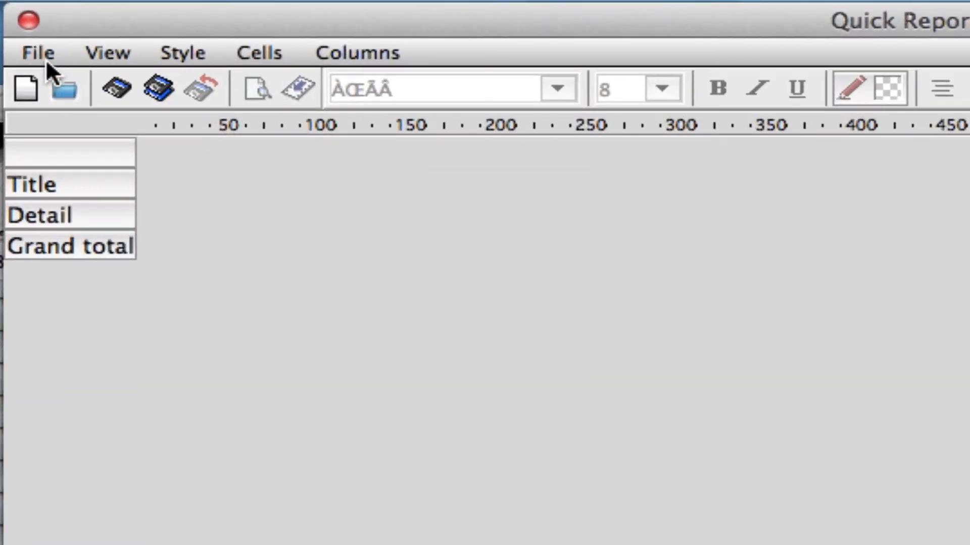
click(36, 52)
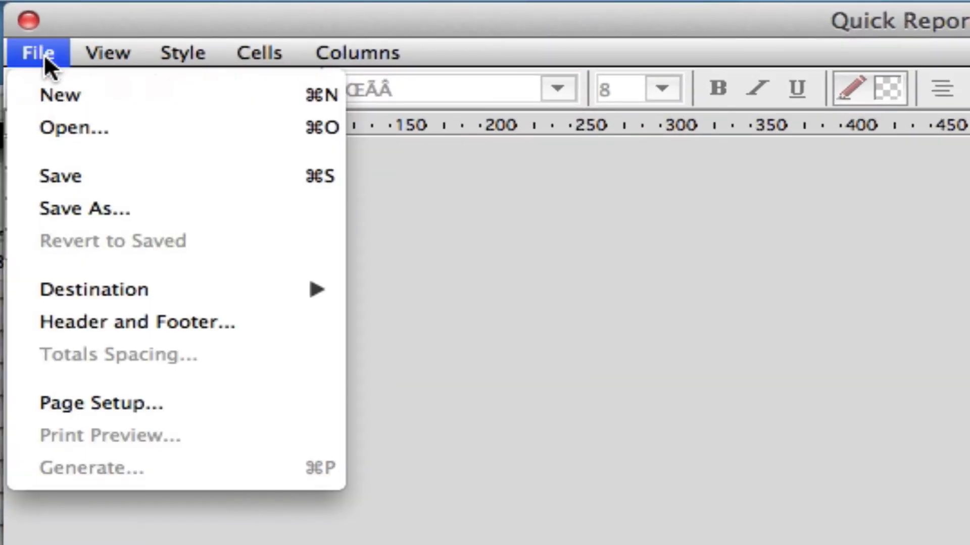
click(74, 128)
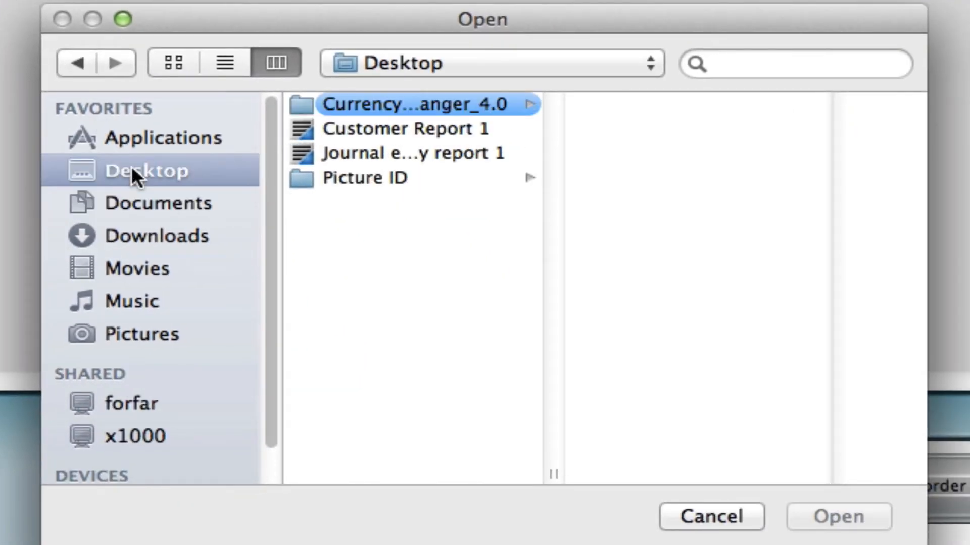
mouse_move(451, 164)
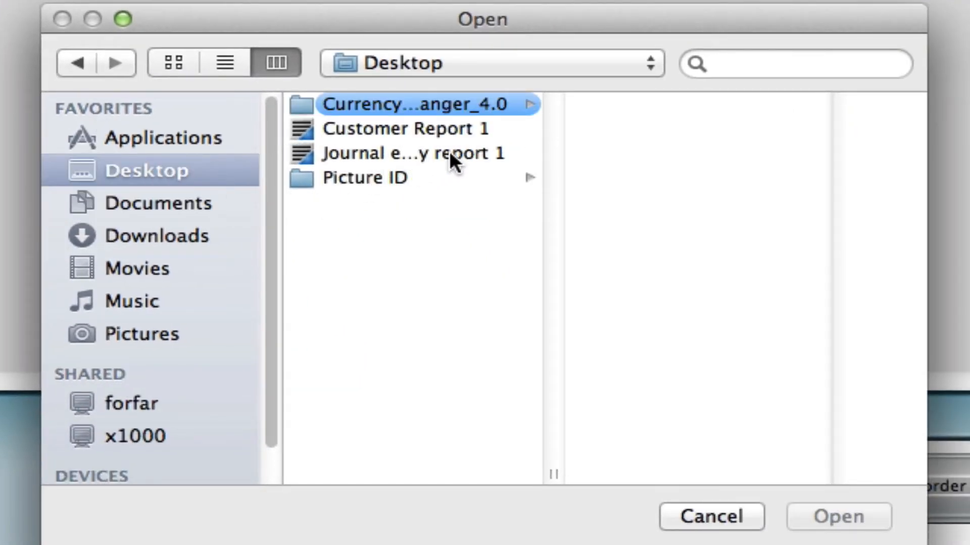
click(414, 152)
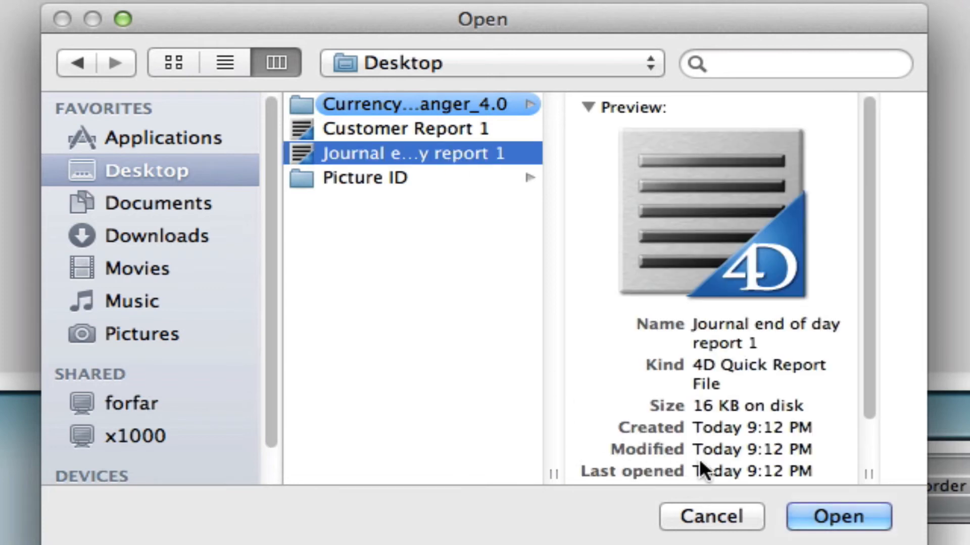
click(836, 516)
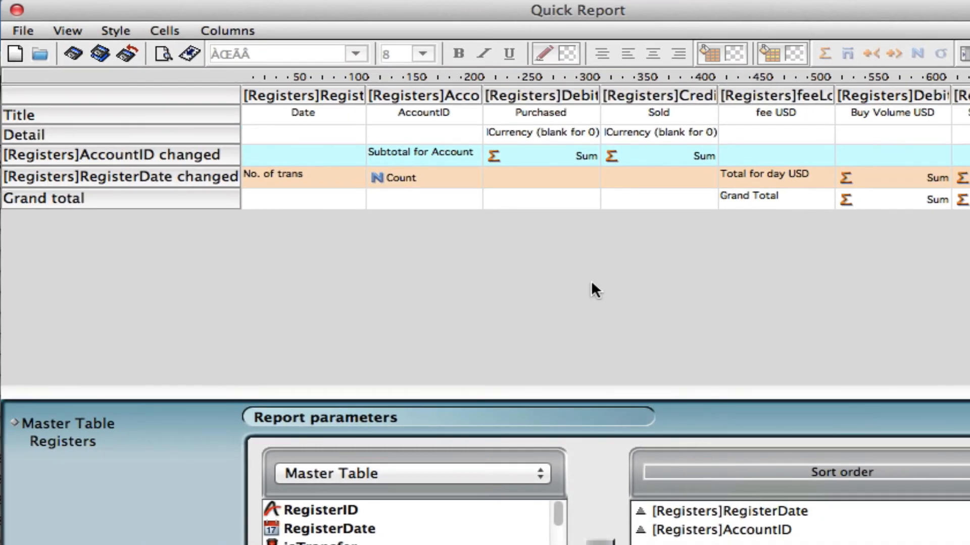
mouse_move(813, 222)
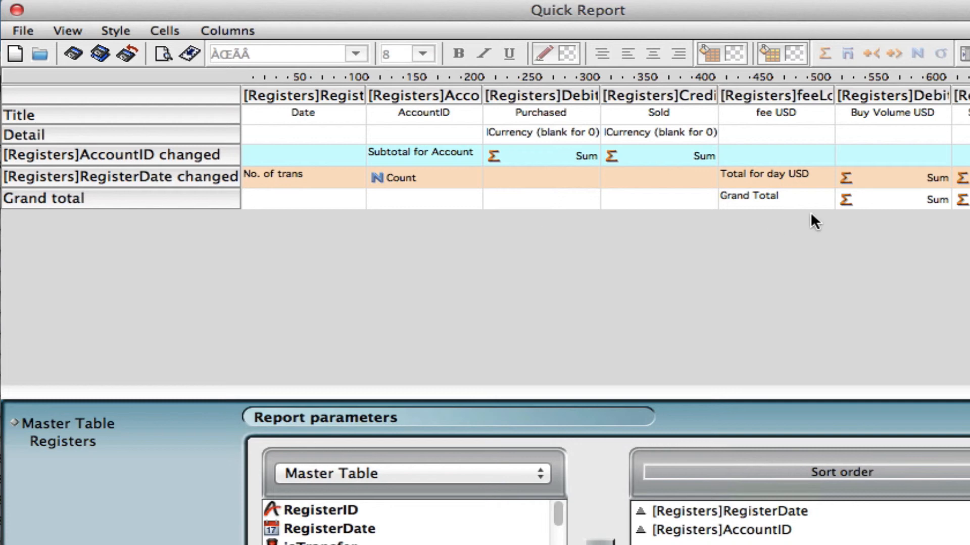
mouse_move(14, 53)
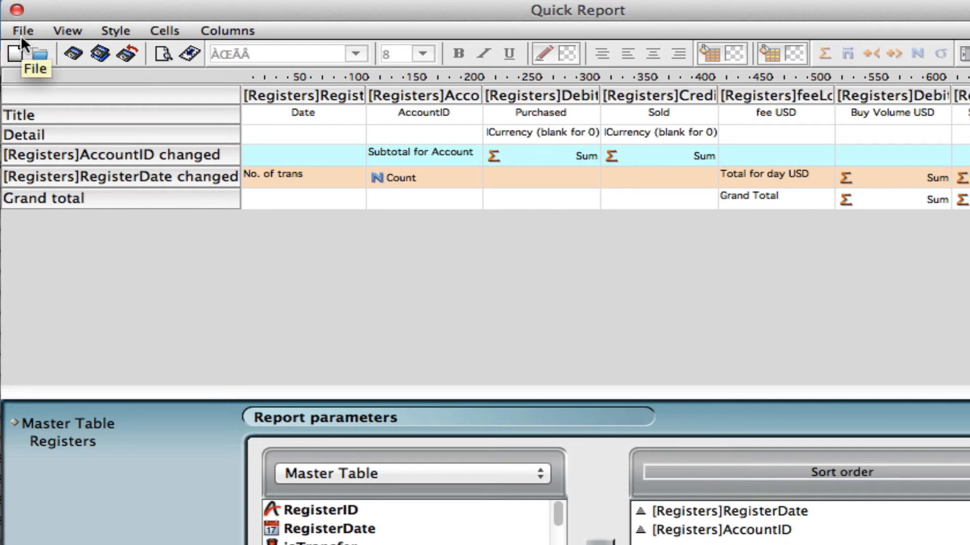
- Print-preview the loaded report for the selected cash transactions
click(23, 30)
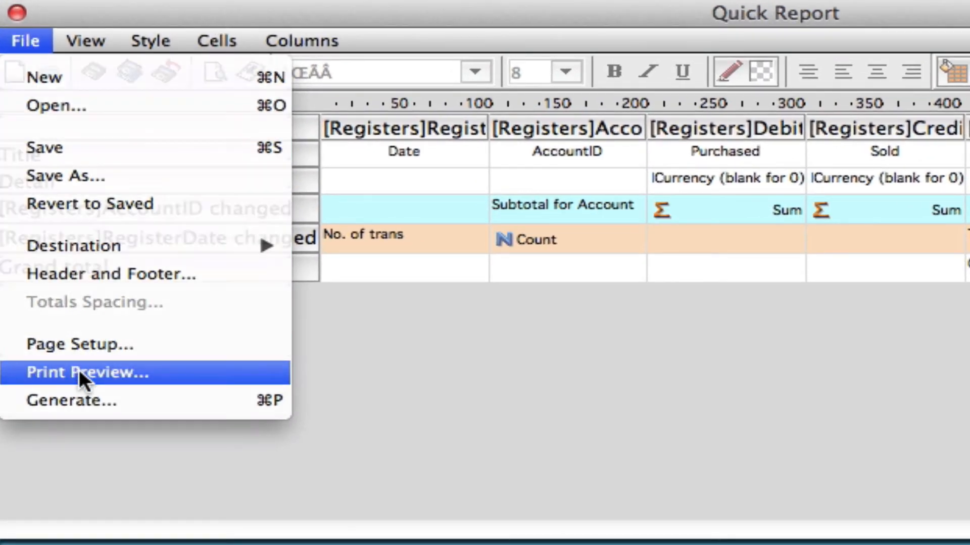
click(87, 372)
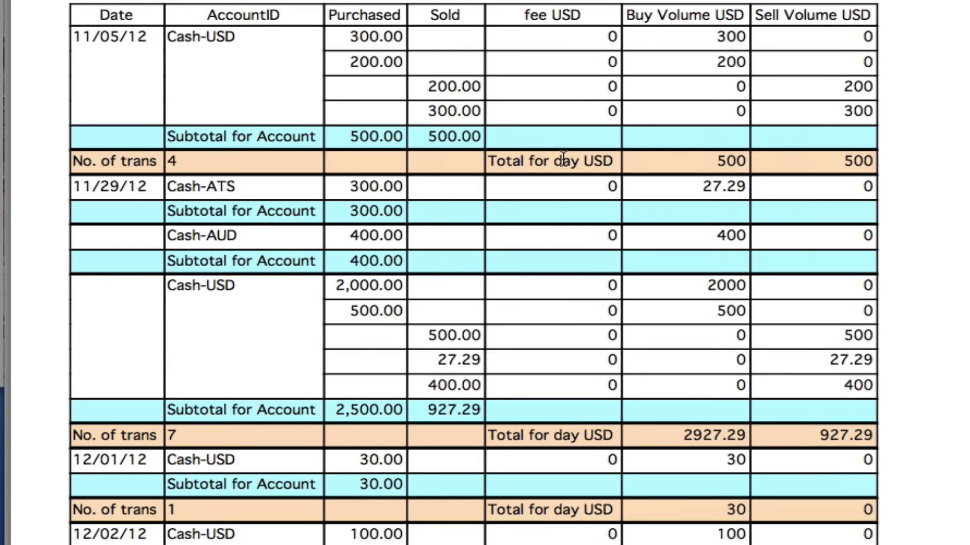
mouse_move(289, 41)
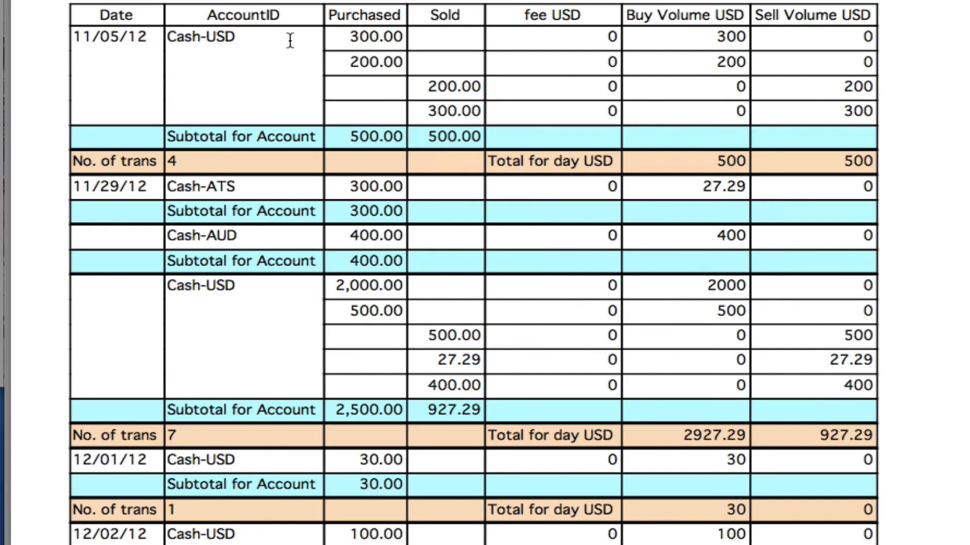
mouse_move(276, 83)
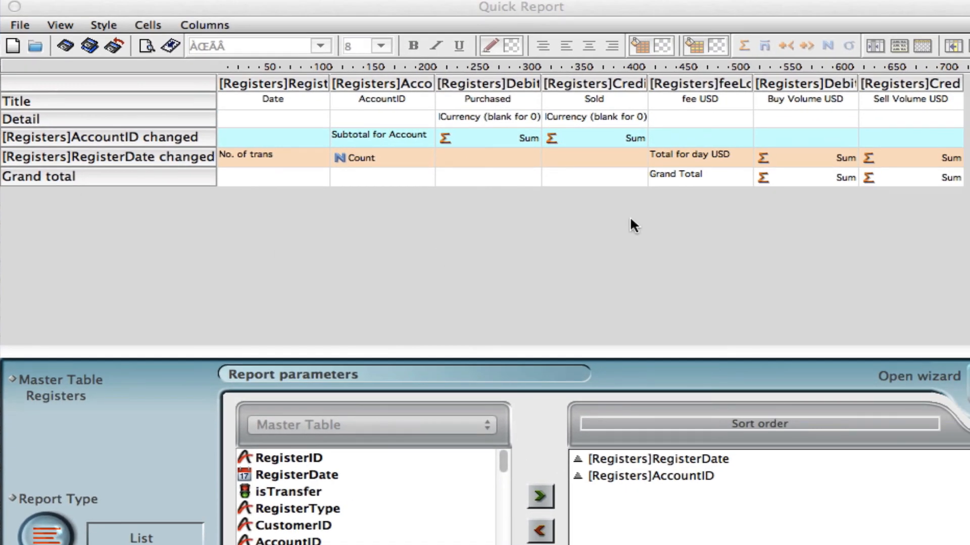
mouse_move(455, 238)
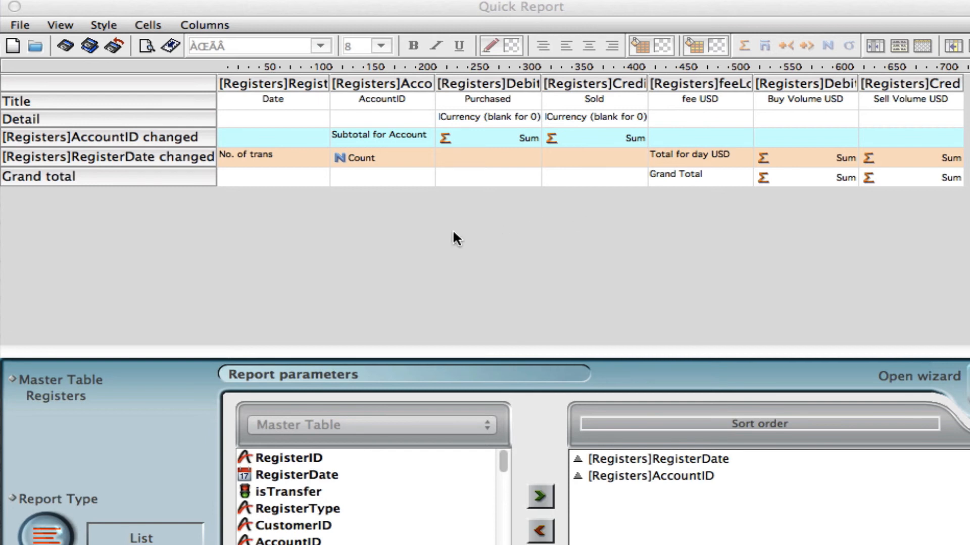
mouse_move(224, 259)
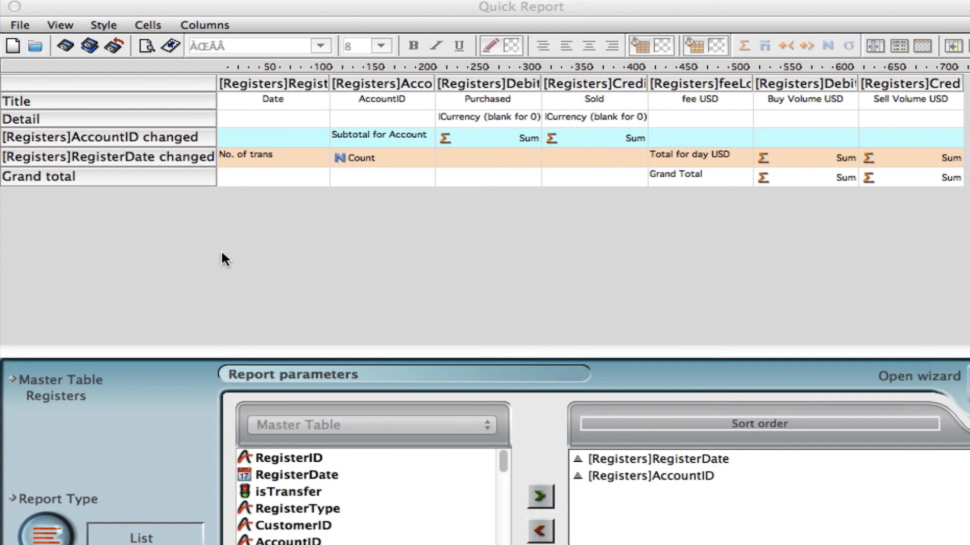
mouse_move(246, 266)
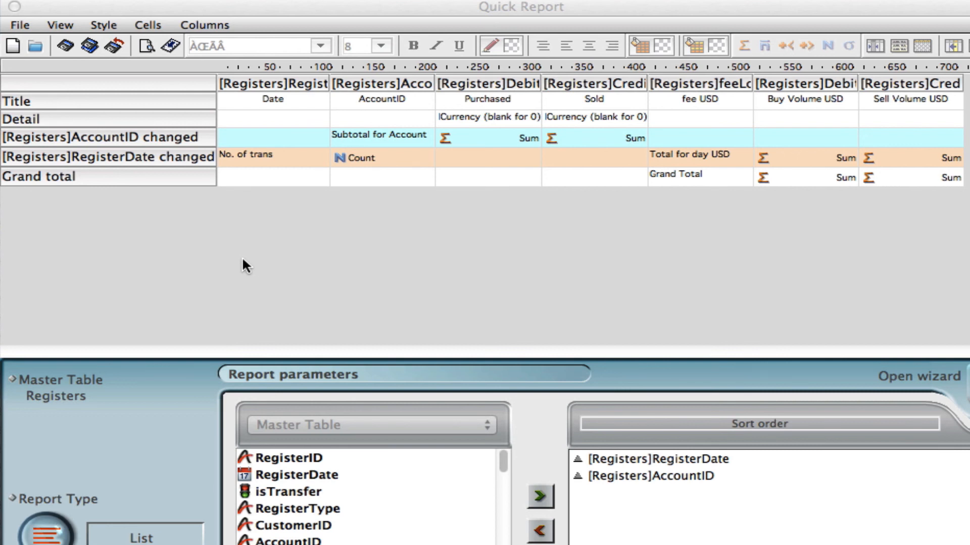
mouse_move(237, 218)
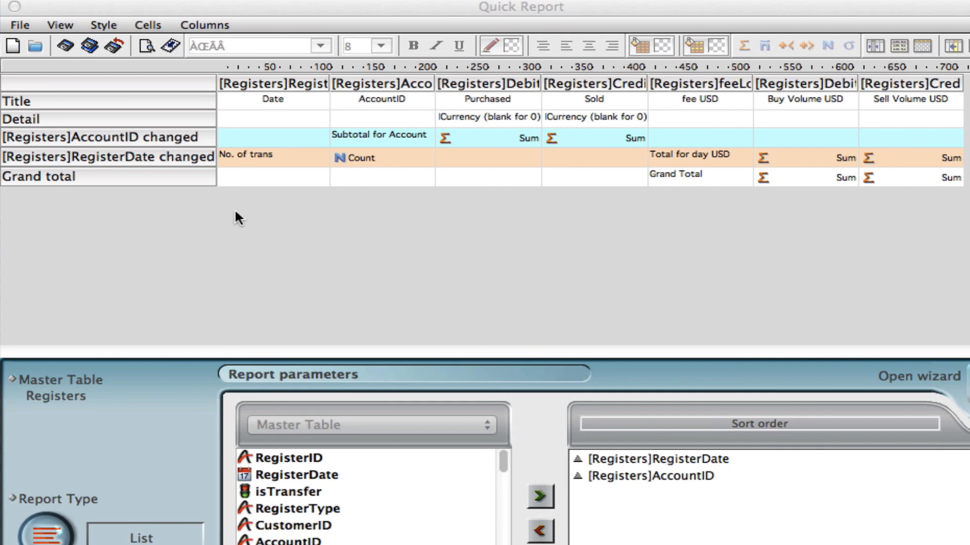
mouse_move(244, 163)
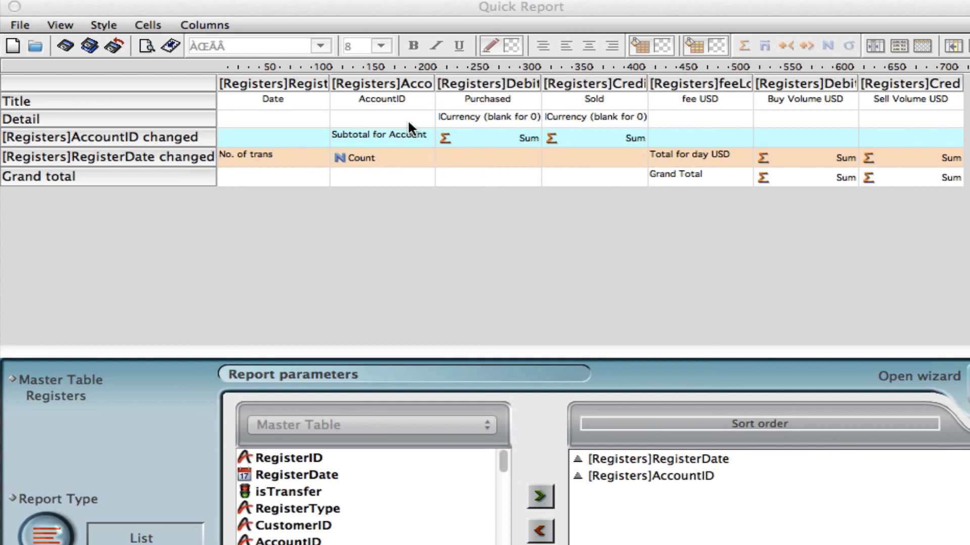
mouse_move(448, 112)
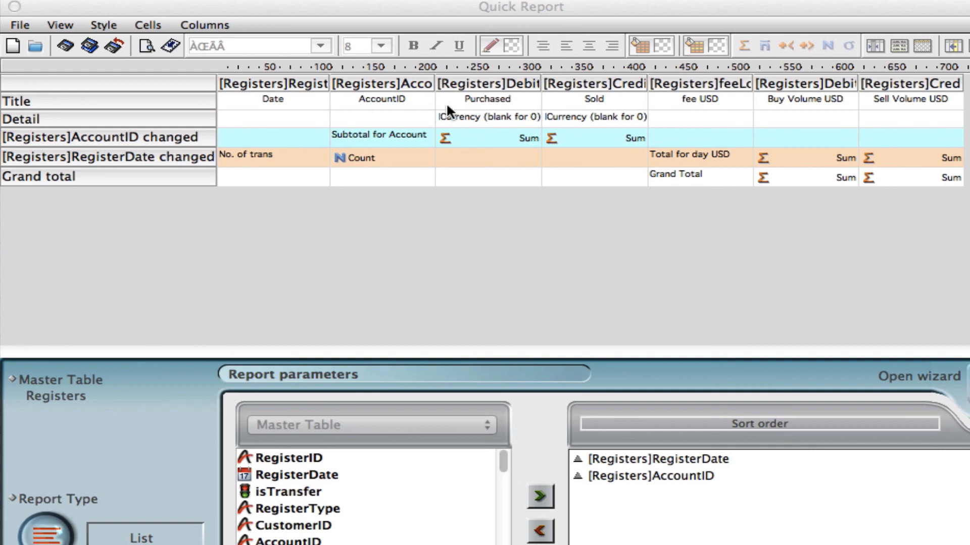
mouse_move(389, 507)
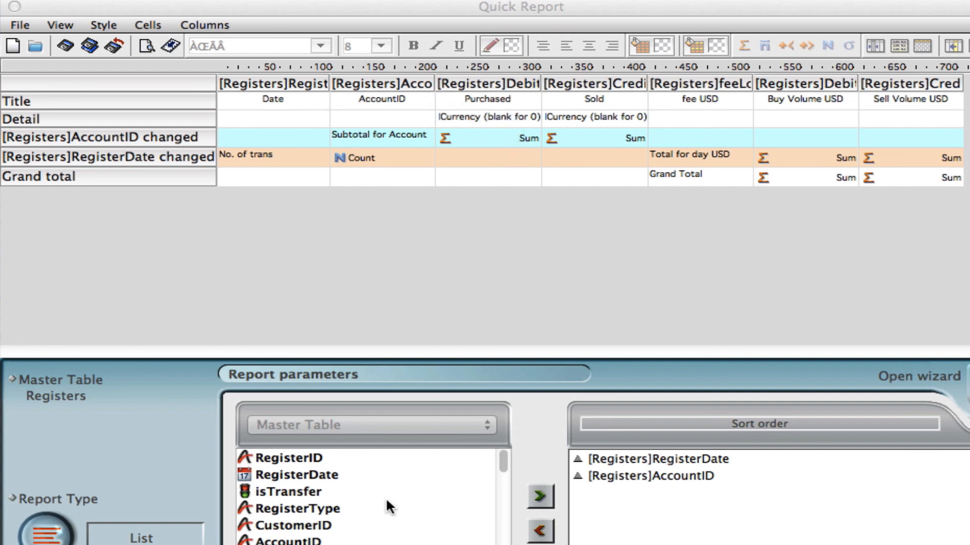
mouse_move(543, 482)
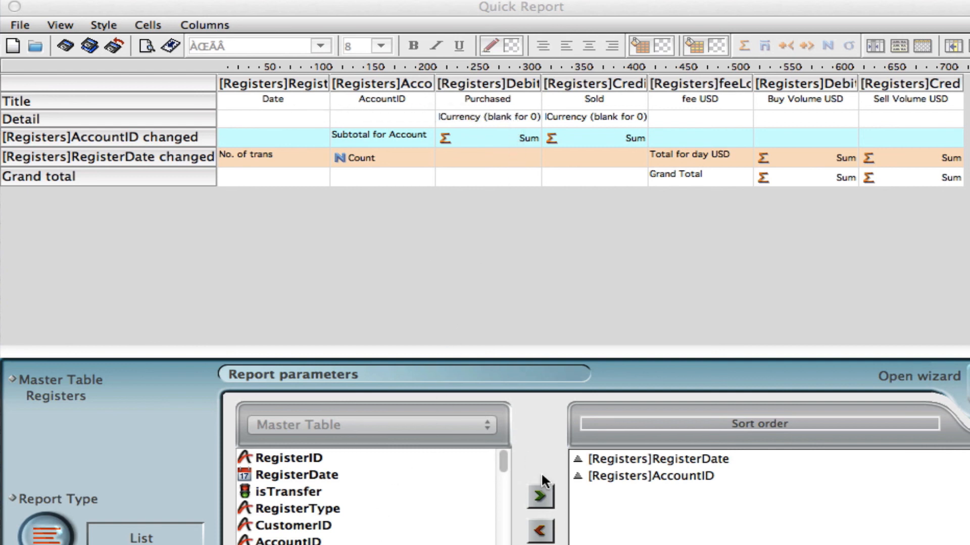